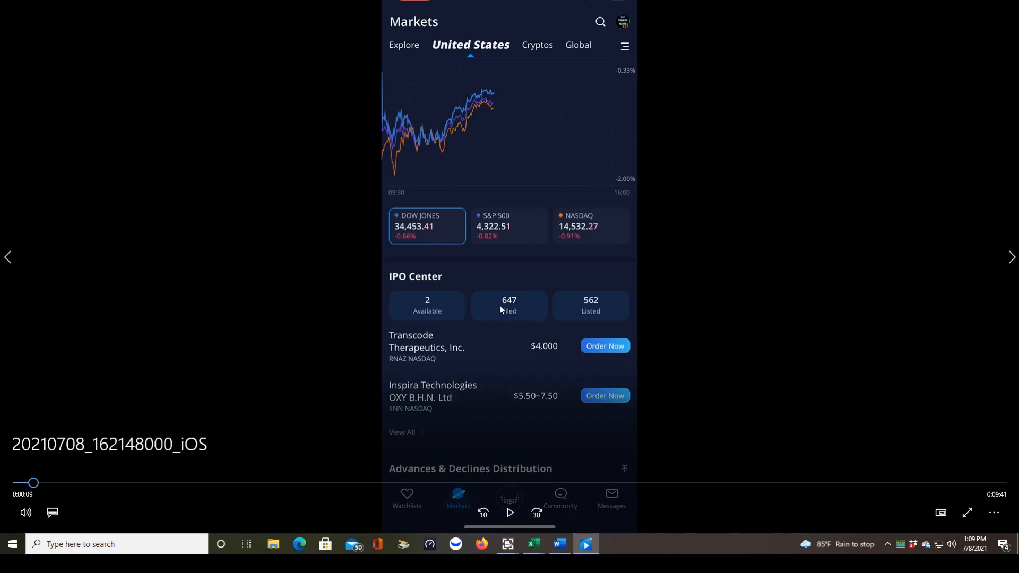
{"action": "mouse_move", "coordinate": [651, 276]}
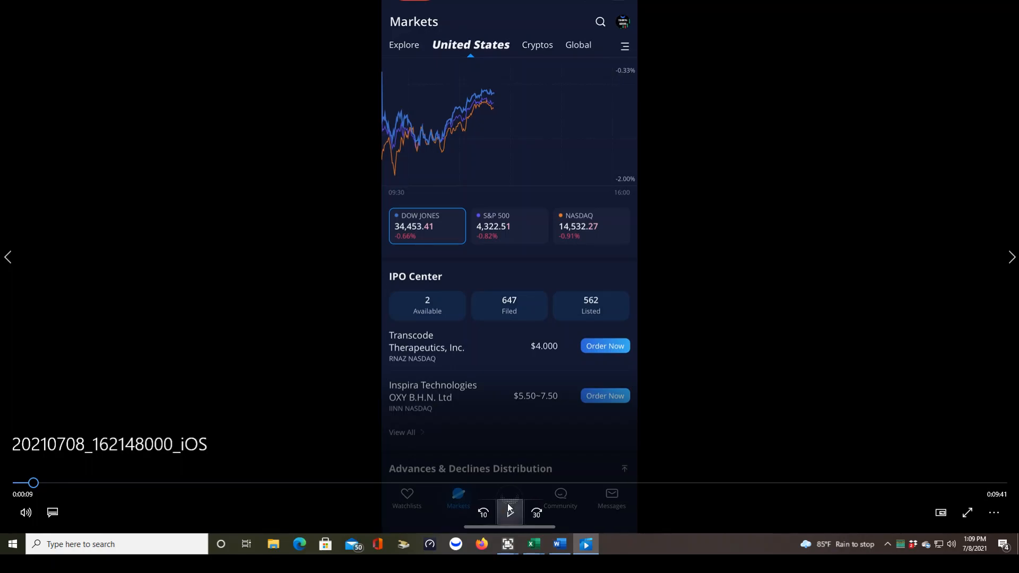
Search for 'Amc' so matching stocks like AMC Entertainment, AMC Networks and Amcor are listed
{"action": "left_click", "coordinate": [508, 512]}
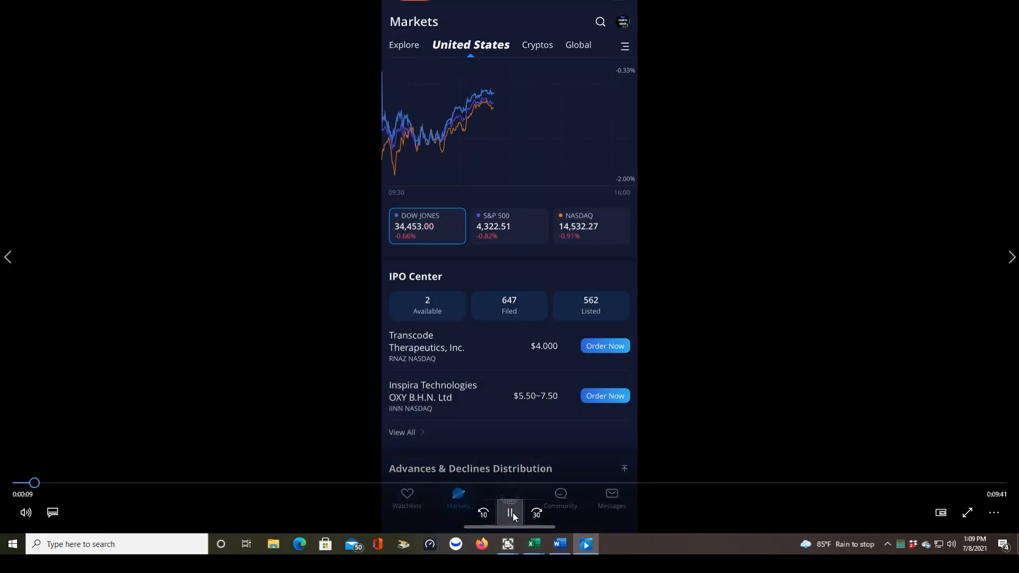
{"action": "left_click", "coordinate": [509, 513]}
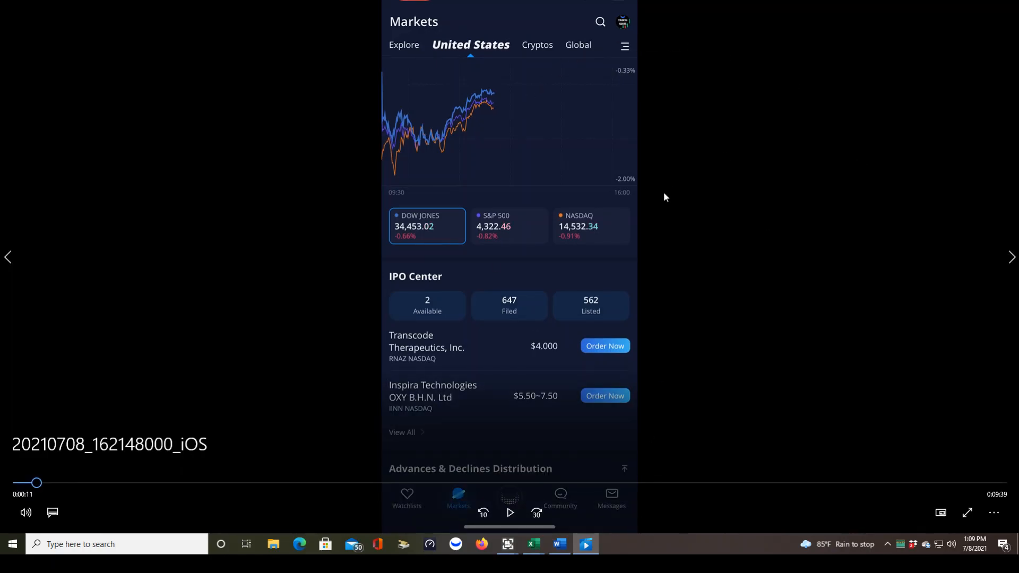
{"action": "mouse_move", "coordinate": [560, 182]}
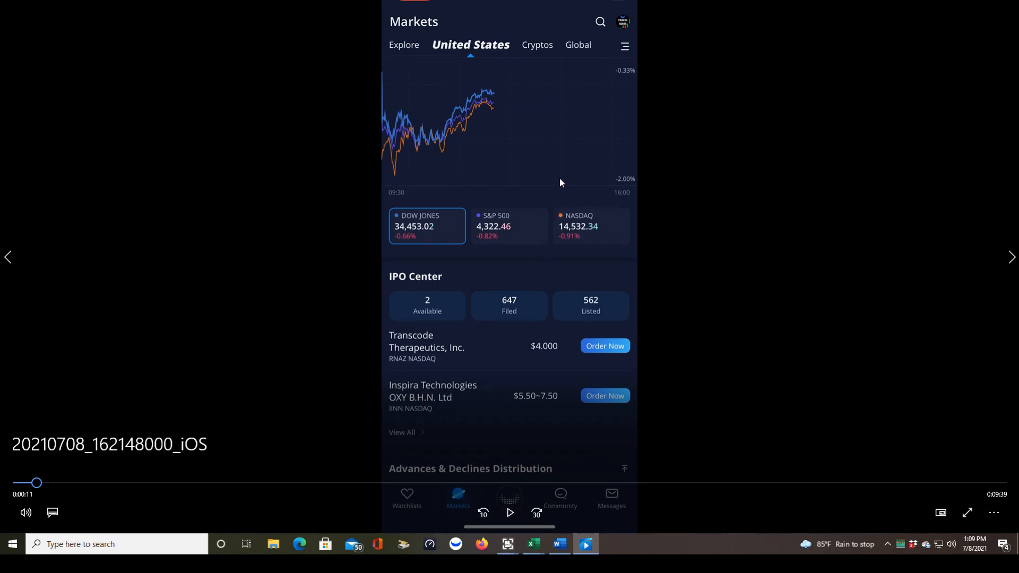
{"action": "mouse_move", "coordinate": [600, 22]}
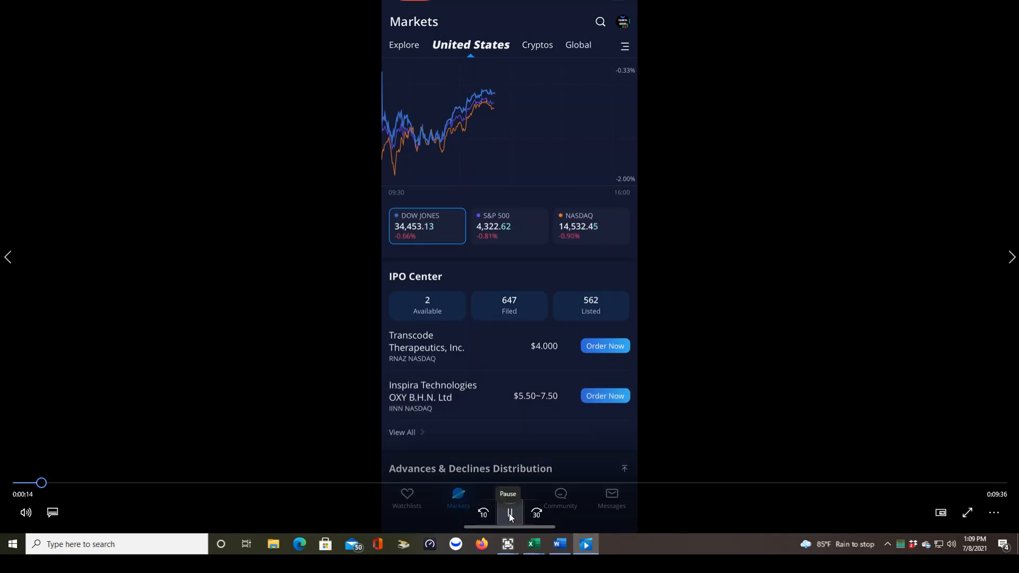
{"action": "left_click", "coordinate": [598, 22]}
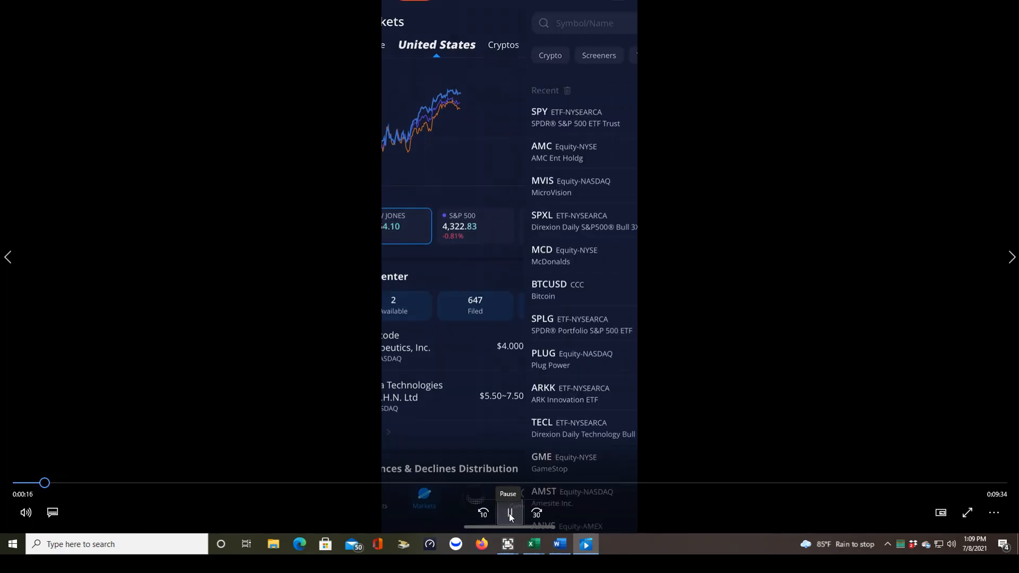
{"action": "left_click", "coordinate": [583, 22]}
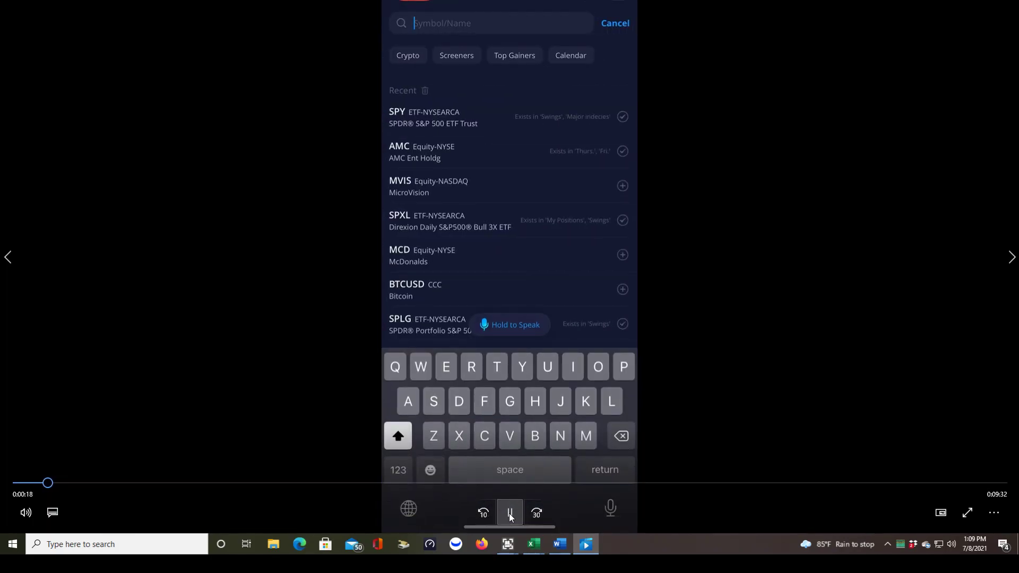
{"action": "left_click", "coordinate": [509, 513]}
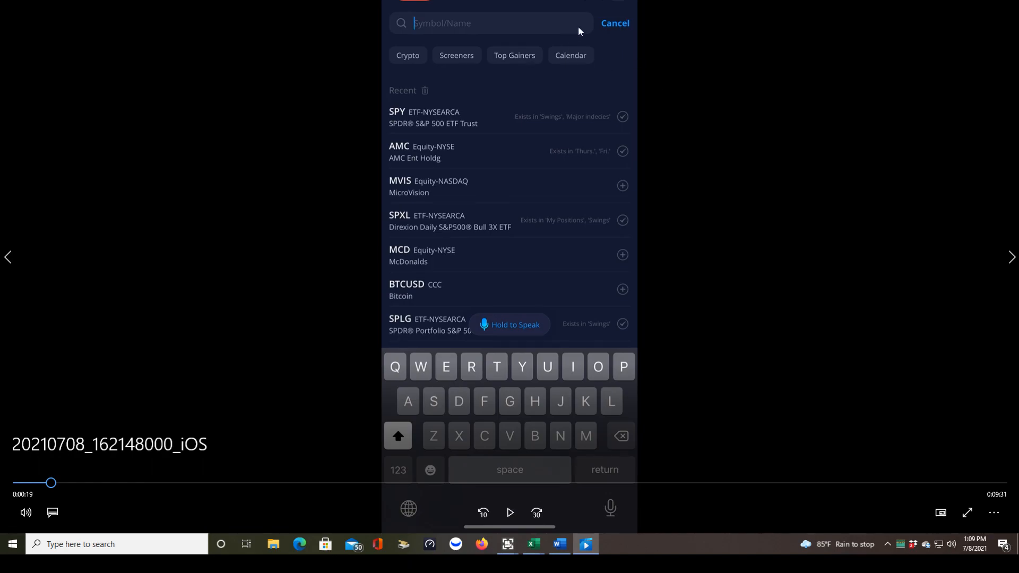
{"action": "left_click", "coordinate": [510, 513]}
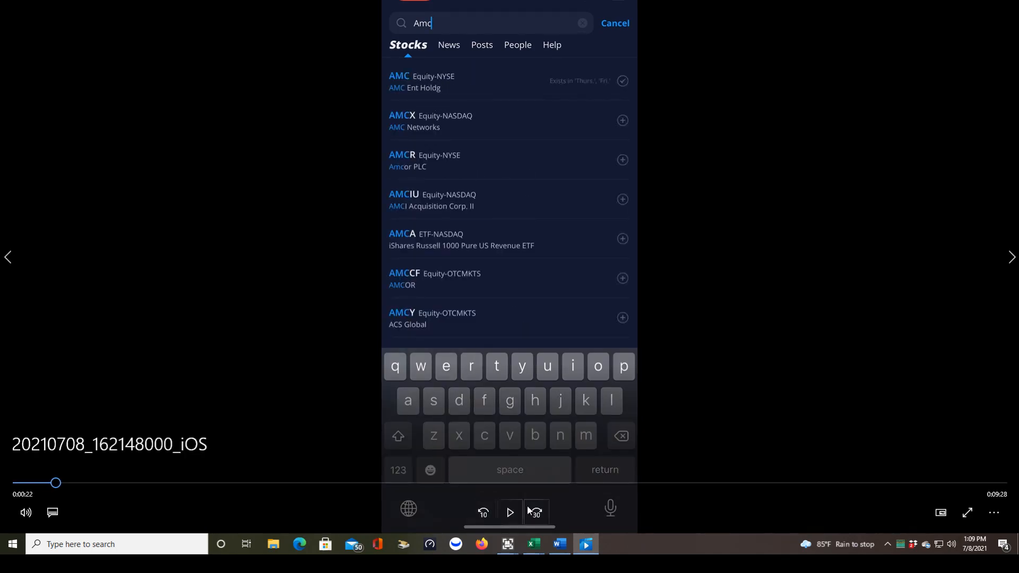
Select the AMC Equity-NYSE result to land on its detail page with the intraday chart
{"action": "left_click", "coordinate": [510, 513]}
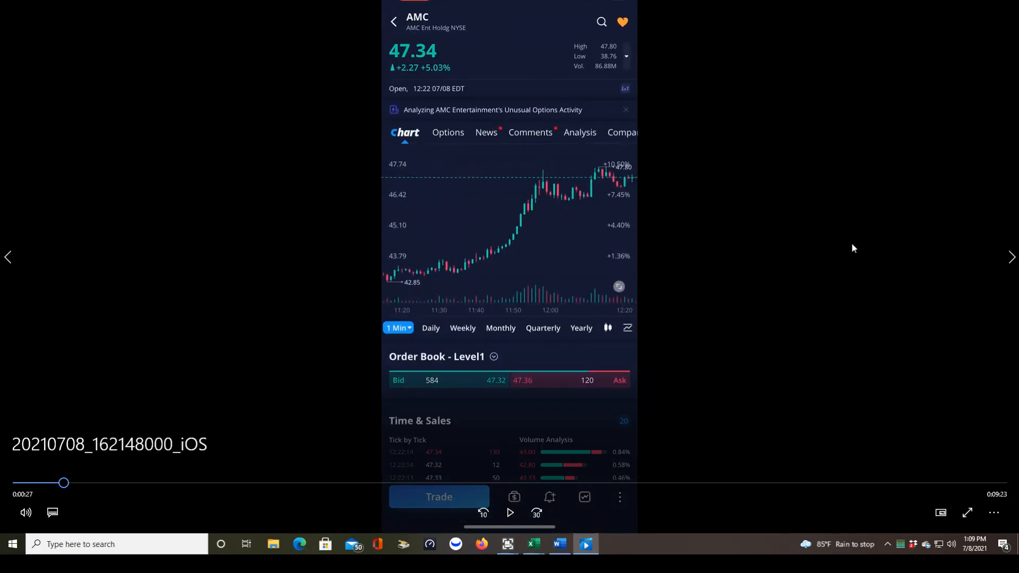
{"action": "mouse_move", "coordinate": [476, 32]}
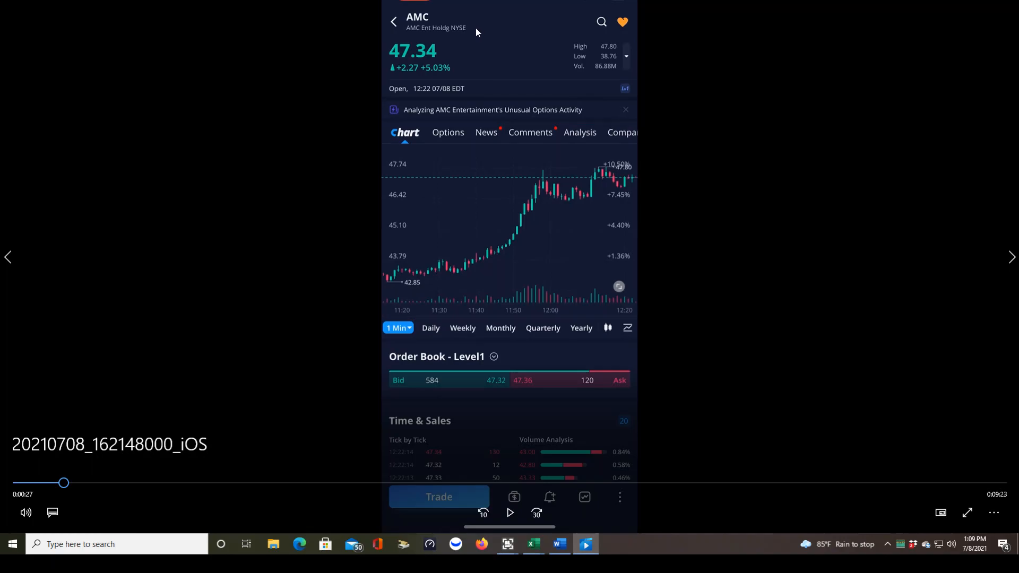
{"action": "mouse_move", "coordinate": [416, 24]}
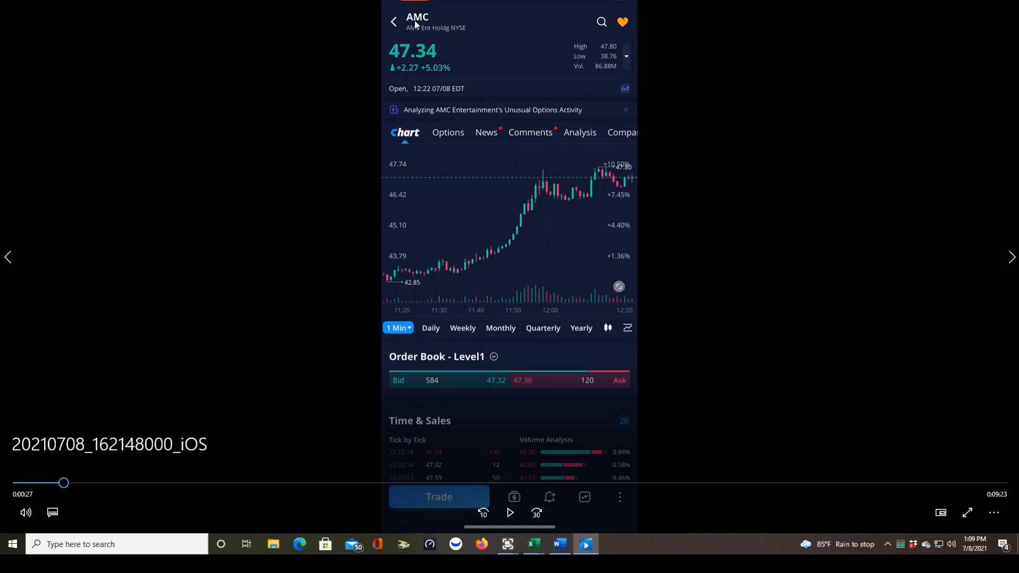
{"action": "mouse_move", "coordinate": [603, 22]}
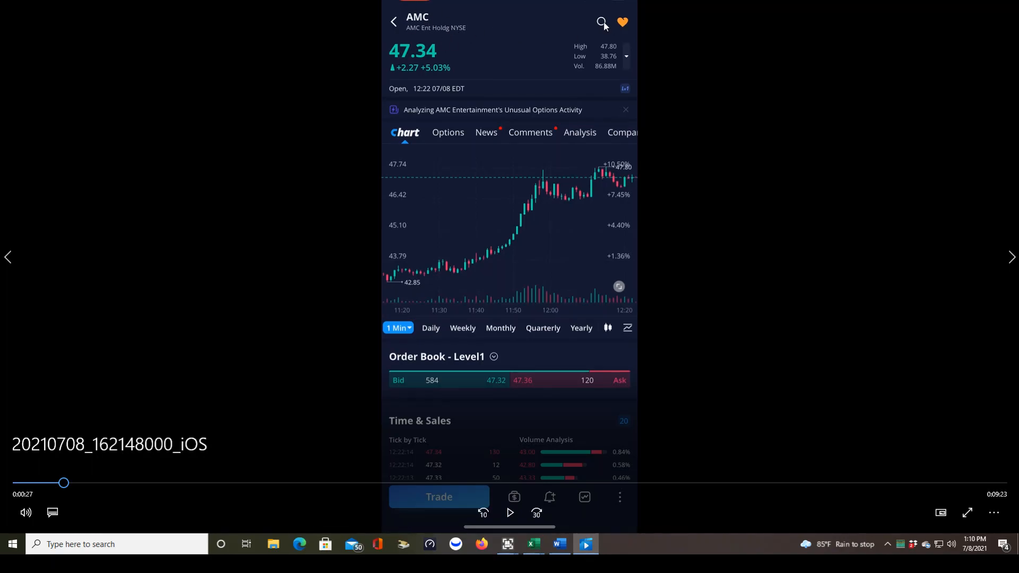
{"action": "mouse_move", "coordinate": [429, 13]}
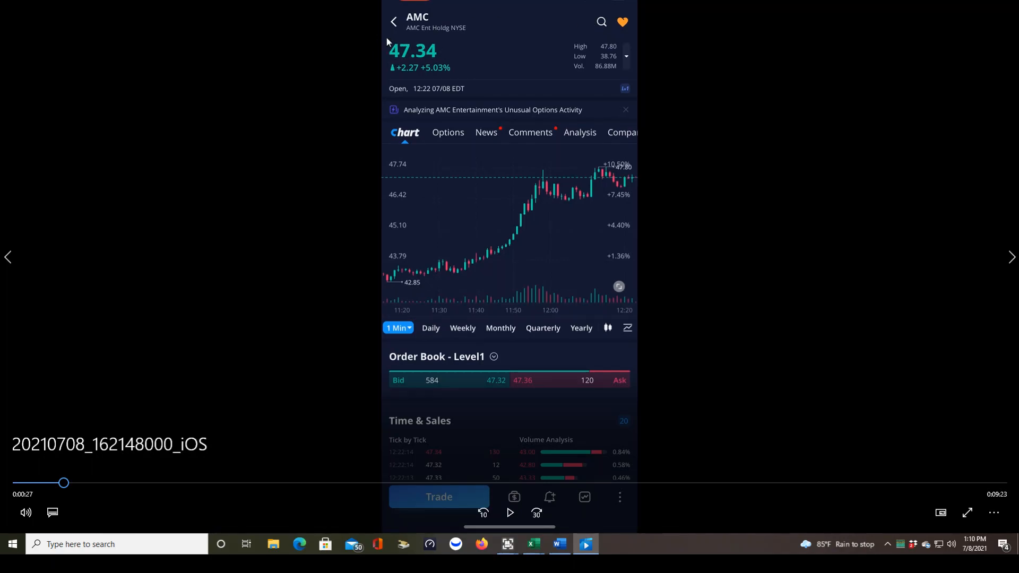
{"action": "mouse_move", "coordinate": [395, 70]}
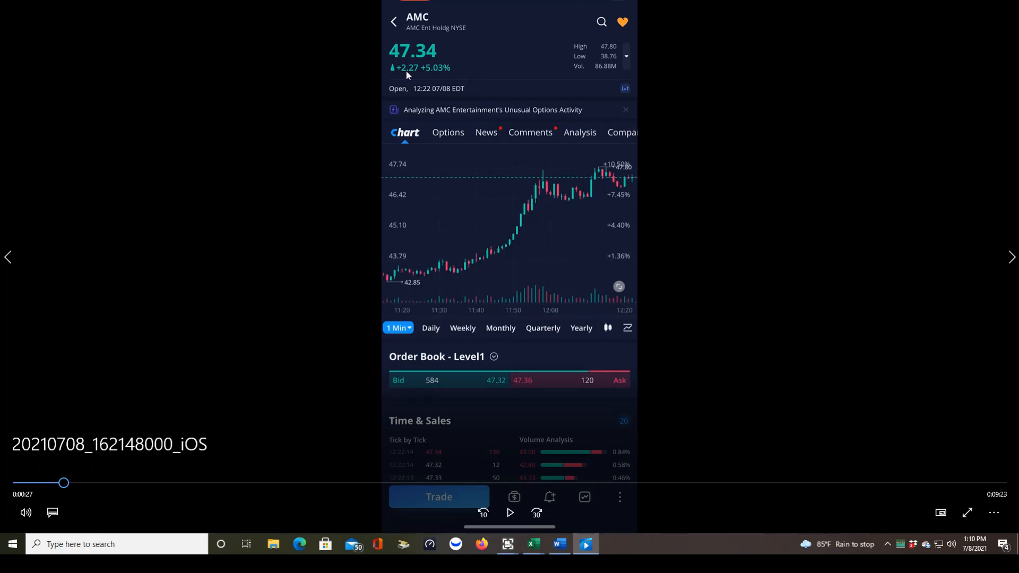
{"action": "mouse_move", "coordinate": [426, 80]}
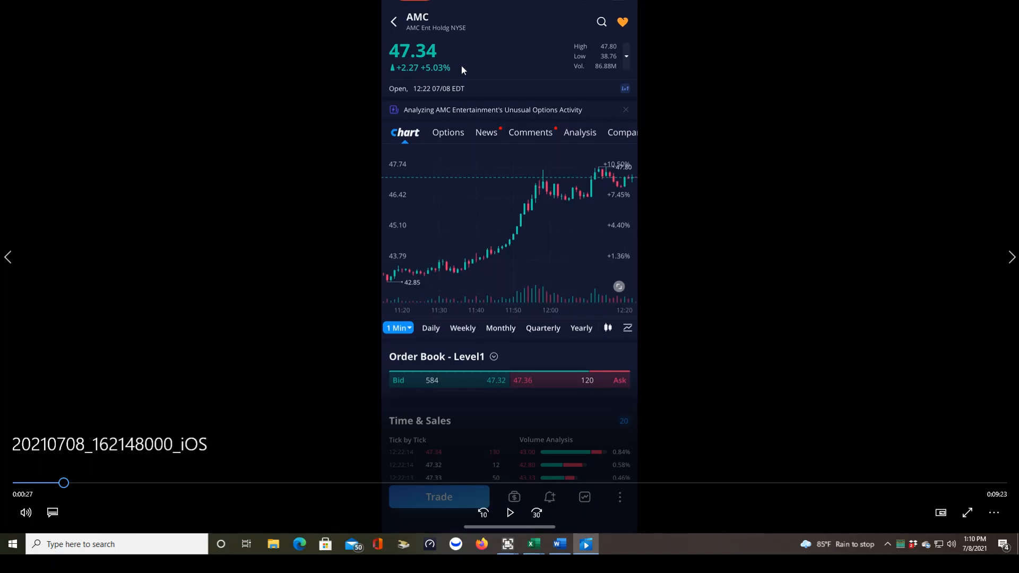
{"action": "mouse_move", "coordinate": [455, 71]}
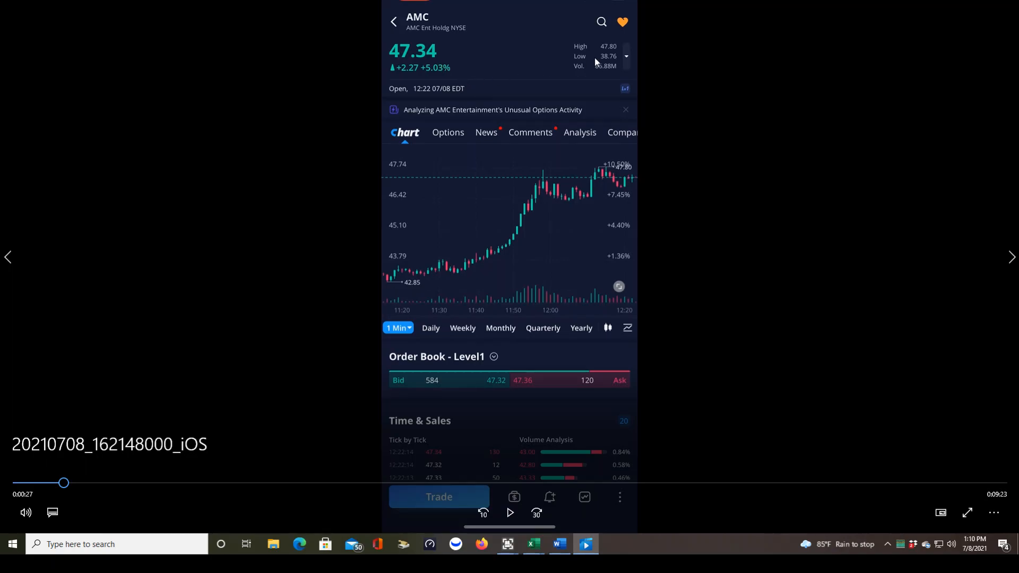
{"action": "mouse_move", "coordinate": [588, 45]}
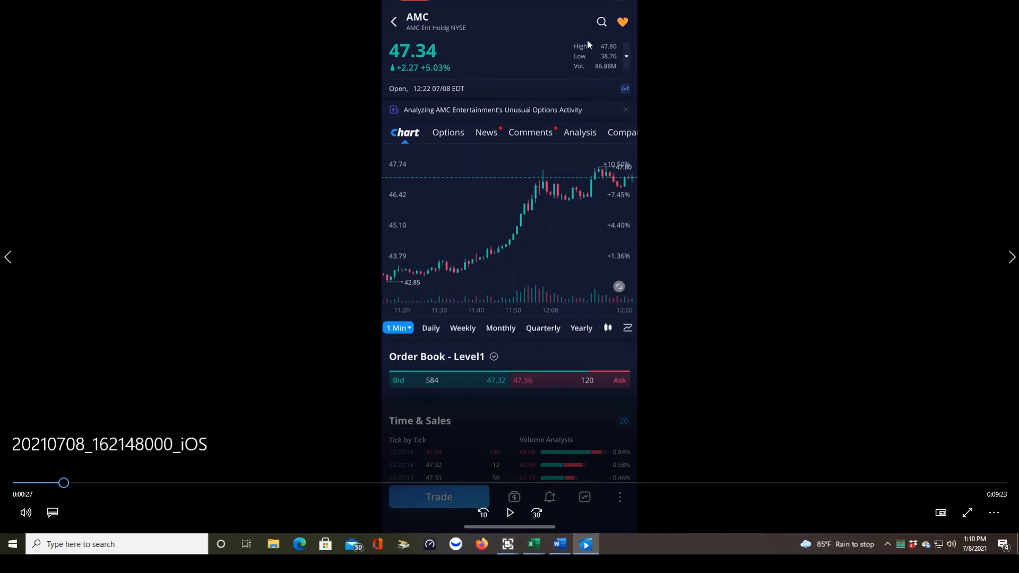
{"action": "mouse_move", "coordinate": [621, 51]}
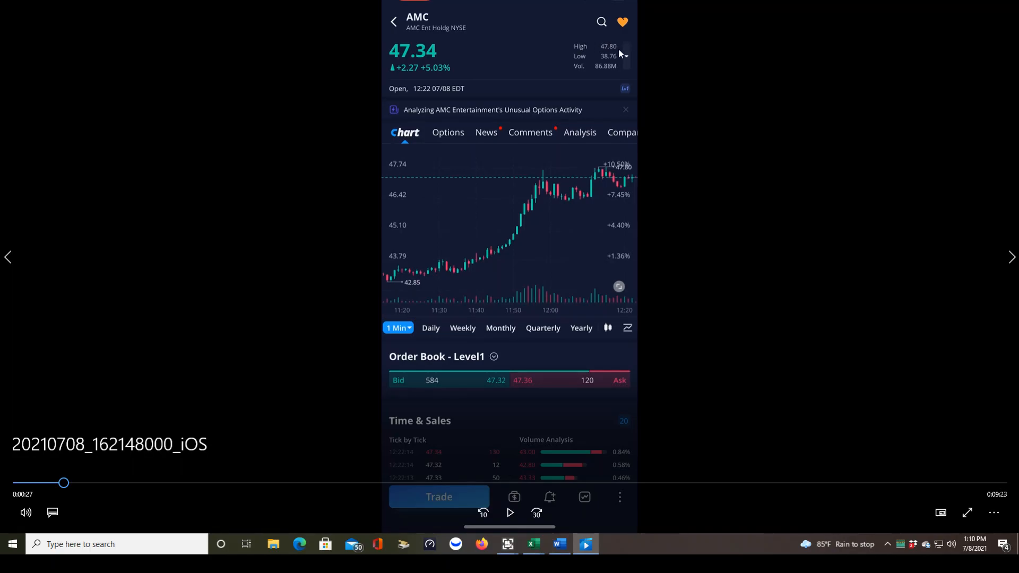
{"action": "mouse_move", "coordinate": [611, 53]}
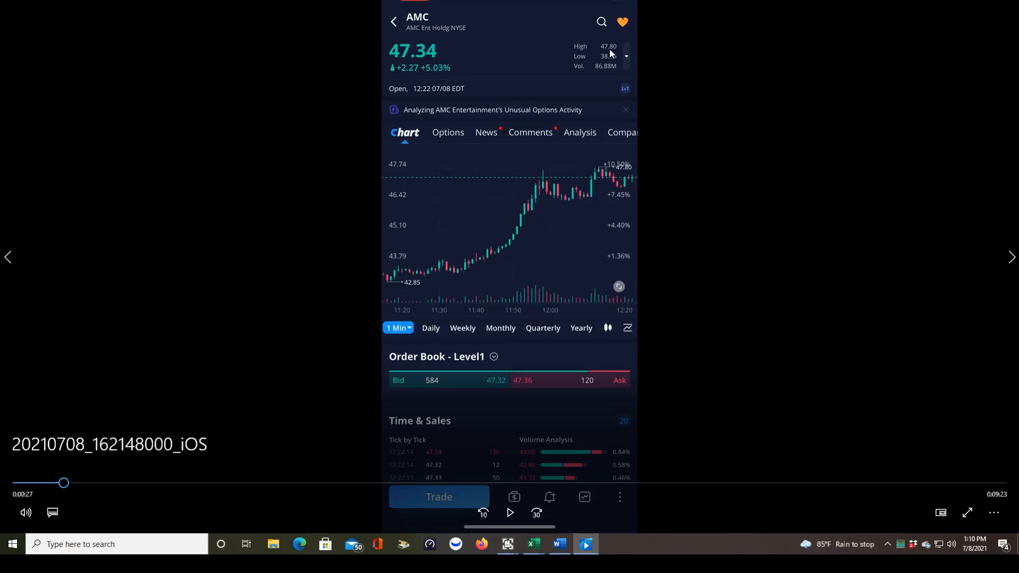
{"action": "mouse_move", "coordinate": [617, 61]}
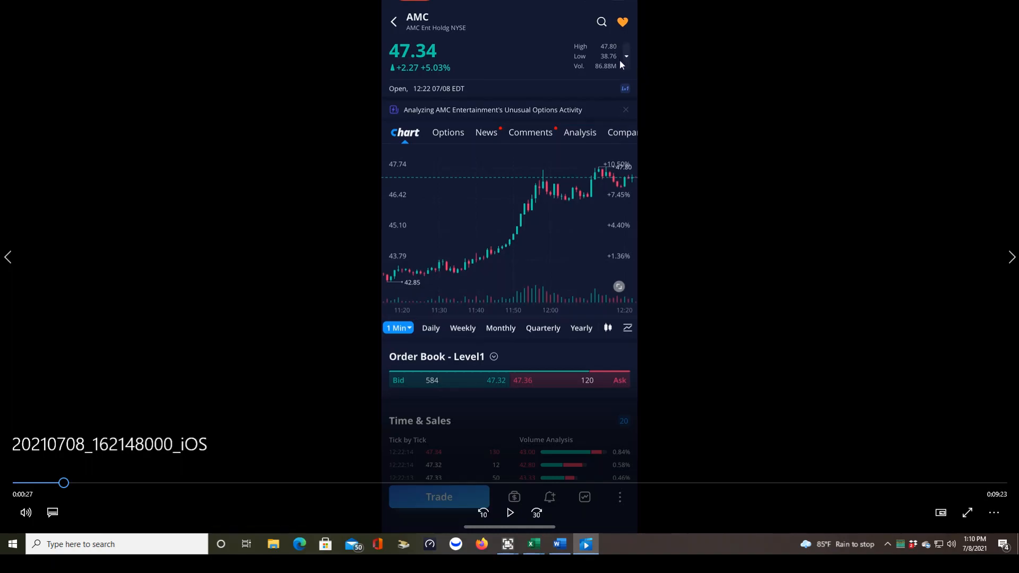
{"action": "mouse_move", "coordinate": [613, 74]}
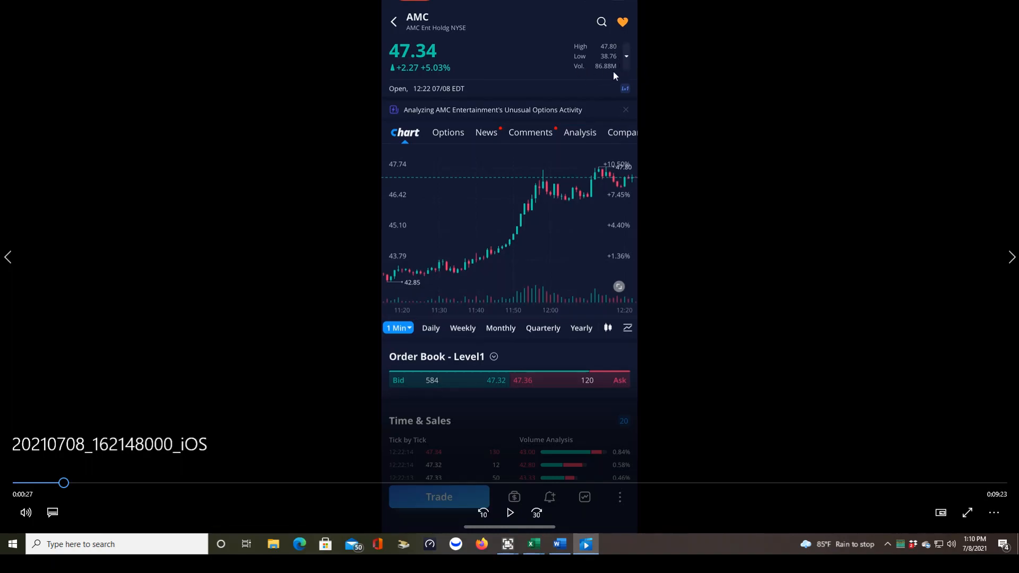
{"action": "mouse_move", "coordinate": [598, 75]}
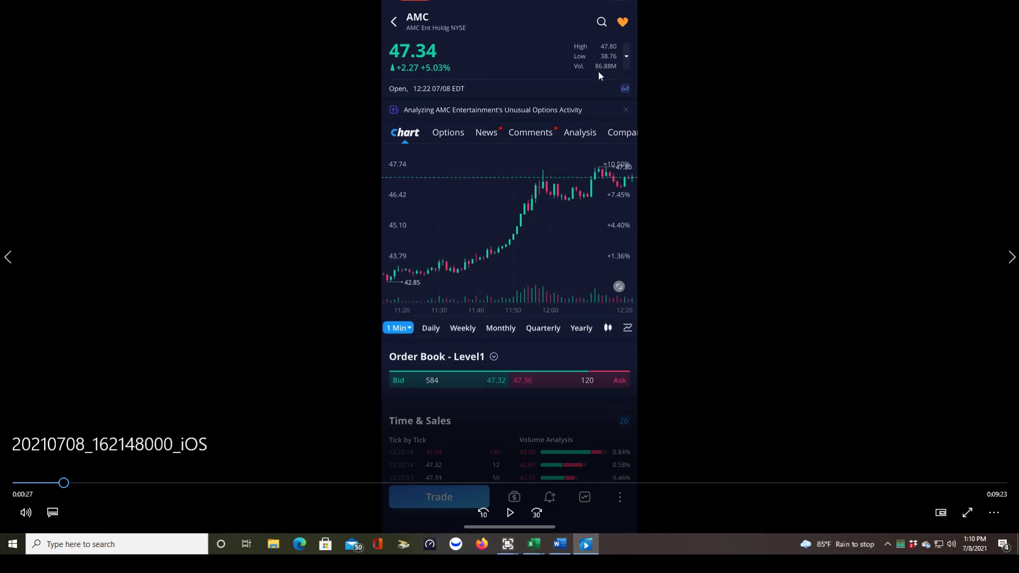
{"action": "mouse_move", "coordinate": [619, 78]}
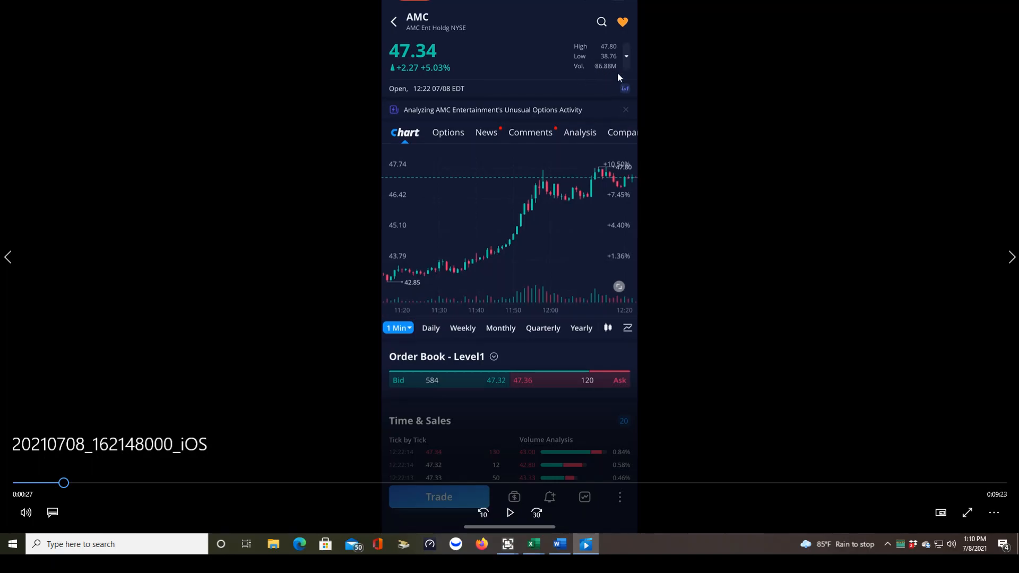
{"action": "mouse_move", "coordinate": [636, 199]}
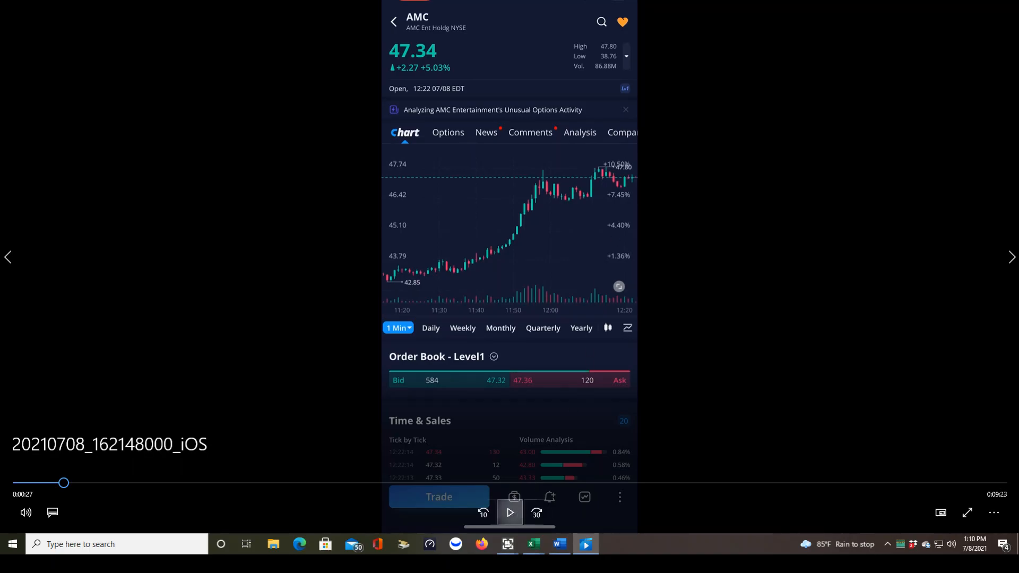
{"action": "left_click", "coordinate": [509, 512]}
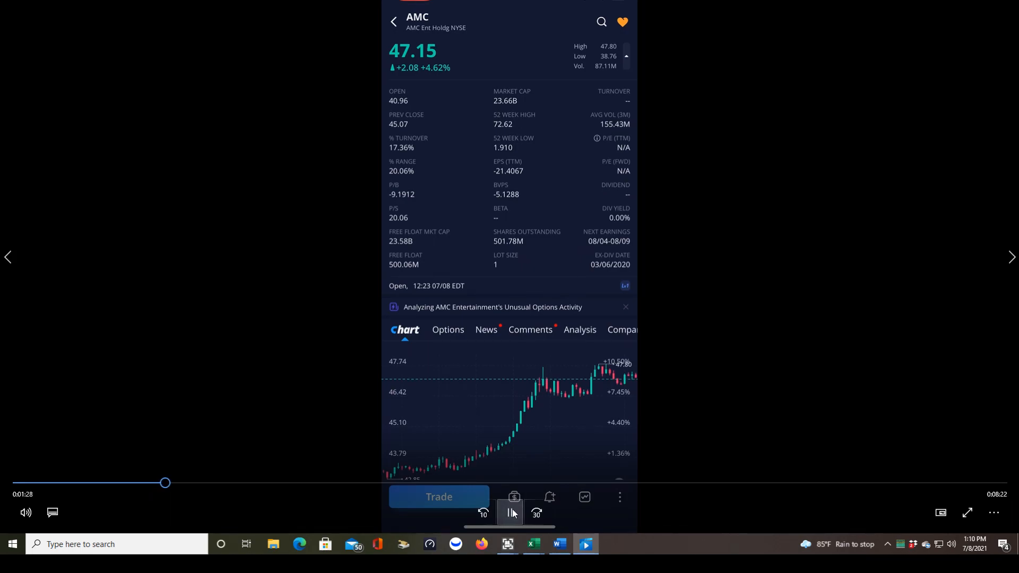
{"action": "left_click", "coordinate": [511, 513]}
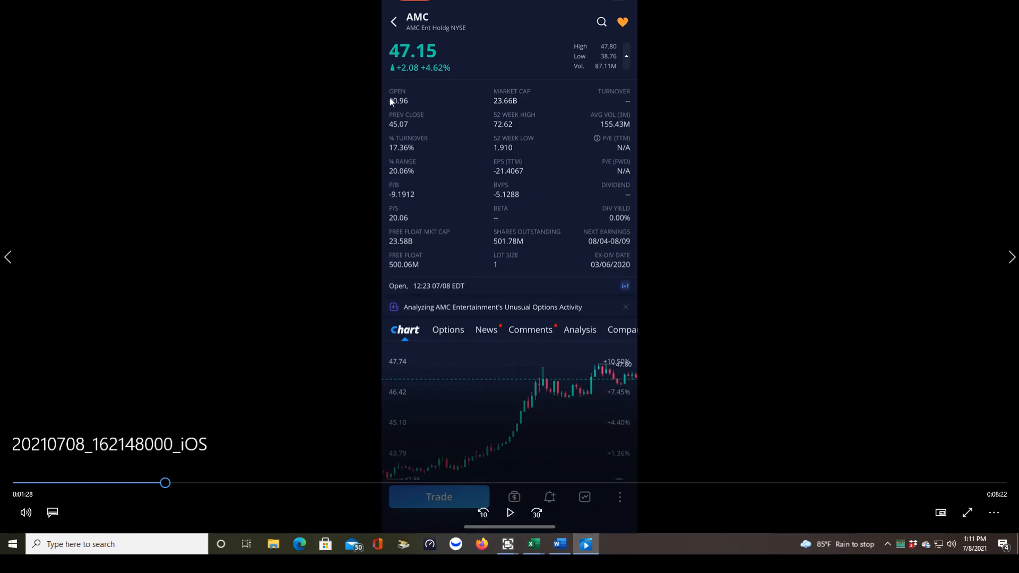
{"action": "mouse_move", "coordinate": [428, 141]}
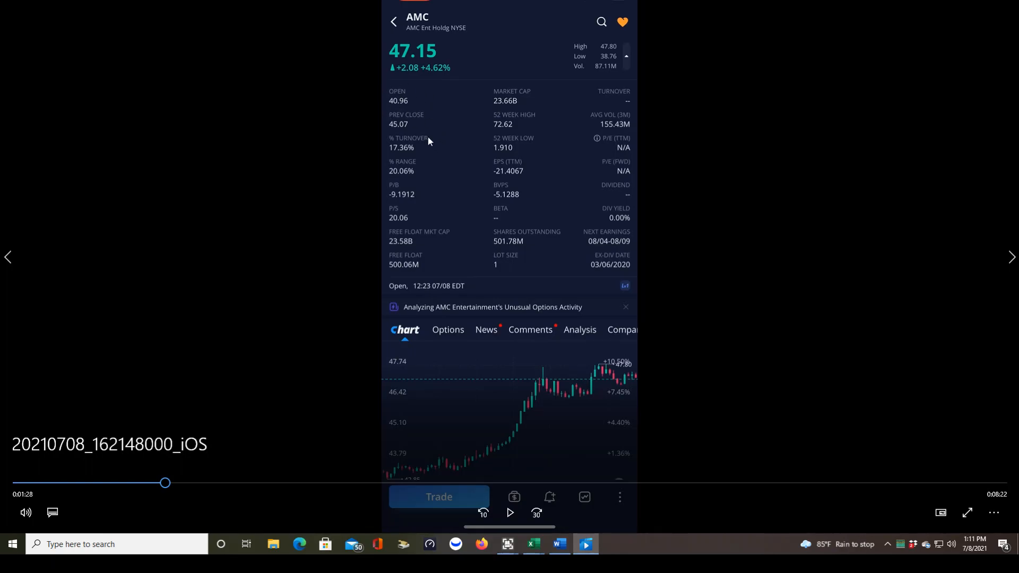
{"action": "mouse_move", "coordinate": [425, 219]}
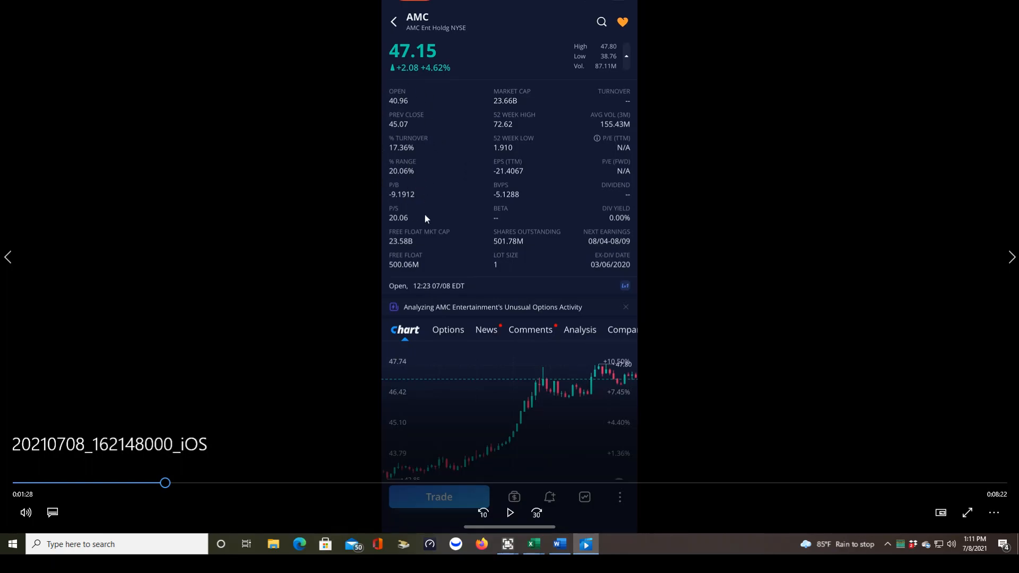
{"action": "mouse_move", "coordinate": [411, 190]}
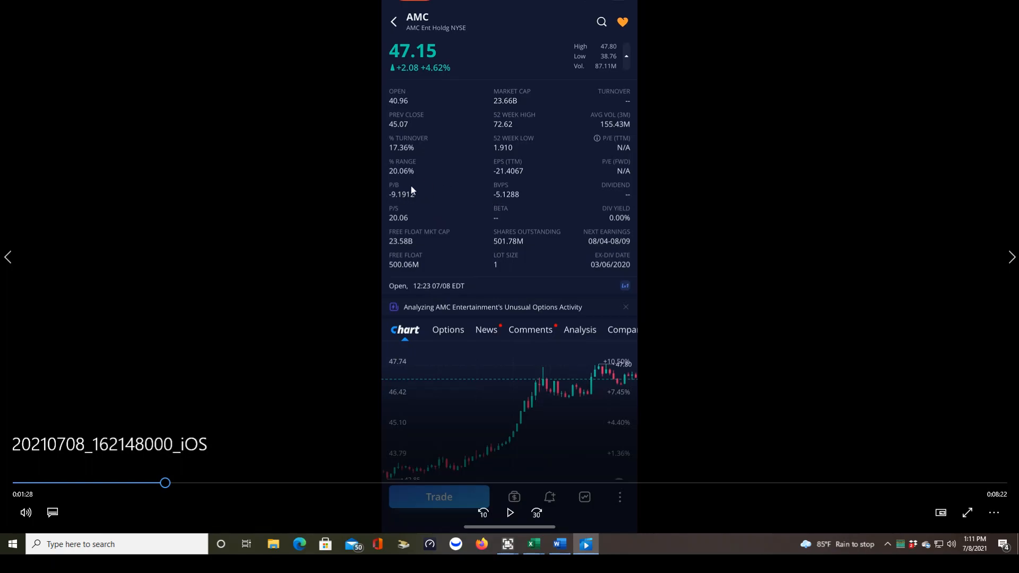
{"action": "mouse_move", "coordinate": [420, 179]}
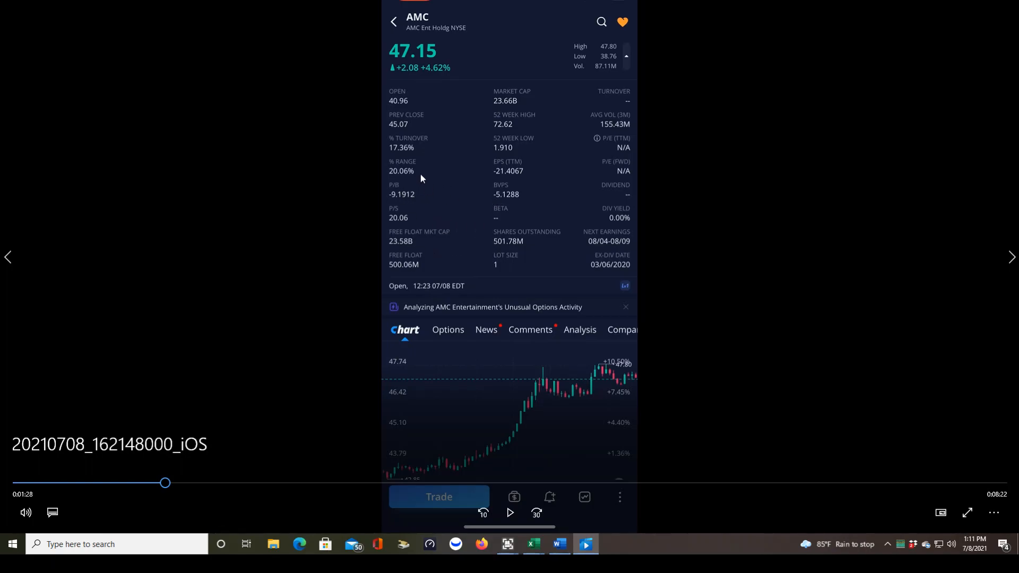
{"action": "mouse_move", "coordinate": [459, 231]}
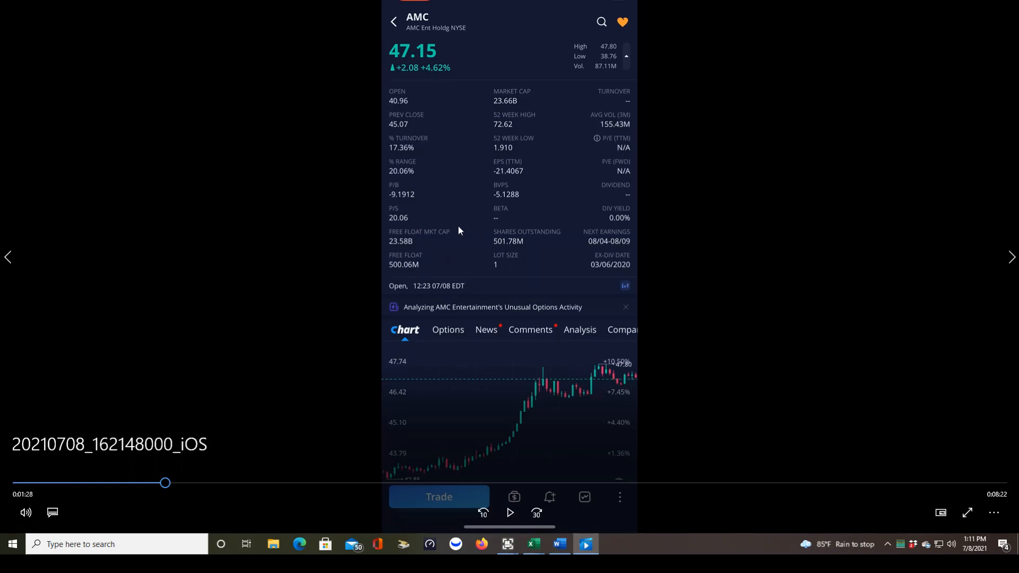
{"action": "mouse_move", "coordinate": [461, 235]}
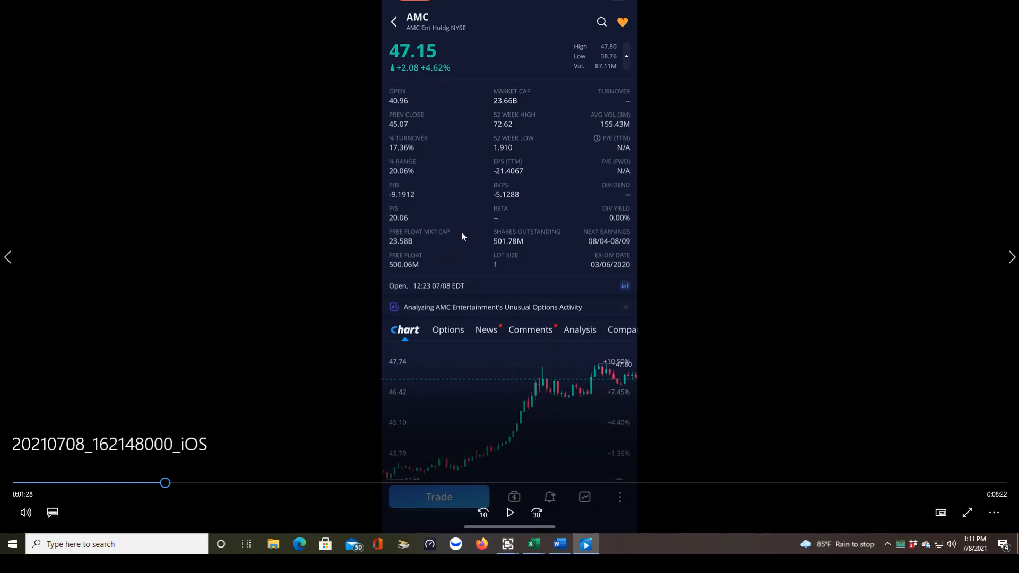
{"action": "mouse_move", "coordinate": [447, 254]}
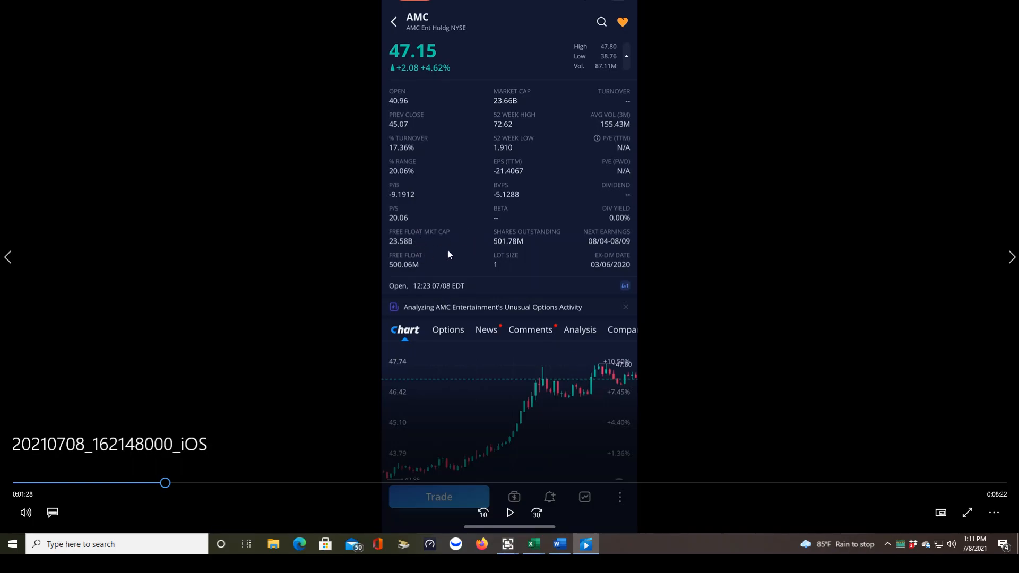
{"action": "mouse_move", "coordinate": [496, 115]}
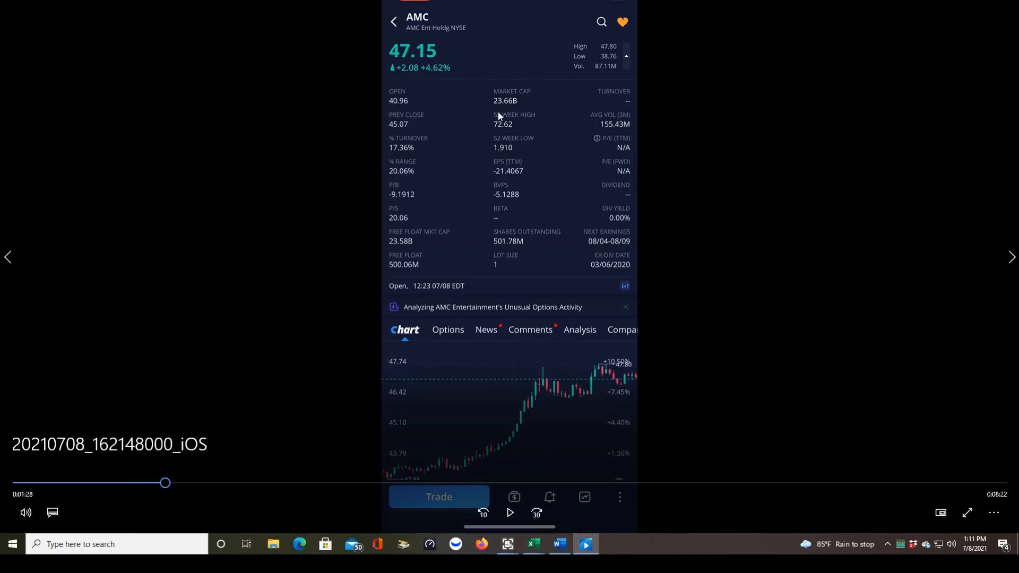
{"action": "mouse_move", "coordinate": [429, 277]}
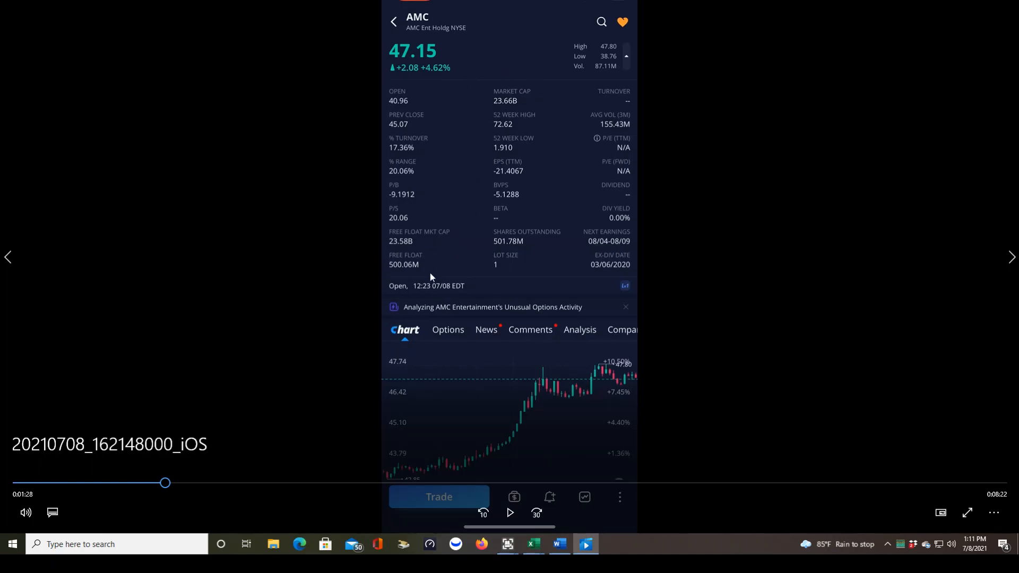
{"action": "mouse_move", "coordinate": [398, 273]}
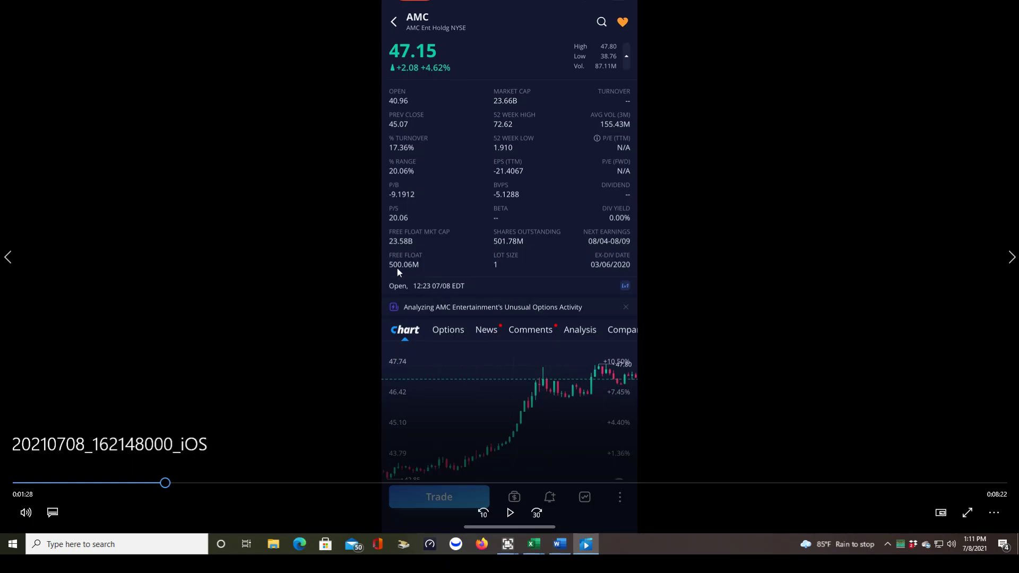
{"action": "mouse_move", "coordinate": [415, 279]}
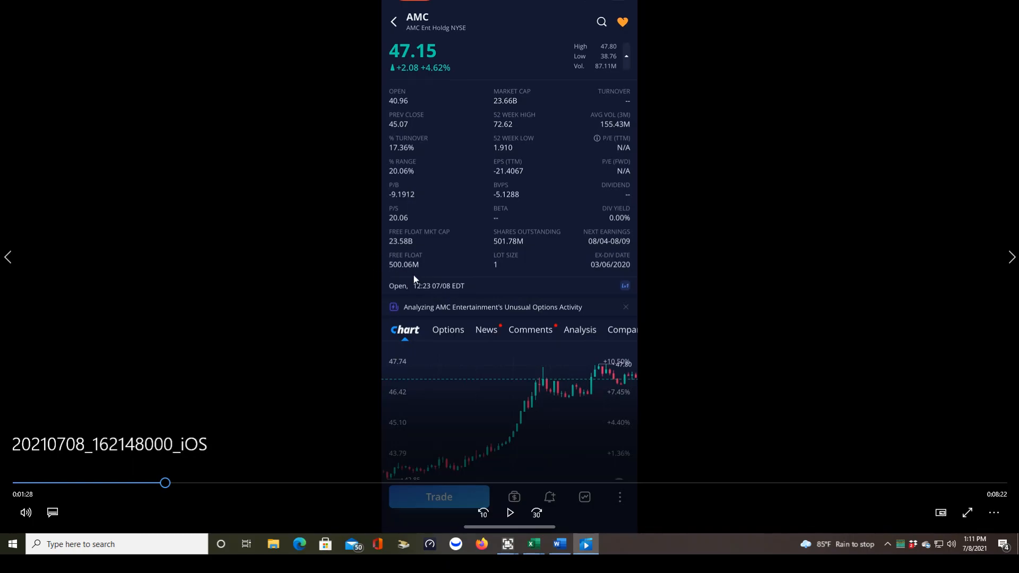
{"action": "mouse_move", "coordinate": [427, 286]}
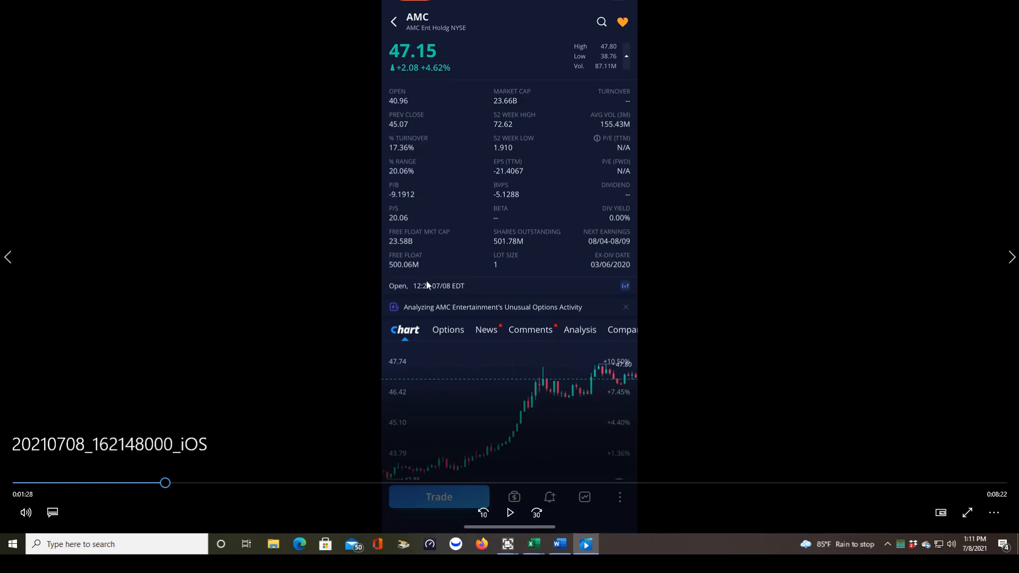
{"action": "mouse_move", "coordinate": [436, 279]}
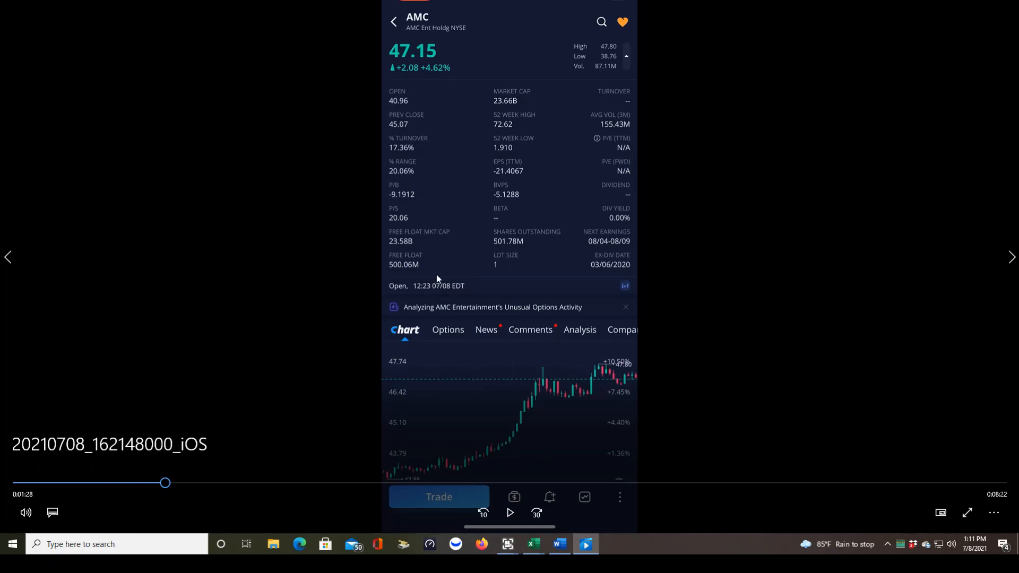
{"action": "mouse_move", "coordinate": [434, 271]}
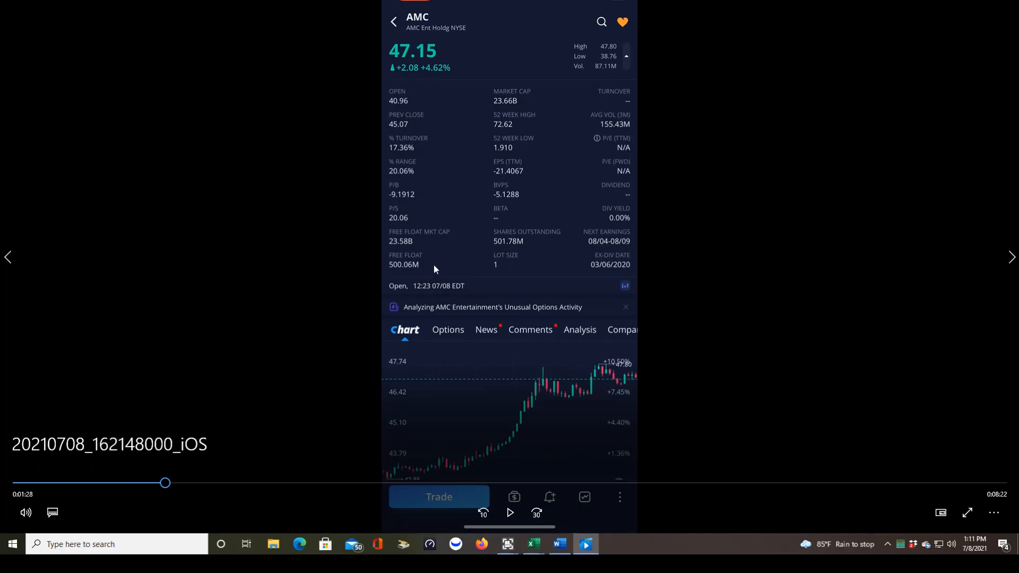
{"action": "mouse_move", "coordinate": [437, 273]}
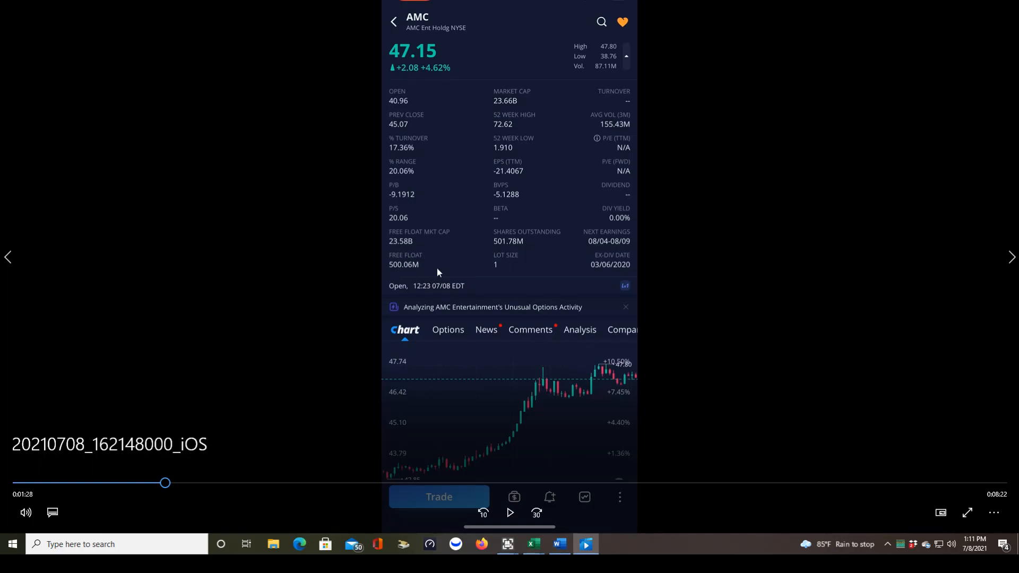
{"action": "mouse_move", "coordinate": [493, 252]}
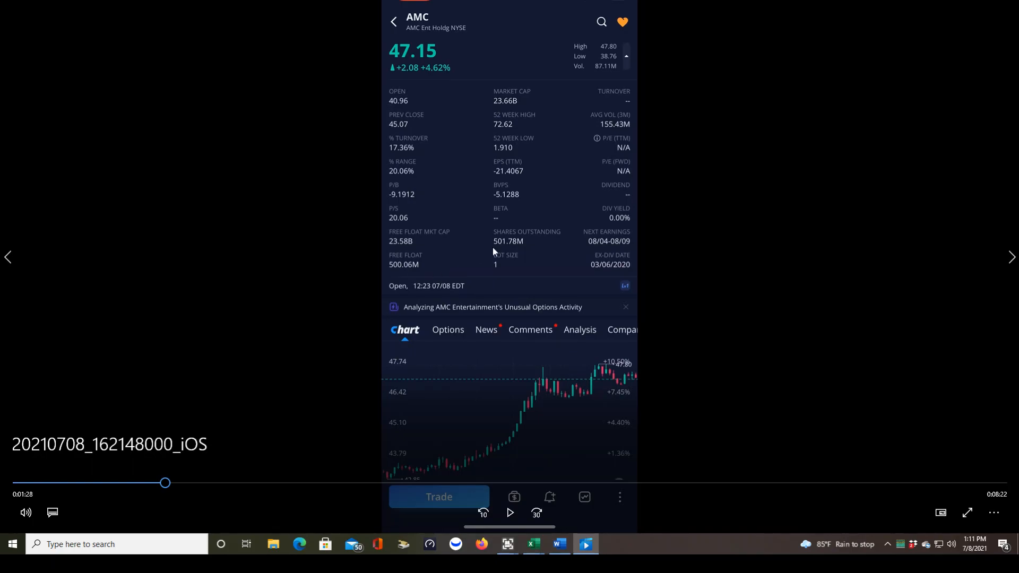
{"action": "mouse_move", "coordinate": [662, 113]}
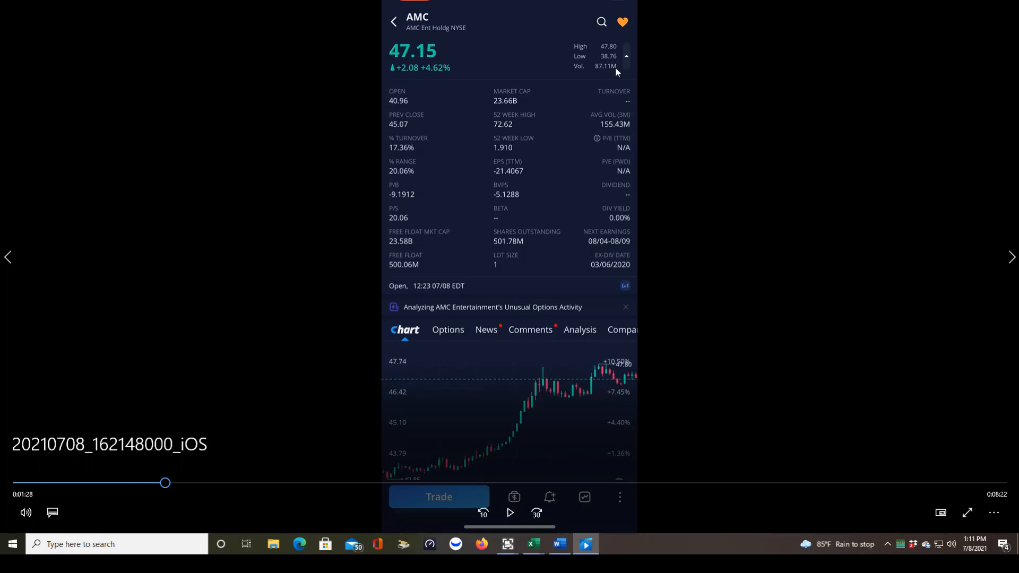
{"action": "mouse_move", "coordinate": [624, 115]}
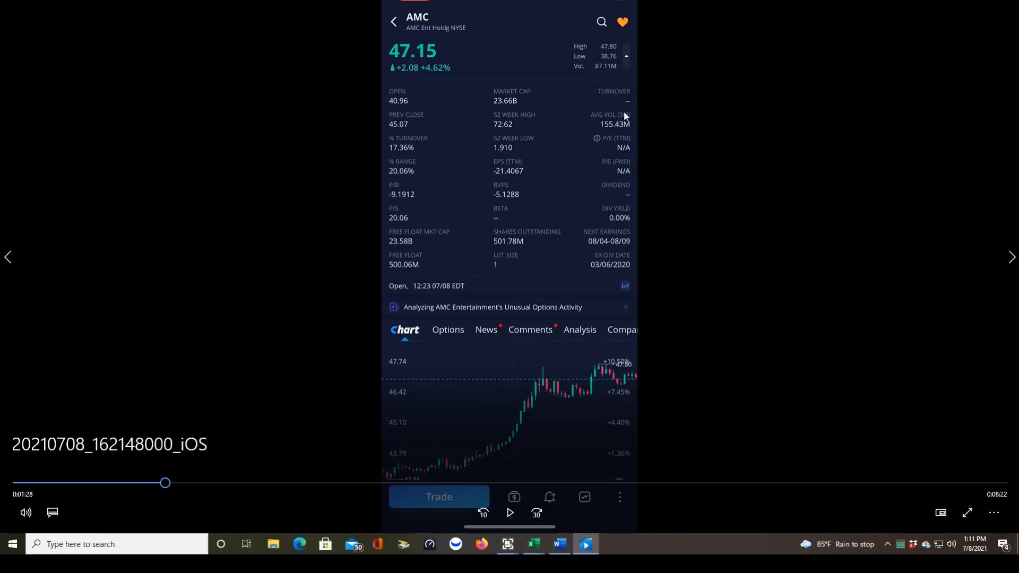
{"action": "mouse_move", "coordinate": [674, 174]}
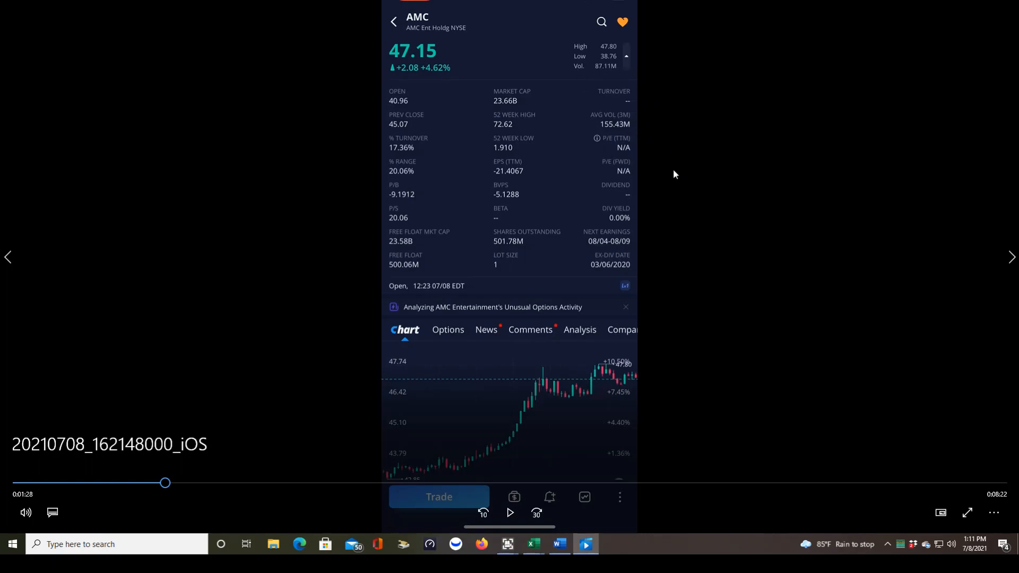
{"action": "mouse_move", "coordinate": [611, 184]}
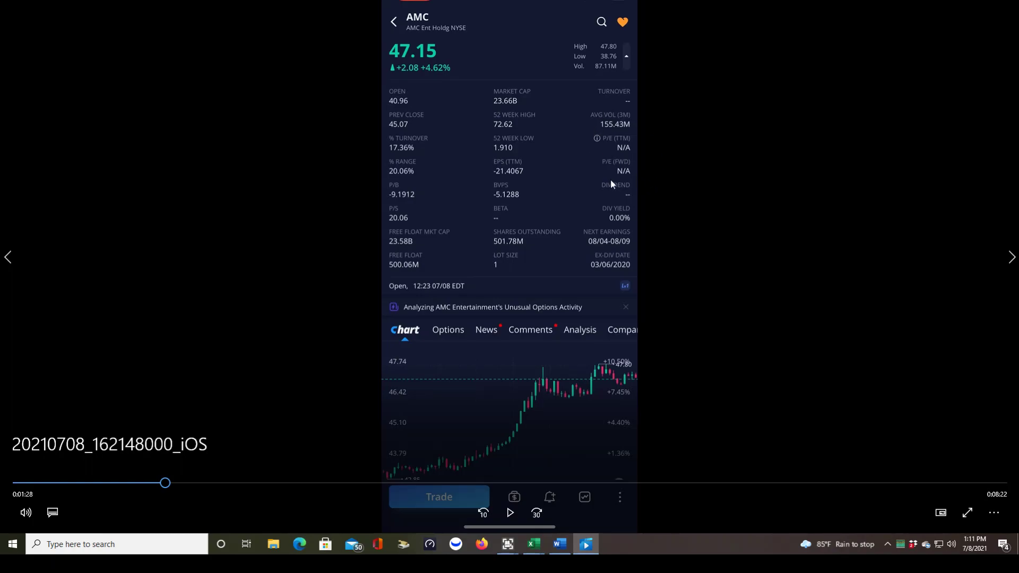
{"action": "mouse_move", "coordinate": [587, 134]}
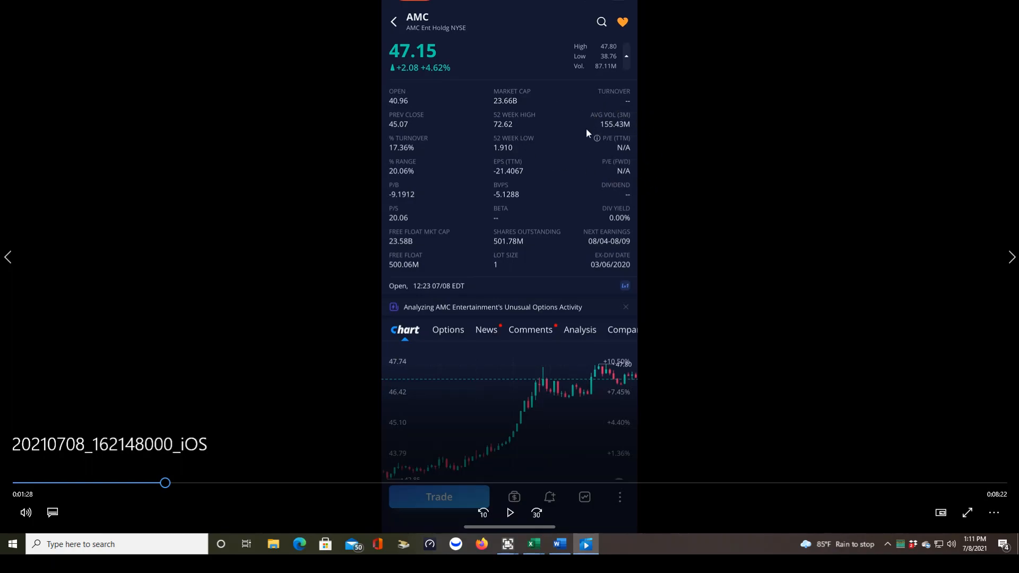
{"action": "mouse_move", "coordinate": [644, 150]}
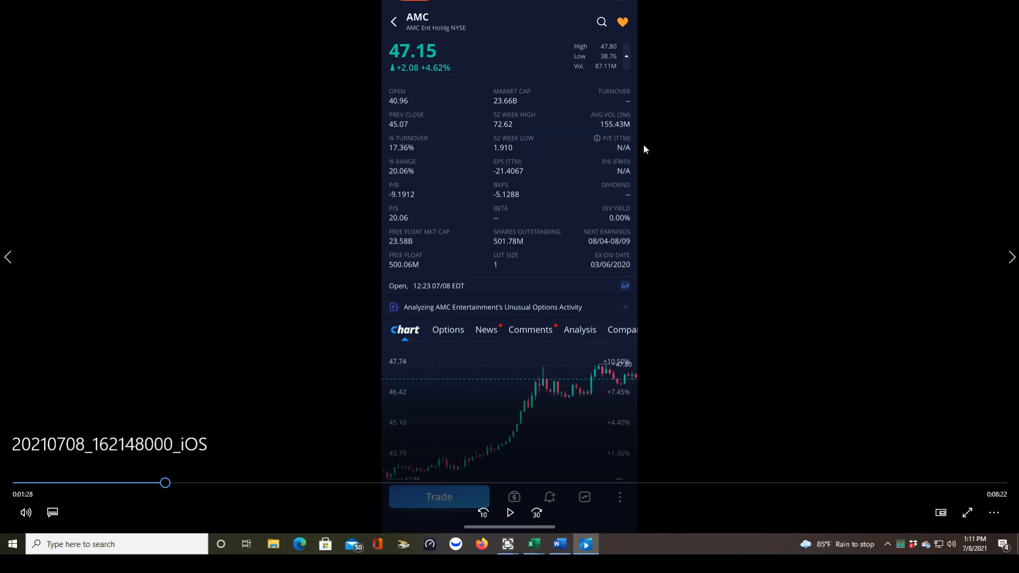
{"action": "mouse_move", "coordinate": [641, 186]}
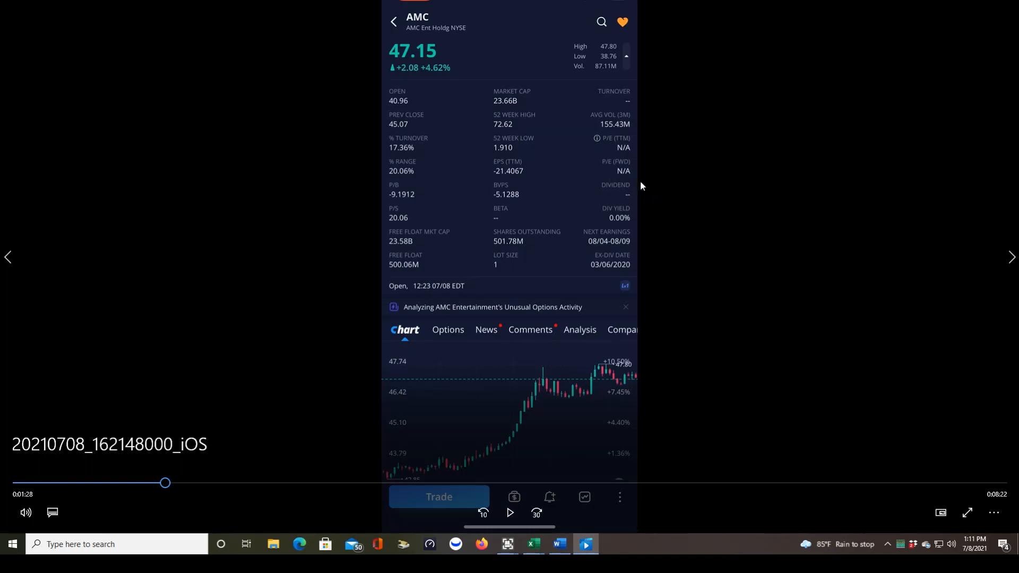
{"action": "mouse_move", "coordinate": [622, 262]}
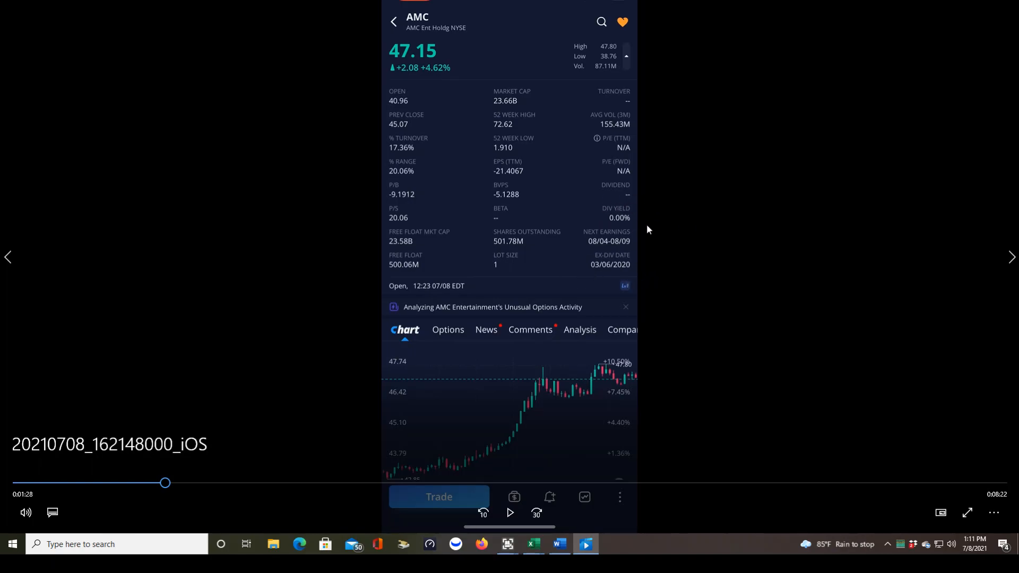
{"action": "mouse_move", "coordinate": [603, 235]}
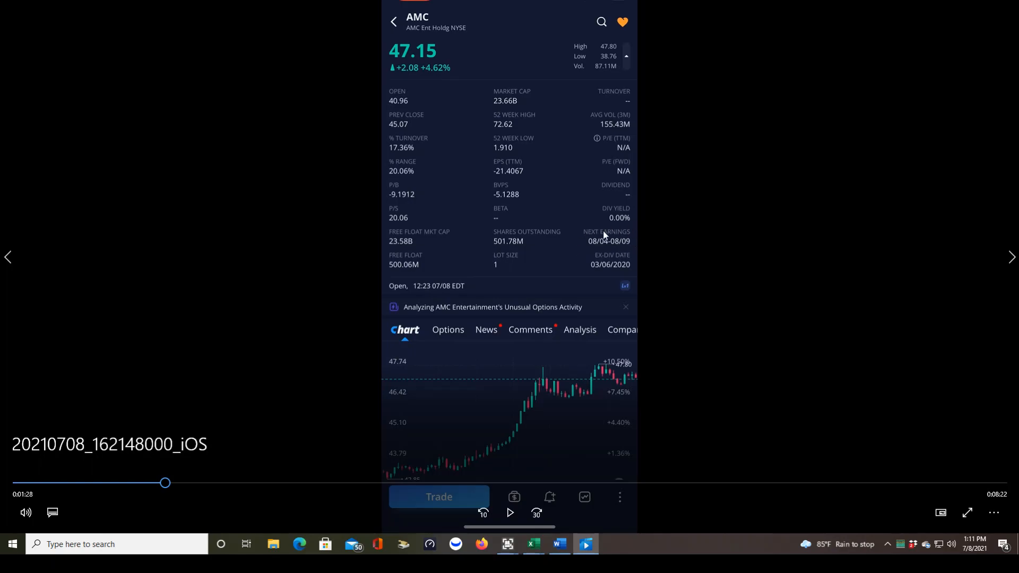
{"action": "mouse_move", "coordinate": [601, 354]}
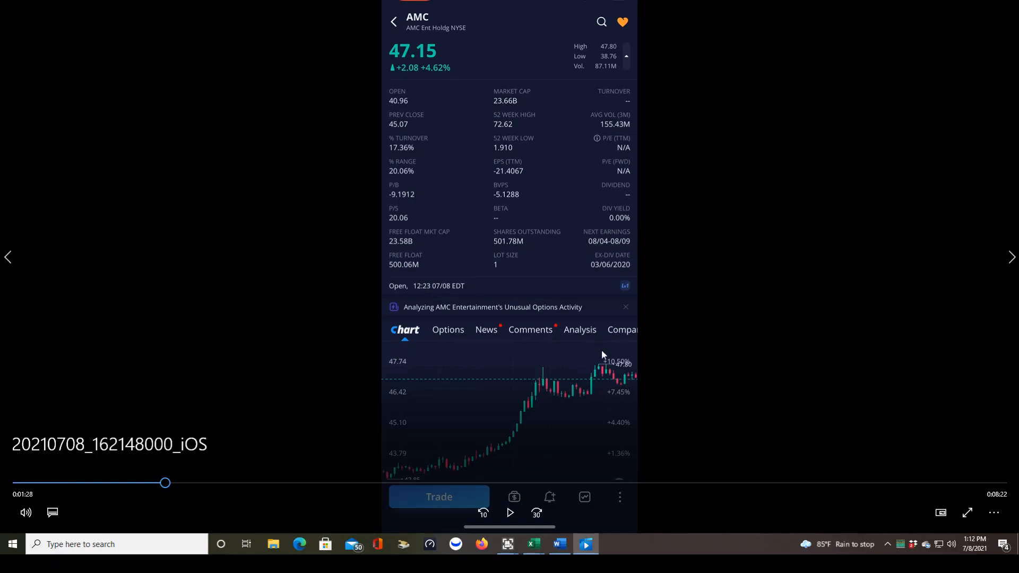
{"action": "mouse_move", "coordinate": [536, 513]}
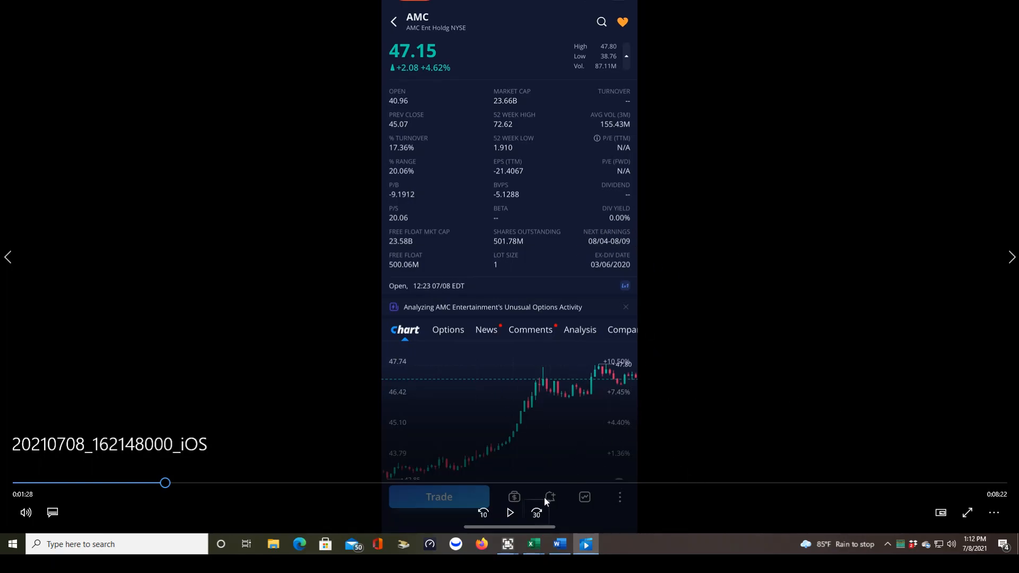
{"action": "left_click", "coordinate": [509, 513]}
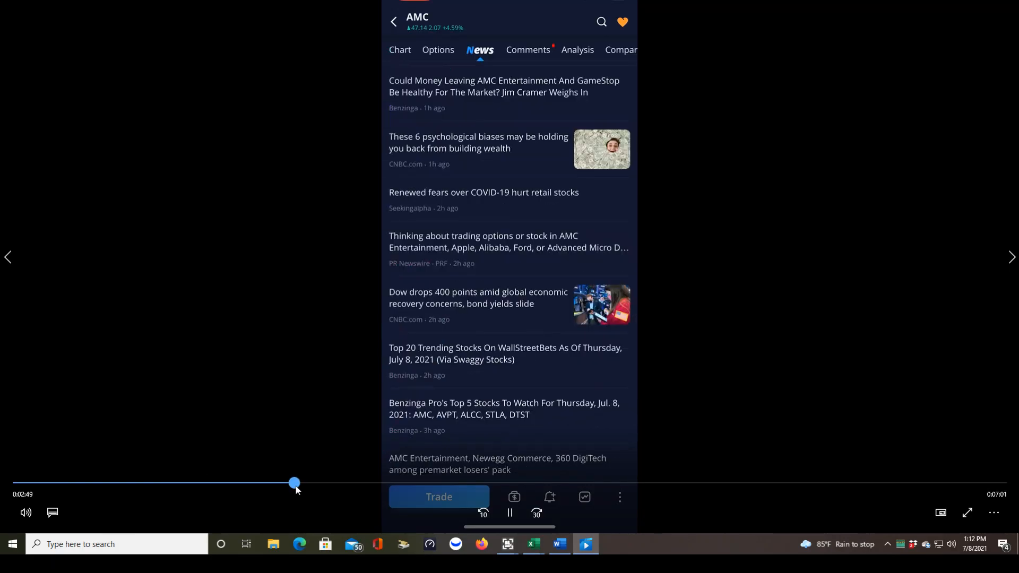
Return to AMC's Chart view showing the 1-minute chart, Level 1 order book and Time & Sales
{"action": "left_click", "coordinate": [404, 50]}
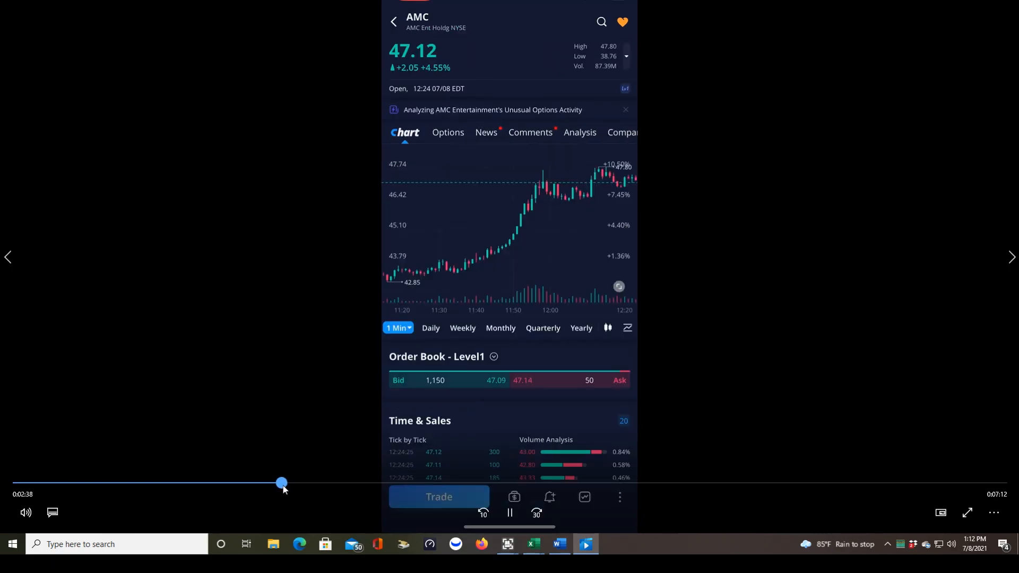
{"action": "left_click", "coordinate": [509, 513]}
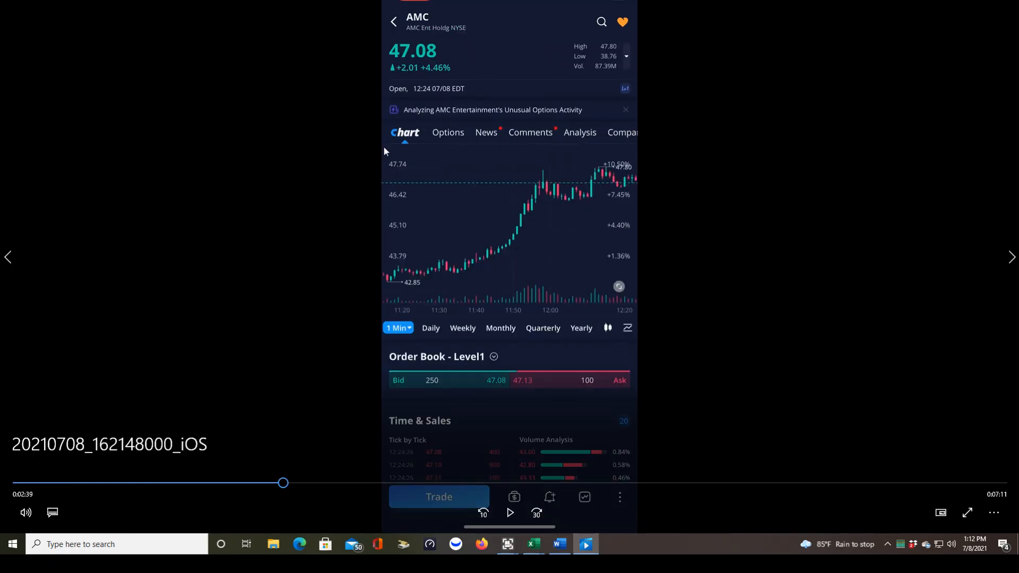
{"action": "mouse_move", "coordinate": [674, 224]}
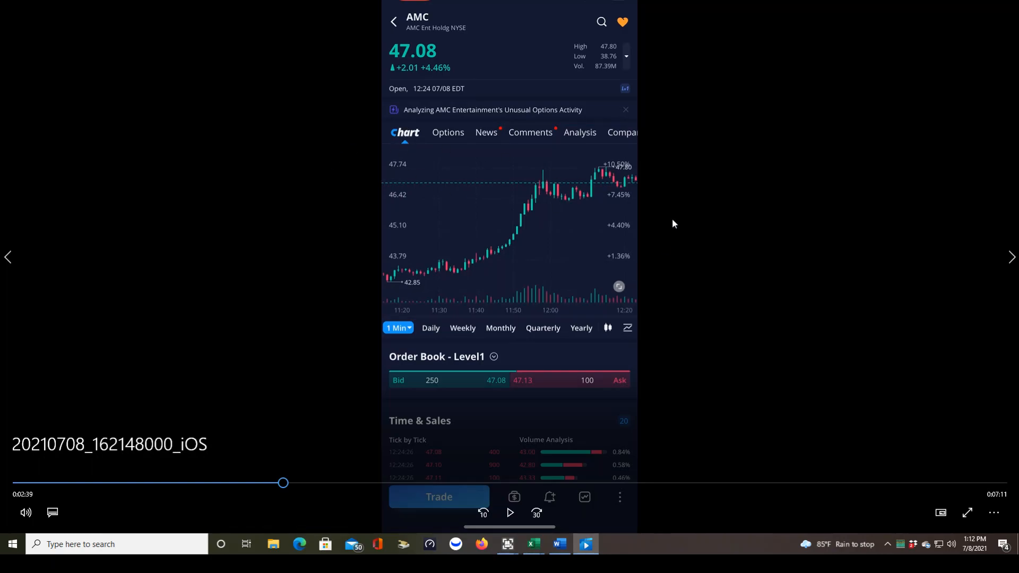
{"action": "mouse_move", "coordinate": [509, 512]}
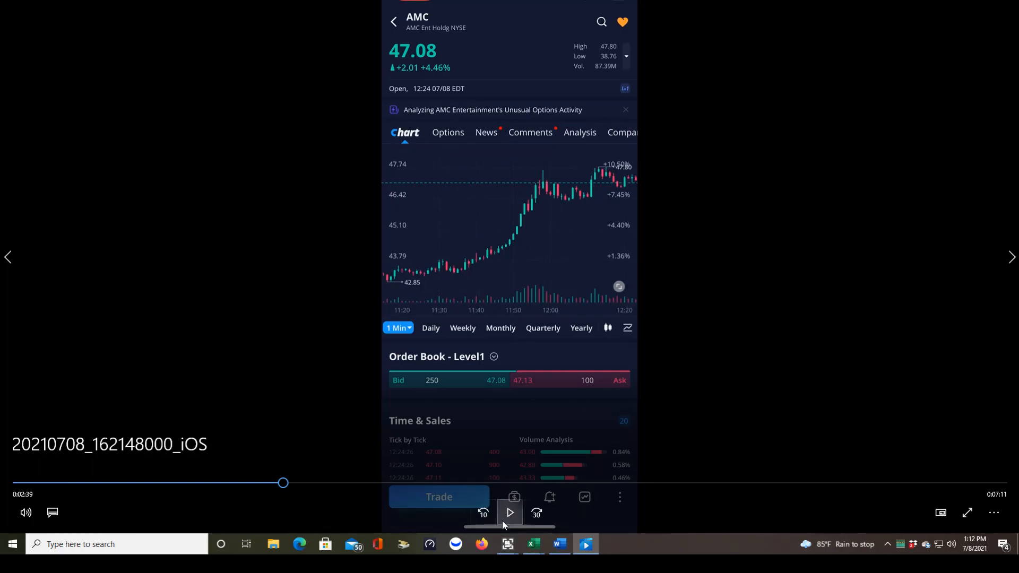
{"action": "left_click", "coordinate": [509, 513]}
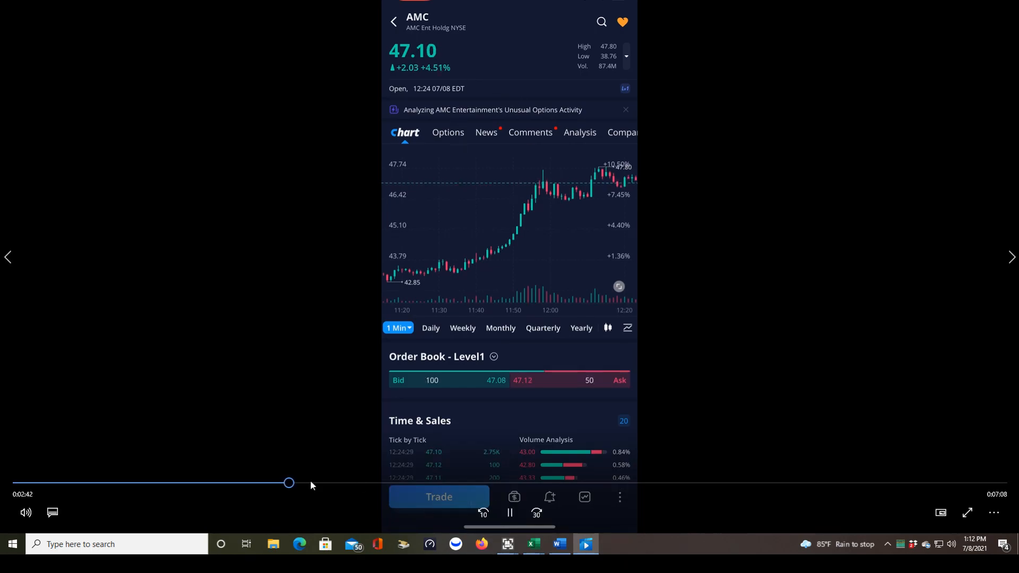
Browse AMC's Options chain and News headlines with today's public opinion summary
{"action": "left_click", "coordinate": [447, 131]}
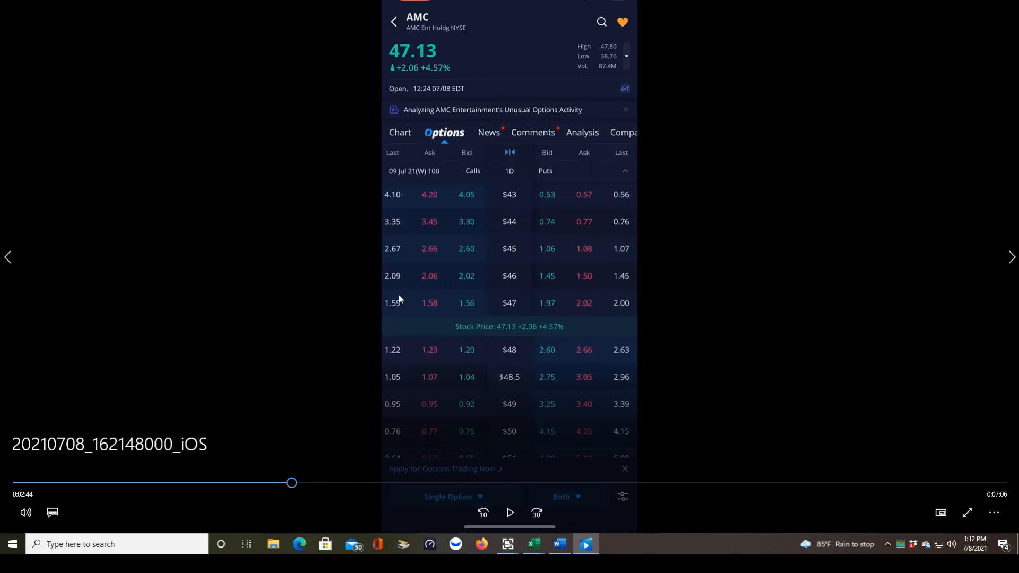
{"action": "mouse_move", "coordinate": [510, 512]}
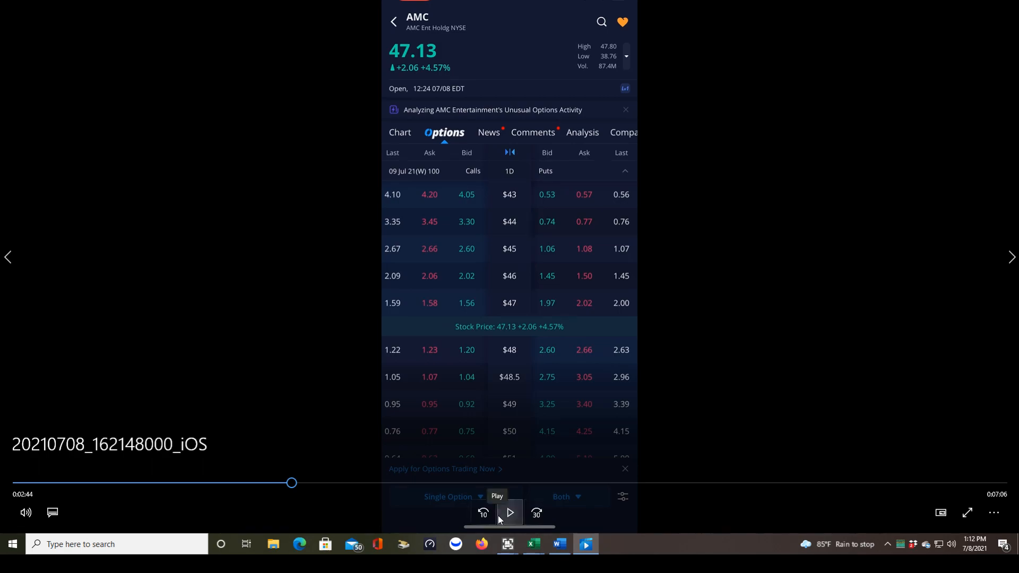
{"action": "mouse_move", "coordinate": [640, 365]}
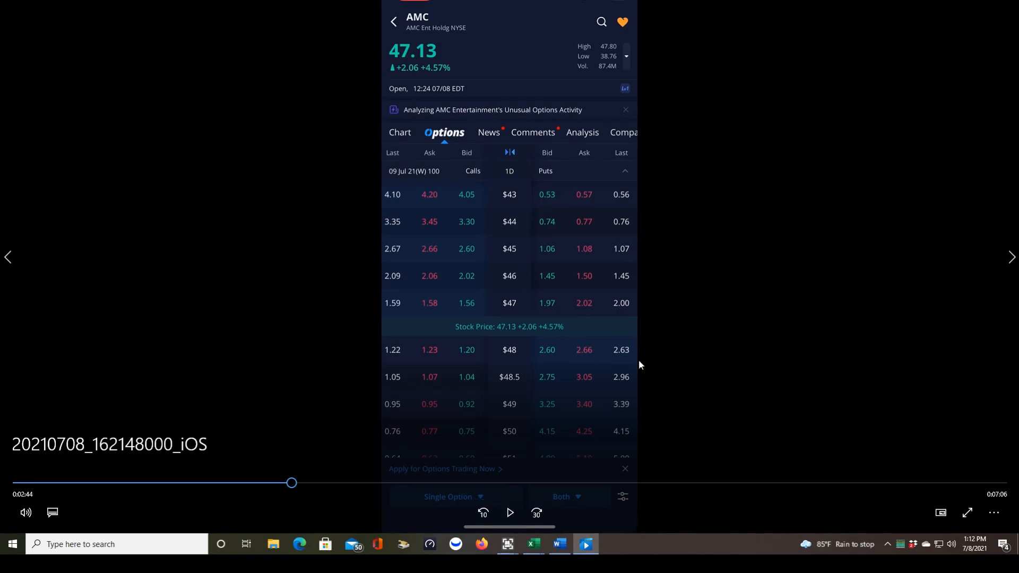
{"action": "left_click", "coordinate": [509, 514]}
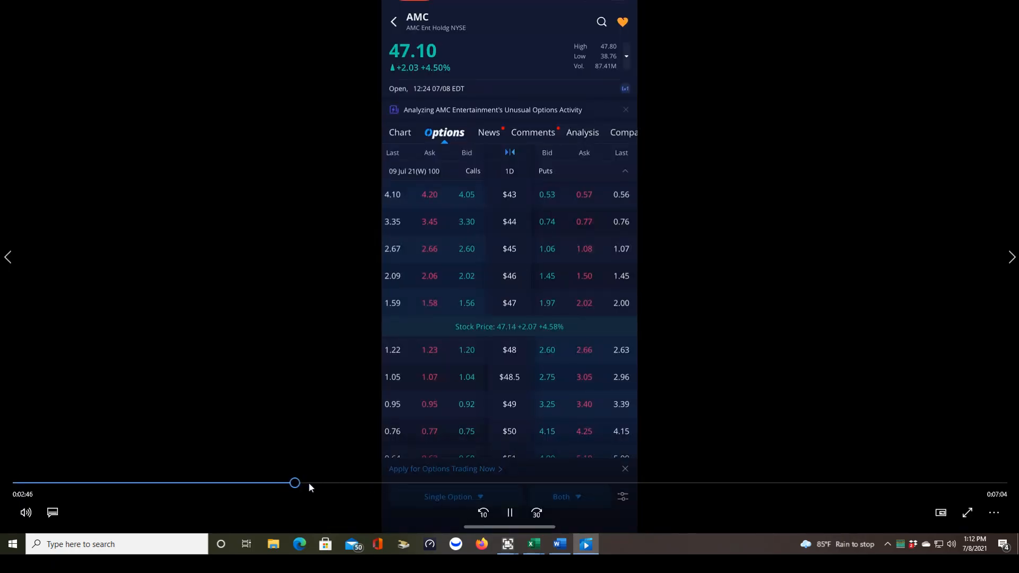
{"action": "left_click", "coordinate": [488, 132]}
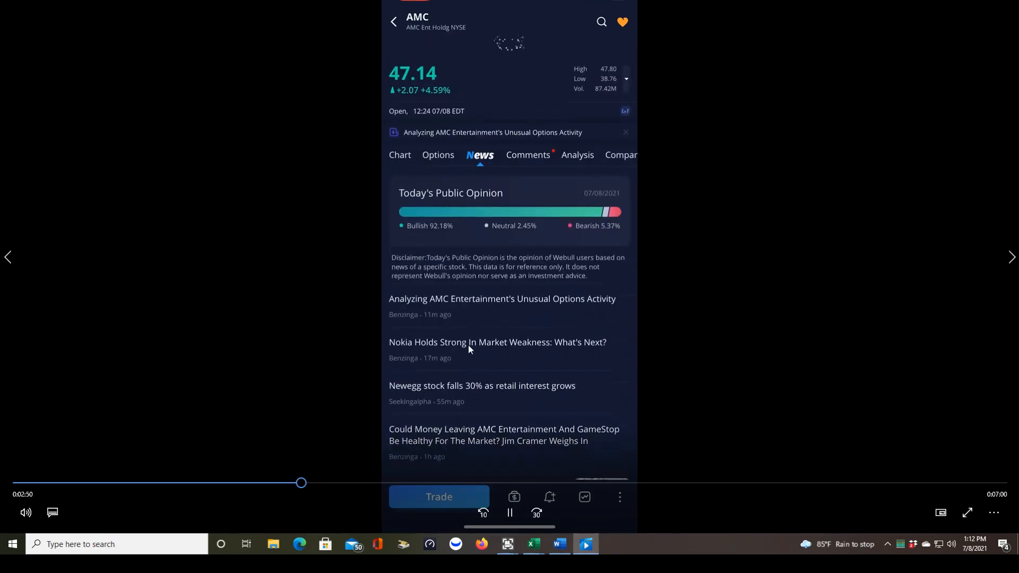
{"action": "left_click", "coordinate": [528, 155]}
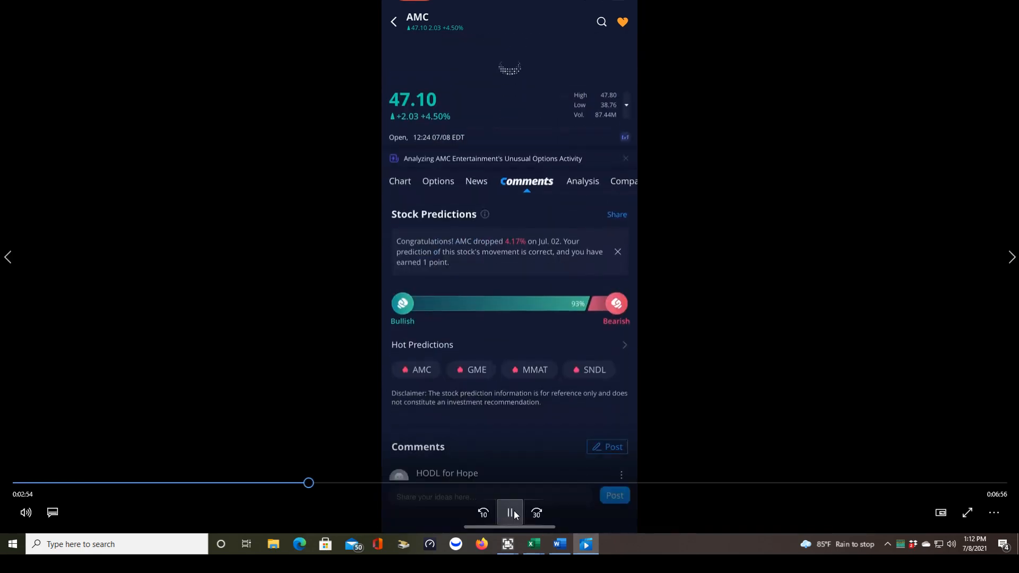
Read through AMC's community comments, then move on to the Analysis ratings and price targets
{"action": "left_click", "coordinate": [509, 513]}
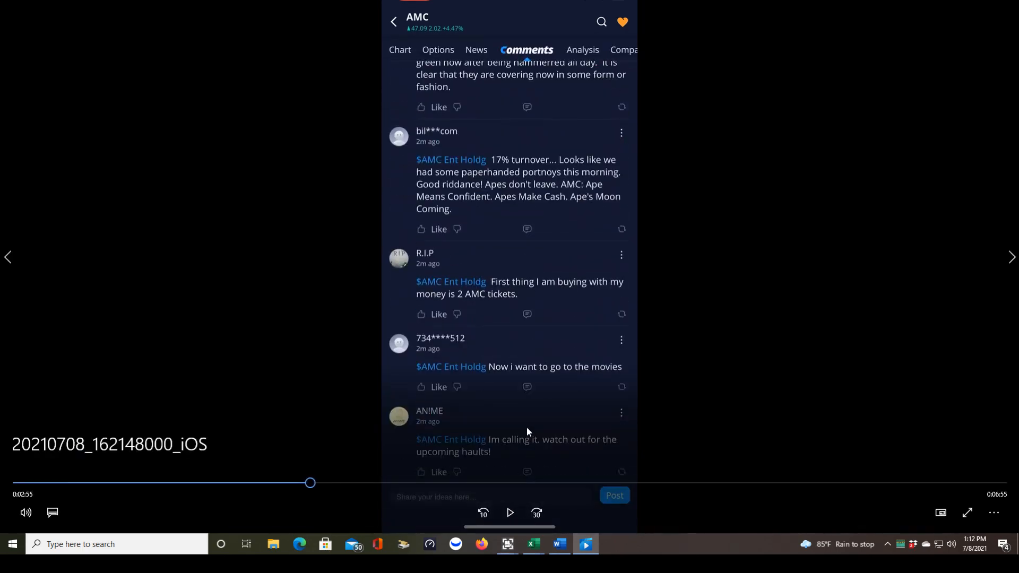
{"action": "left_click", "coordinate": [510, 513]}
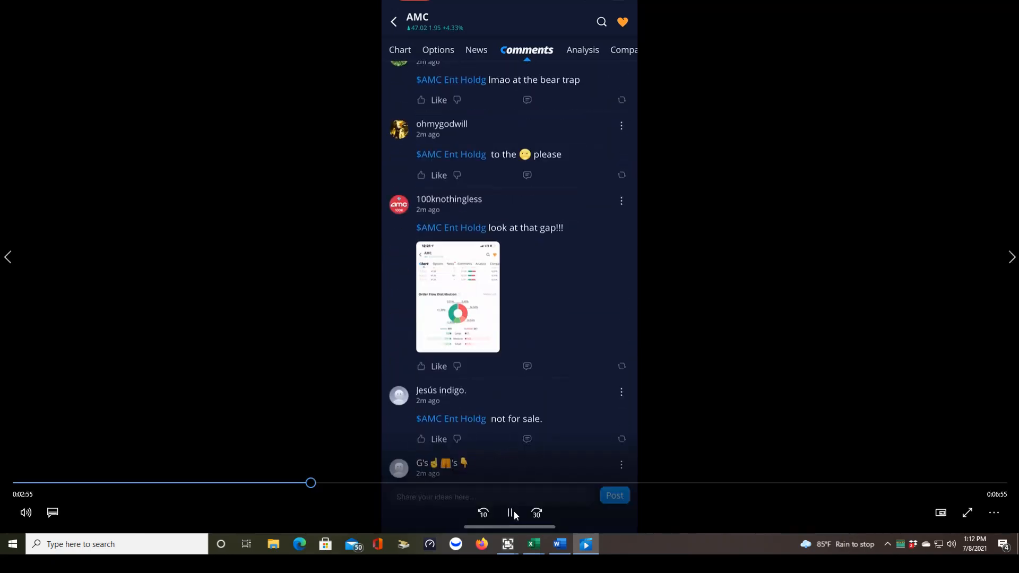
{"action": "left_click", "coordinate": [511, 514]}
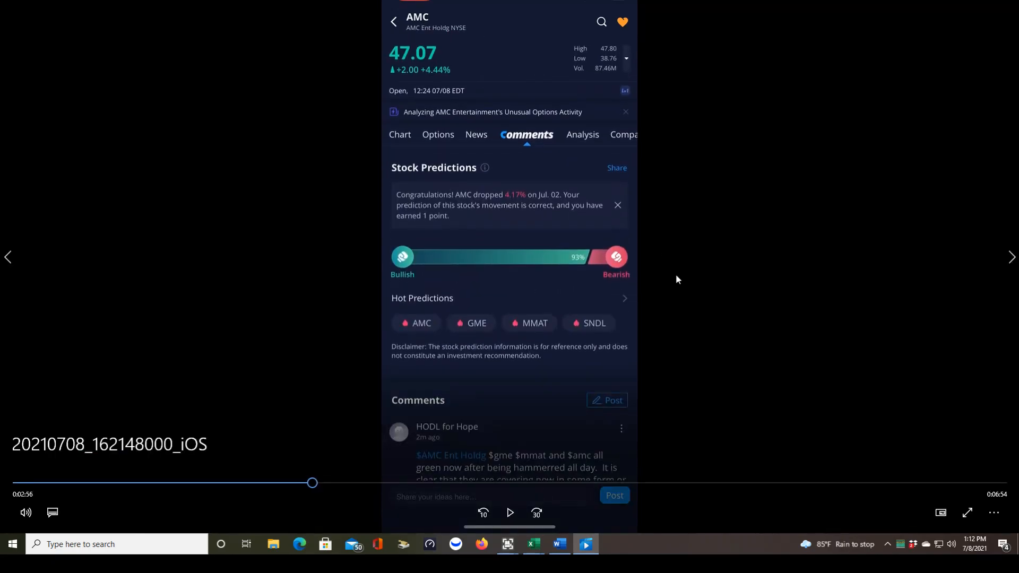
{"action": "mouse_move", "coordinate": [536, 148]}
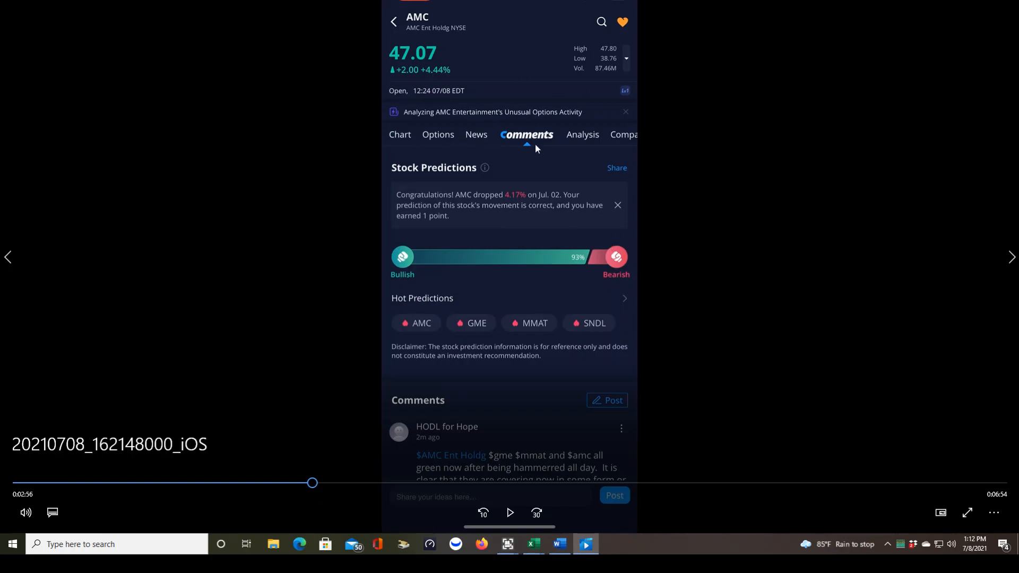
{"action": "mouse_move", "coordinate": [463, 441]}
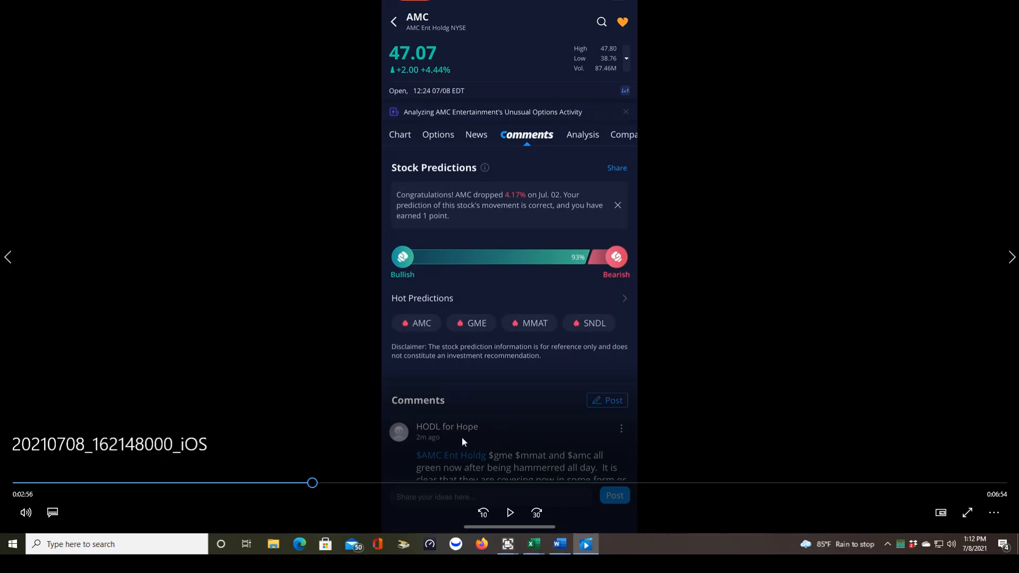
{"action": "mouse_move", "coordinate": [499, 436]}
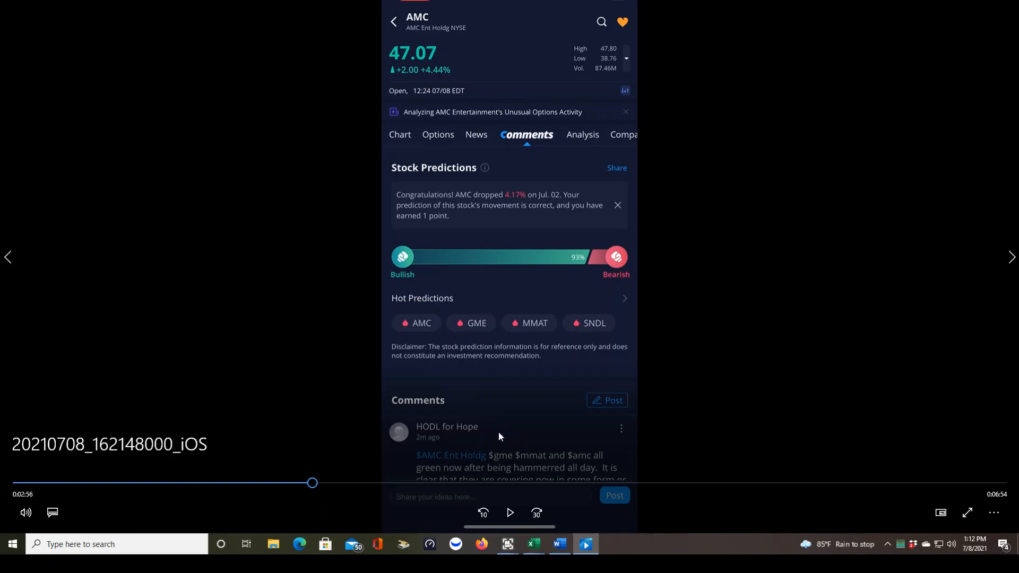
{"action": "left_click", "coordinate": [511, 512]}
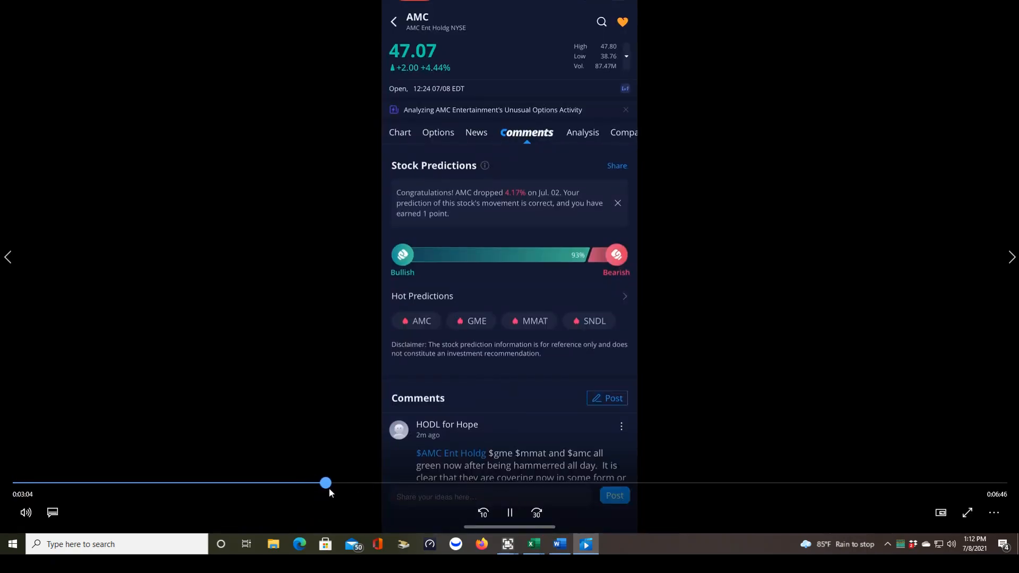
{"action": "left_click", "coordinate": [581, 131]}
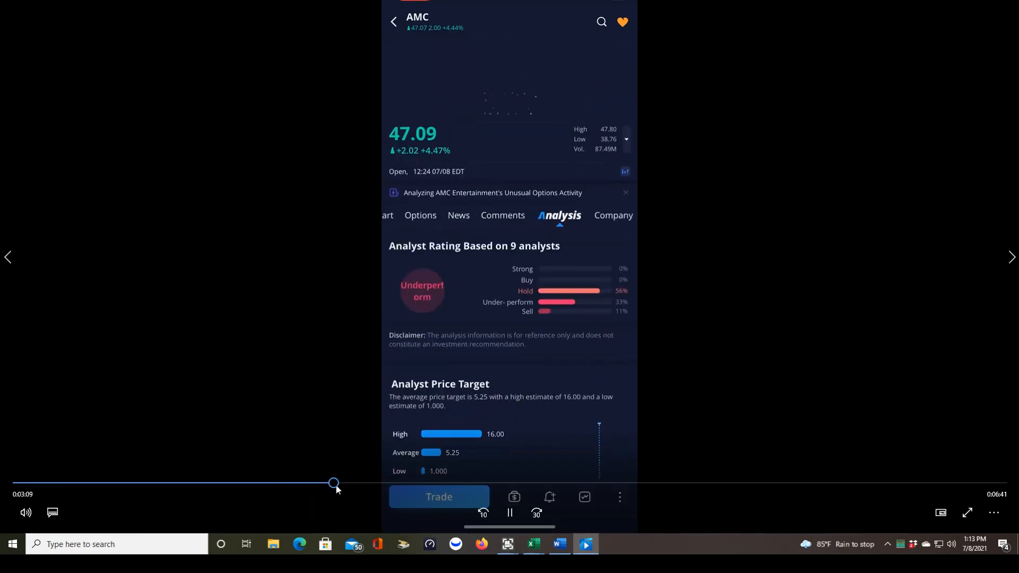
View AMC's Company section with its financials and business data
{"action": "scroll", "scroll_direction": "up", "scroll_amount": 3}
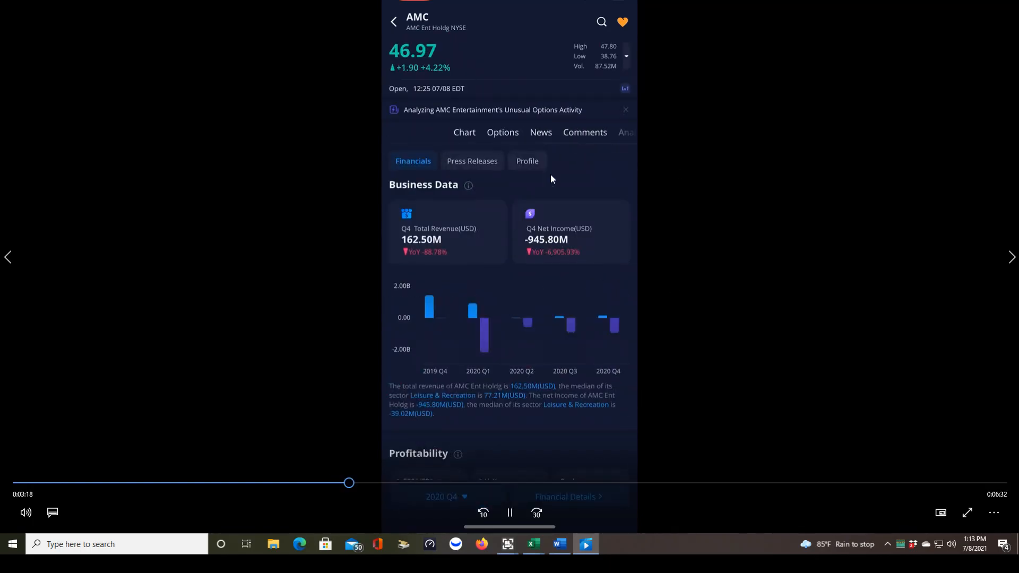
{"action": "left_click", "coordinate": [463, 131]}
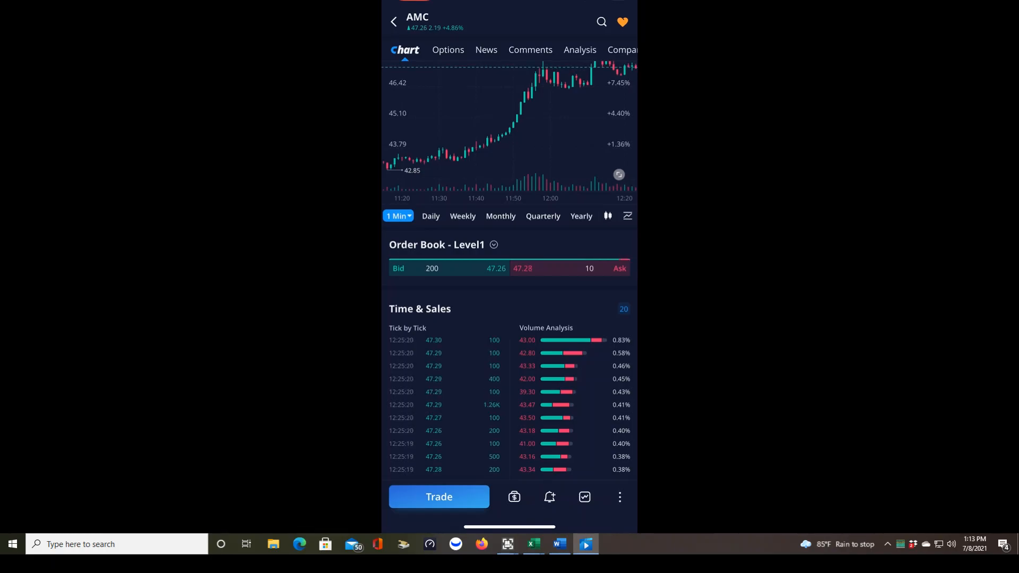
Scroll the AMC chart page down to the order book and time-and-sales ticks
{"action": "scroll", "scroll_direction": "down", "scroll_amount": 3}
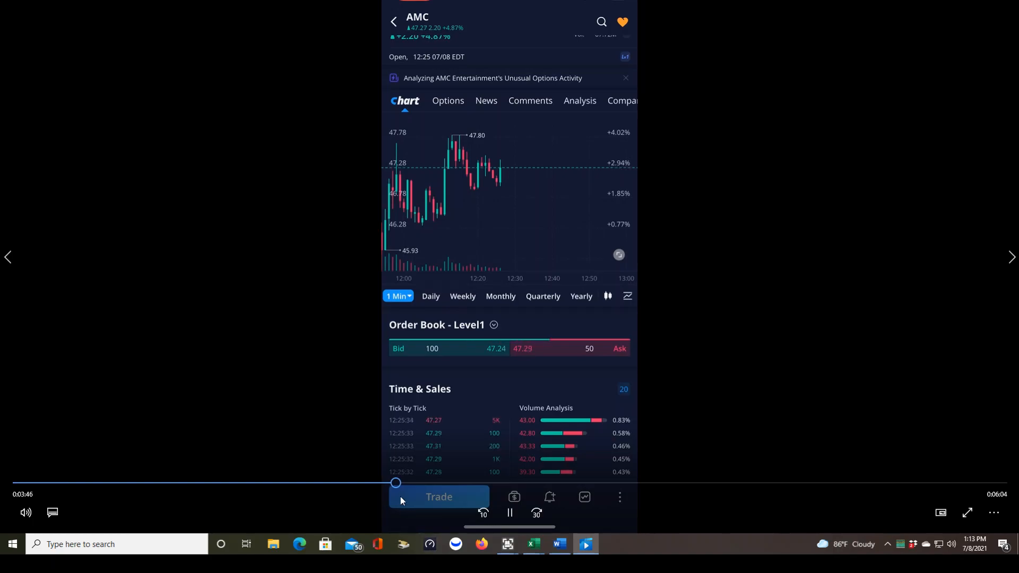
{"action": "scroll", "scroll_direction": "down", "scroll_amount": 3}
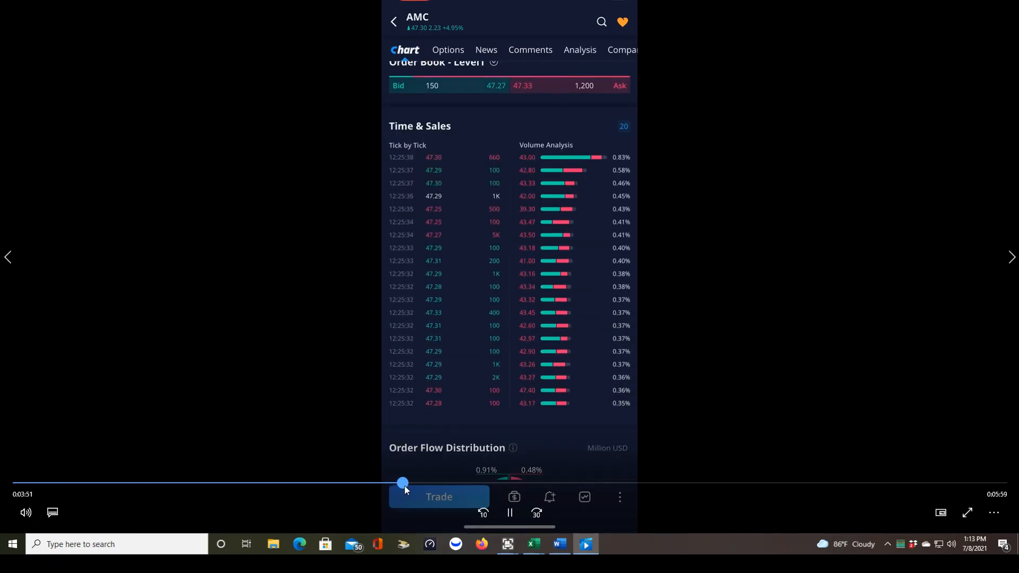
{"action": "left_click", "coordinate": [509, 512]}
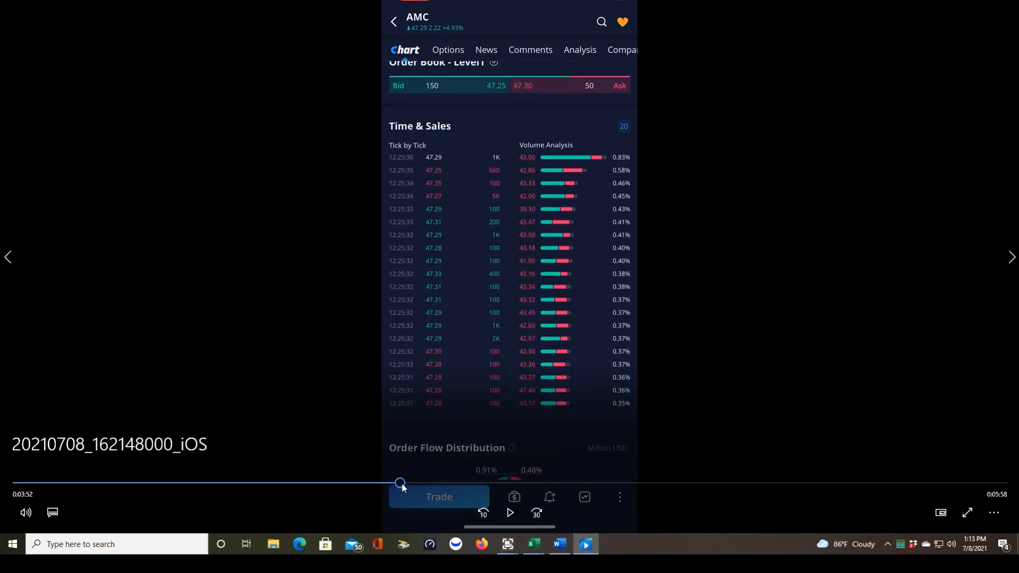
{"action": "scroll", "scroll_direction": "up", "scroll_amount": 3}
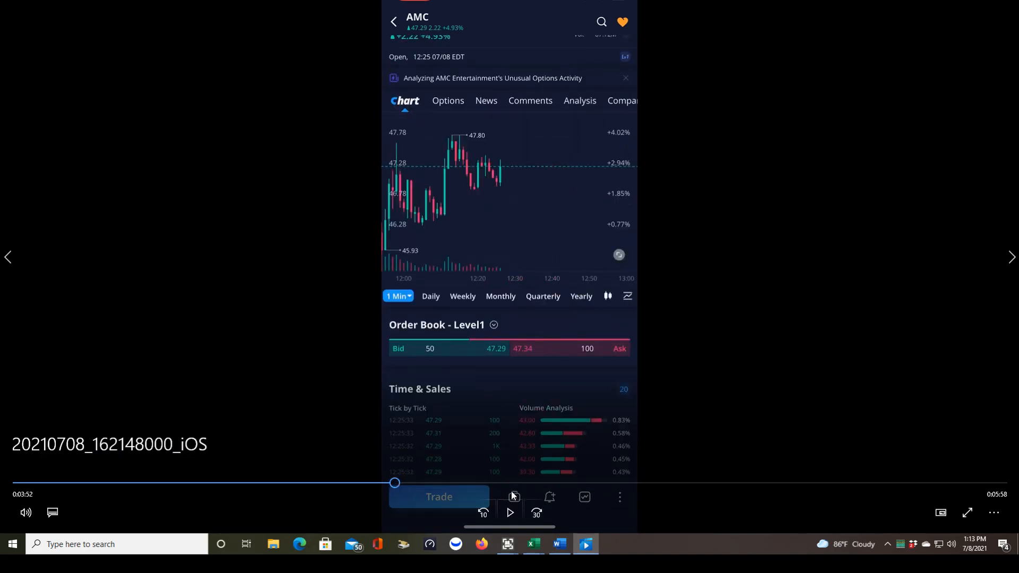
{"action": "mouse_move", "coordinate": [470, 368]}
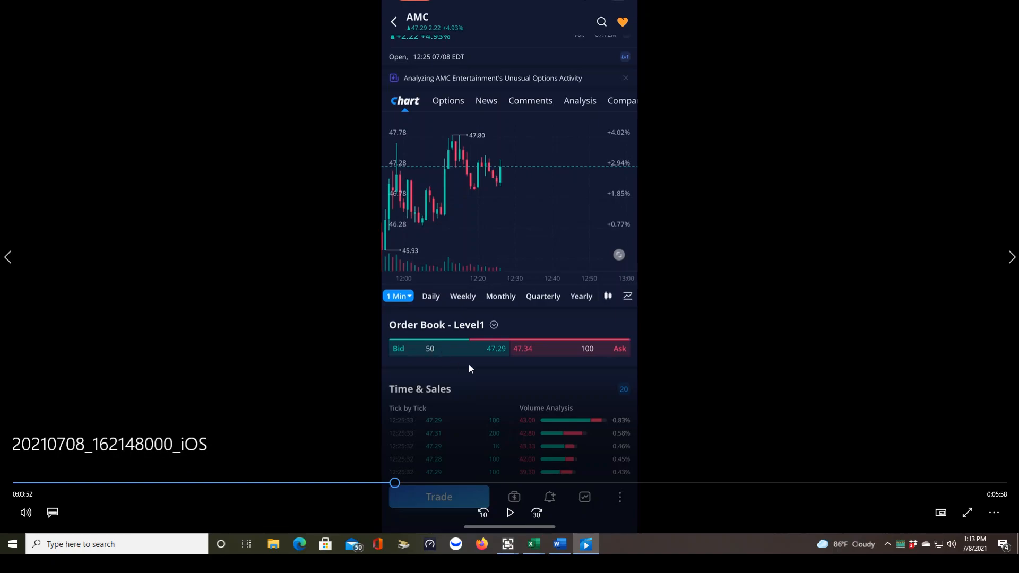
{"action": "mouse_move", "coordinate": [475, 362]}
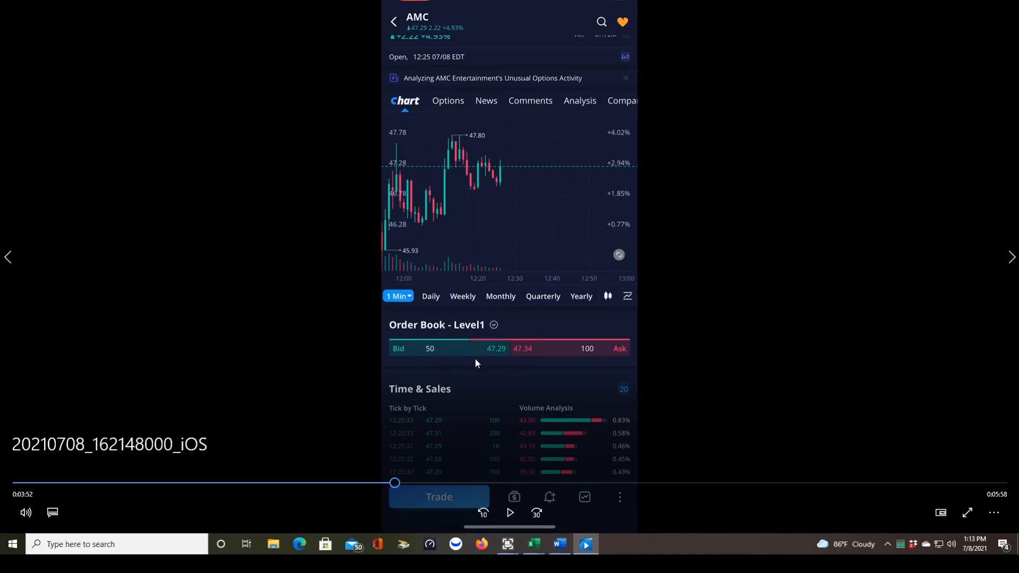
{"action": "mouse_move", "coordinate": [499, 357]}
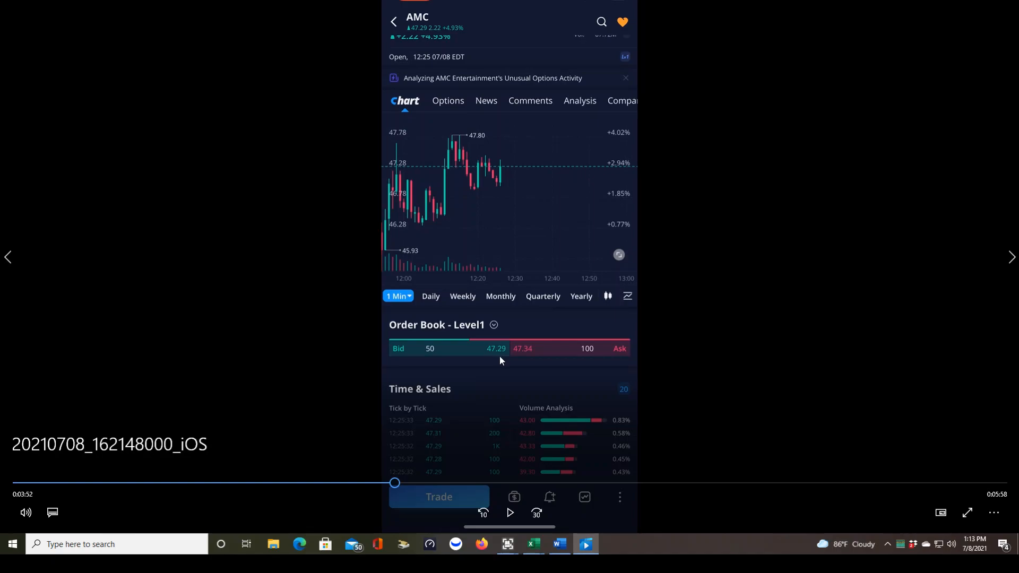
{"action": "mouse_move", "coordinate": [540, 348]}
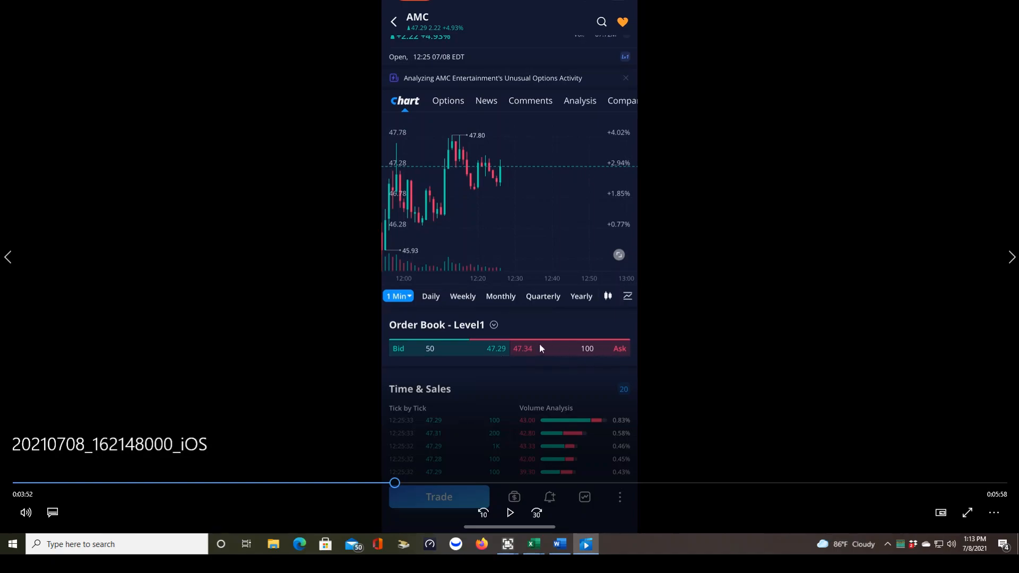
{"action": "mouse_move", "coordinate": [560, 345]}
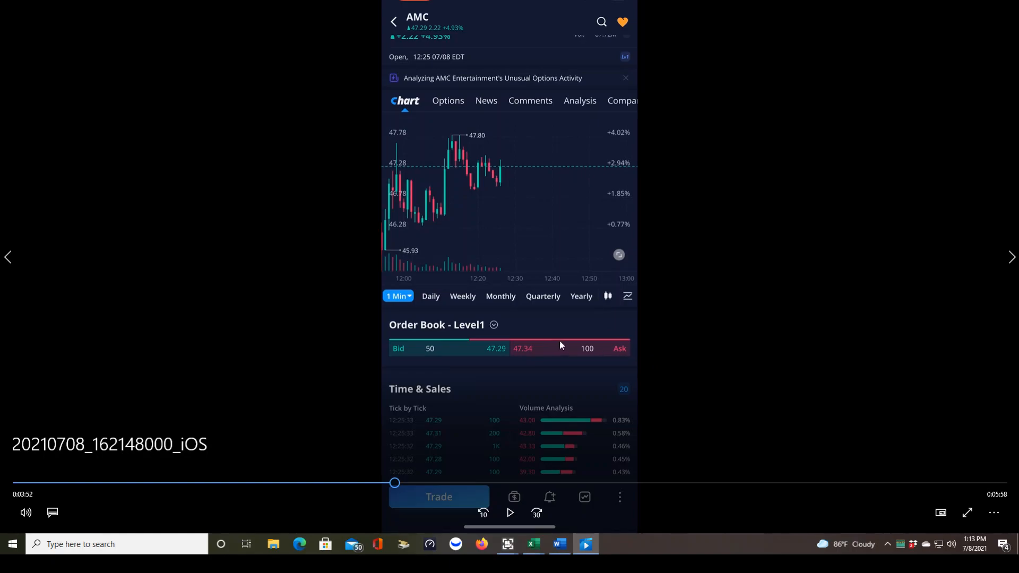
{"action": "mouse_move", "coordinate": [545, 363]}
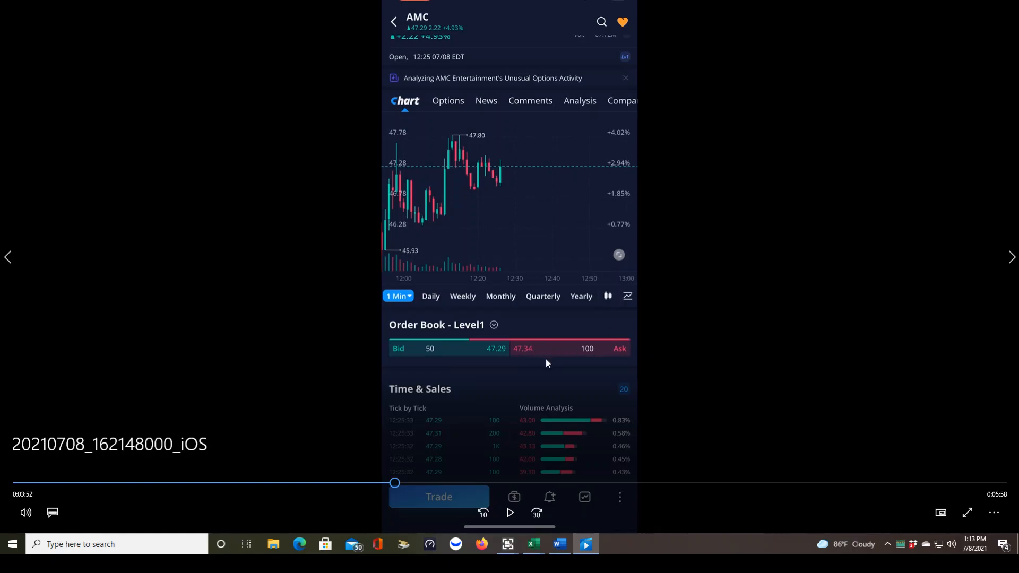
{"action": "mouse_move", "coordinate": [538, 355]}
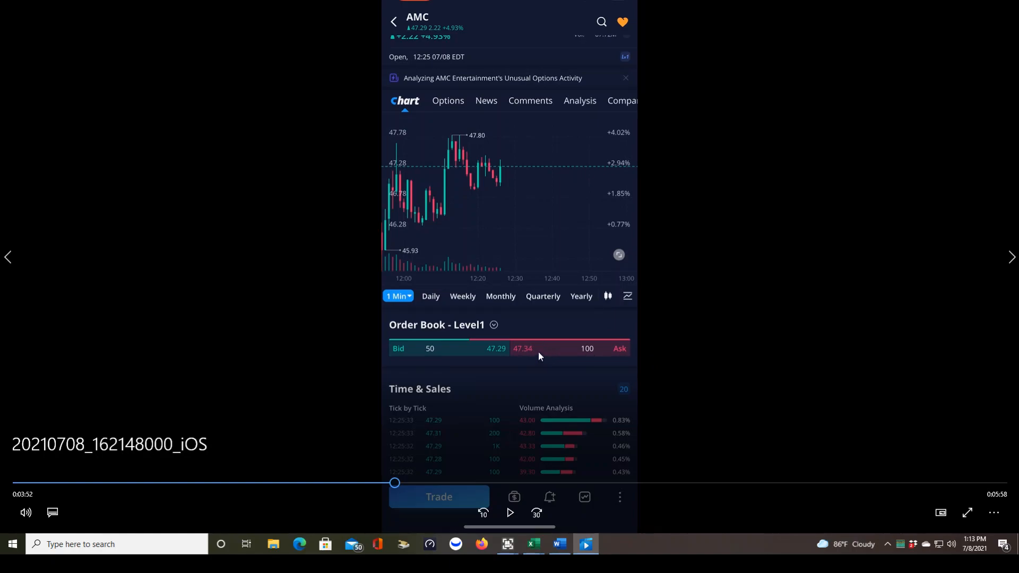
{"action": "mouse_move", "coordinate": [529, 366]}
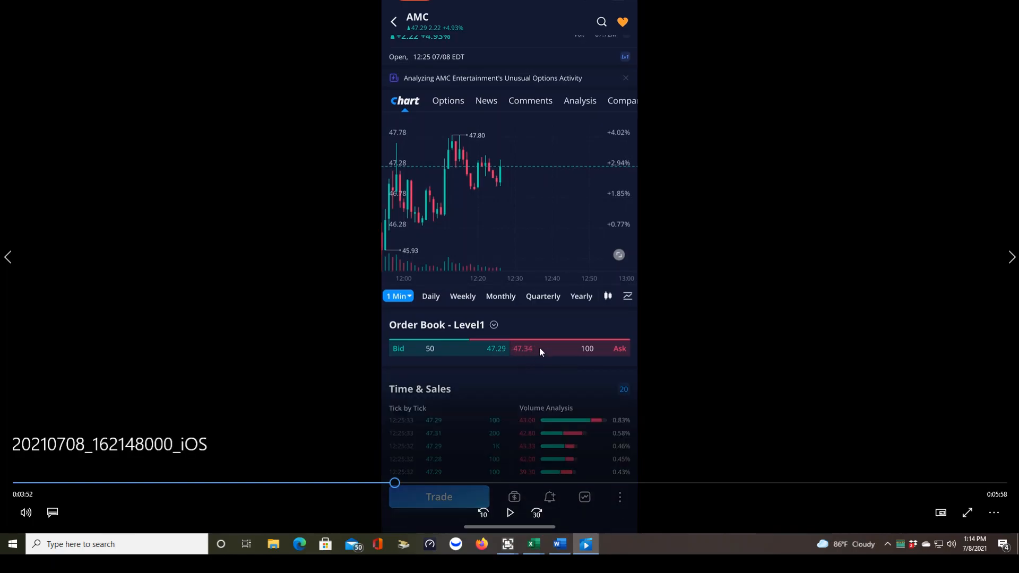
{"action": "mouse_move", "coordinate": [539, 360]}
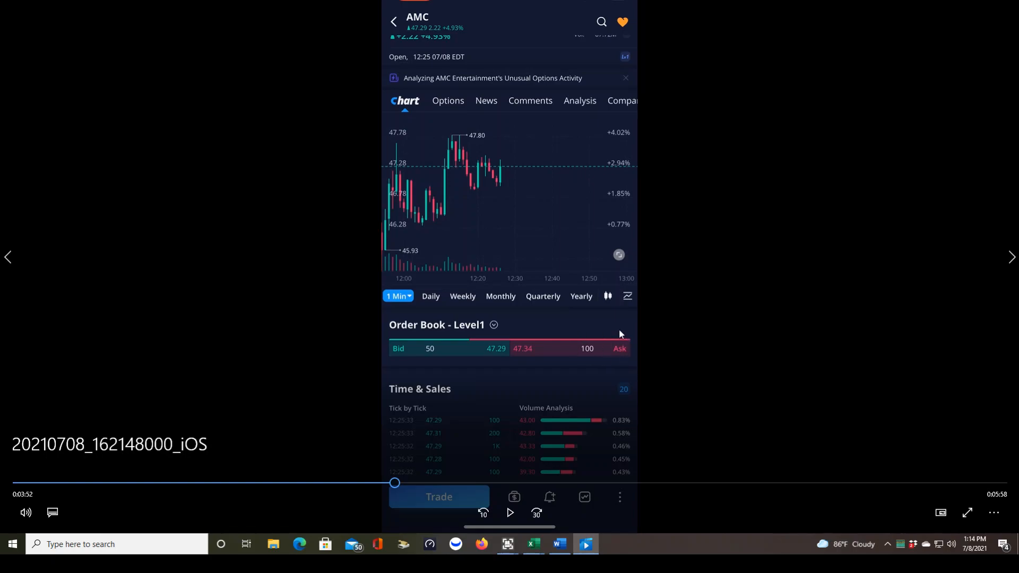
{"action": "mouse_move", "coordinate": [574, 362]}
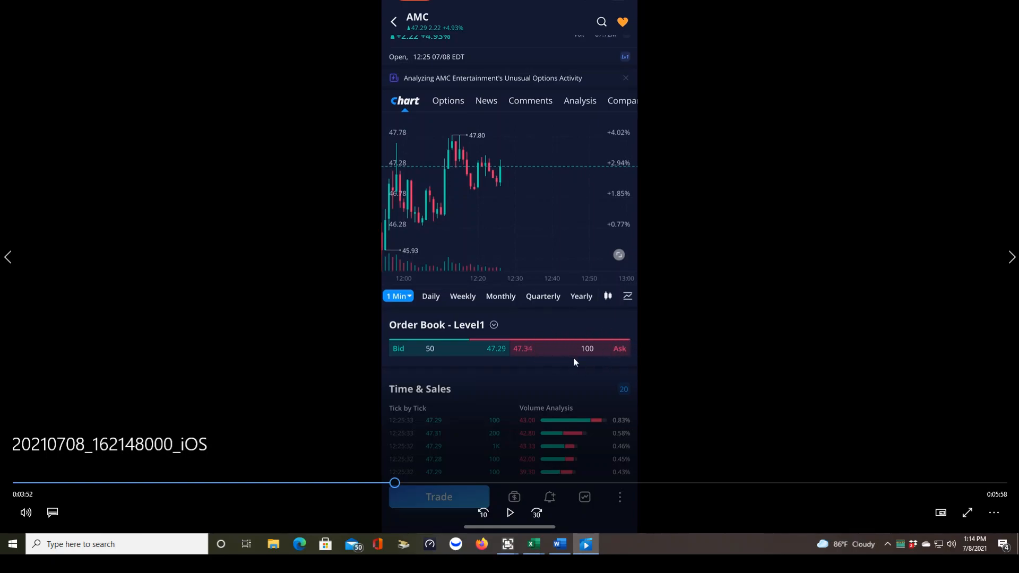
{"action": "mouse_move", "coordinate": [530, 362]}
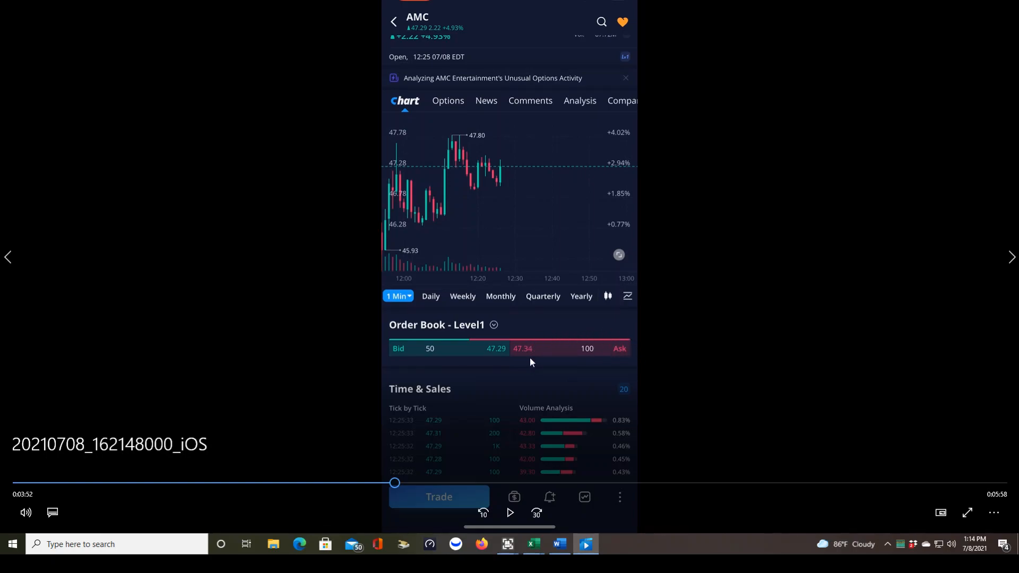
{"action": "mouse_move", "coordinate": [406, 351]}
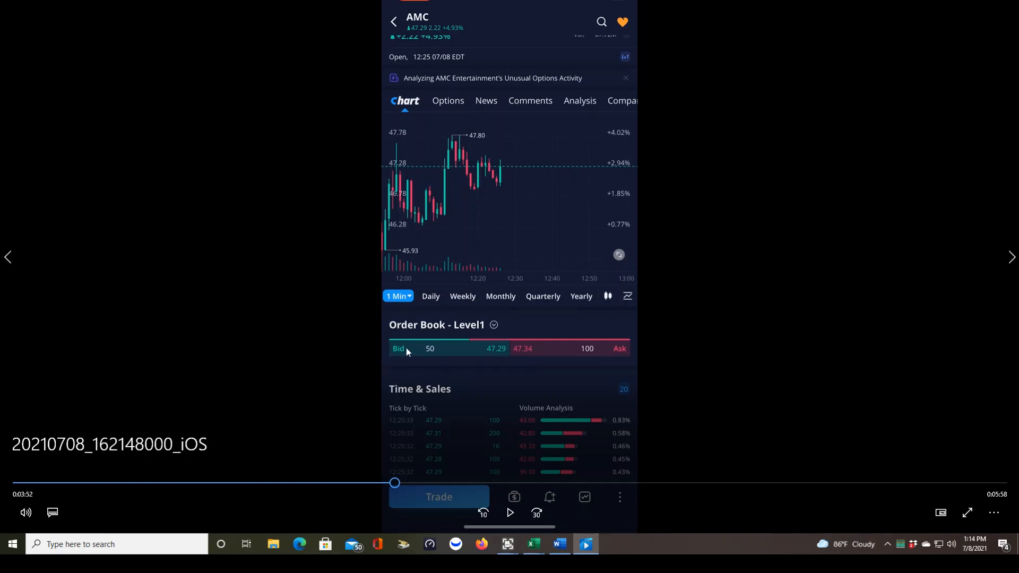
{"action": "mouse_move", "coordinate": [493, 360]}
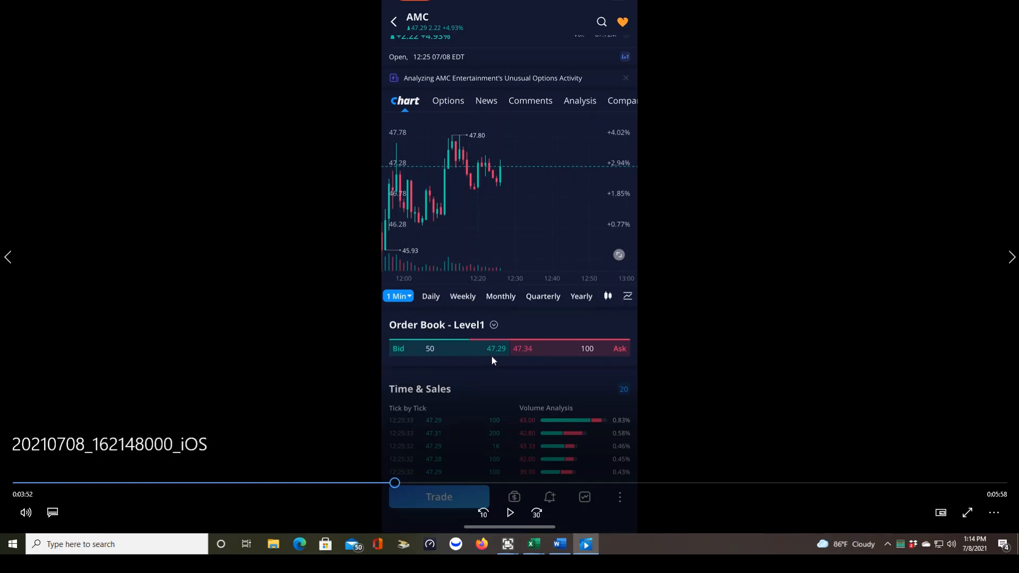
{"action": "mouse_move", "coordinate": [500, 358]}
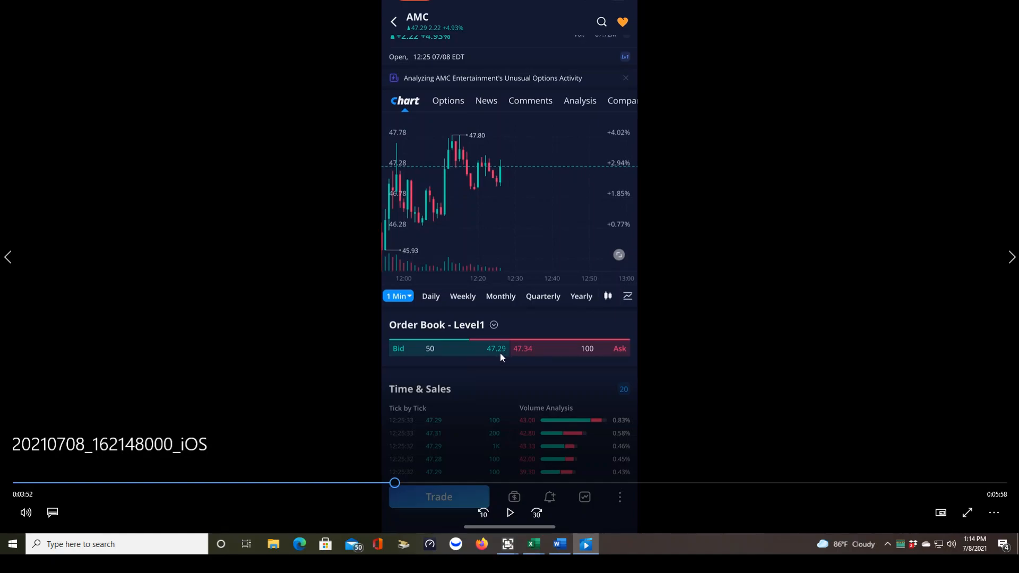
{"action": "mouse_move", "coordinate": [538, 358]}
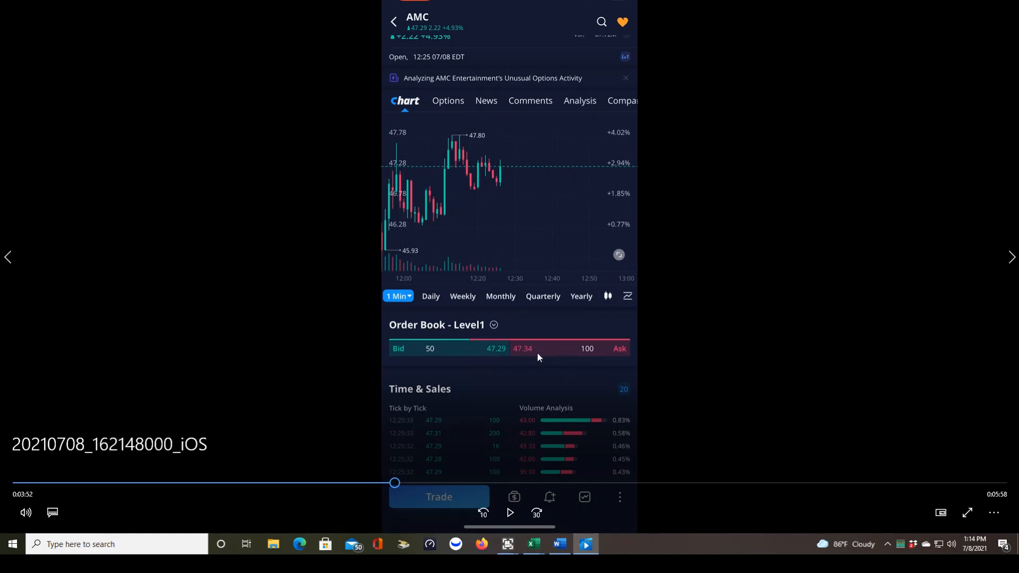
{"action": "mouse_move", "coordinate": [522, 342]}
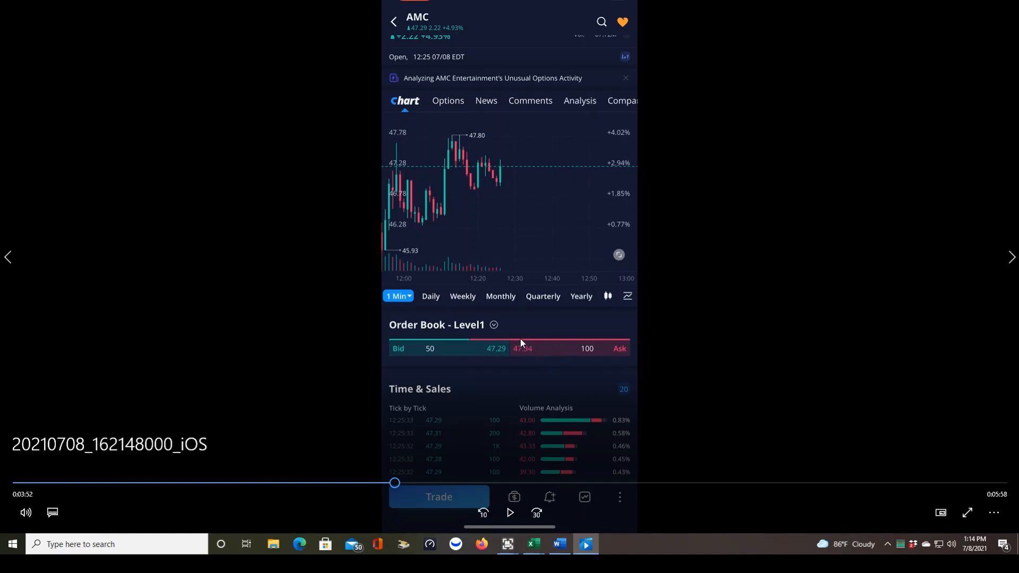
{"action": "mouse_move", "coordinate": [529, 361]}
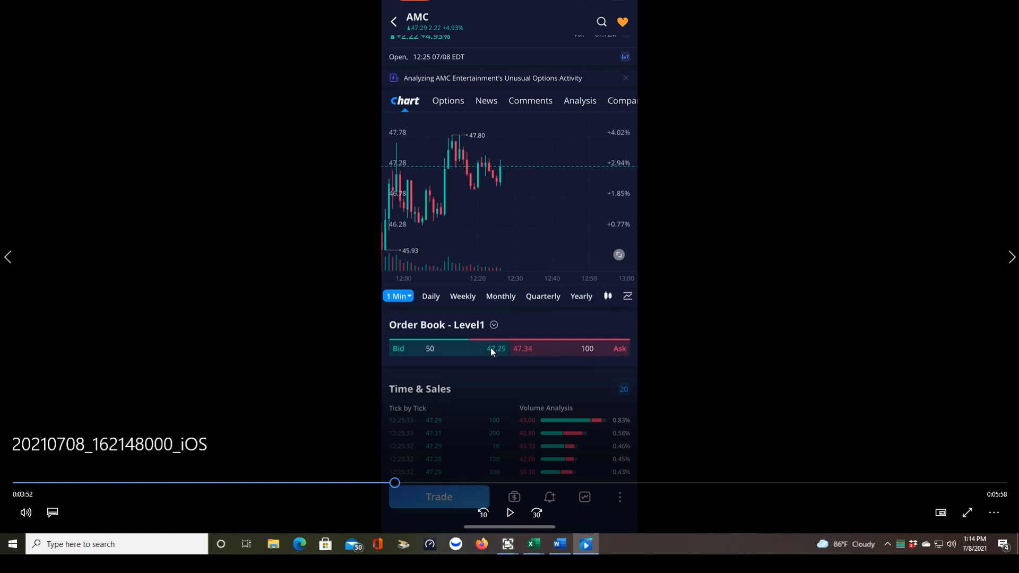
{"action": "mouse_move", "coordinate": [415, 353]}
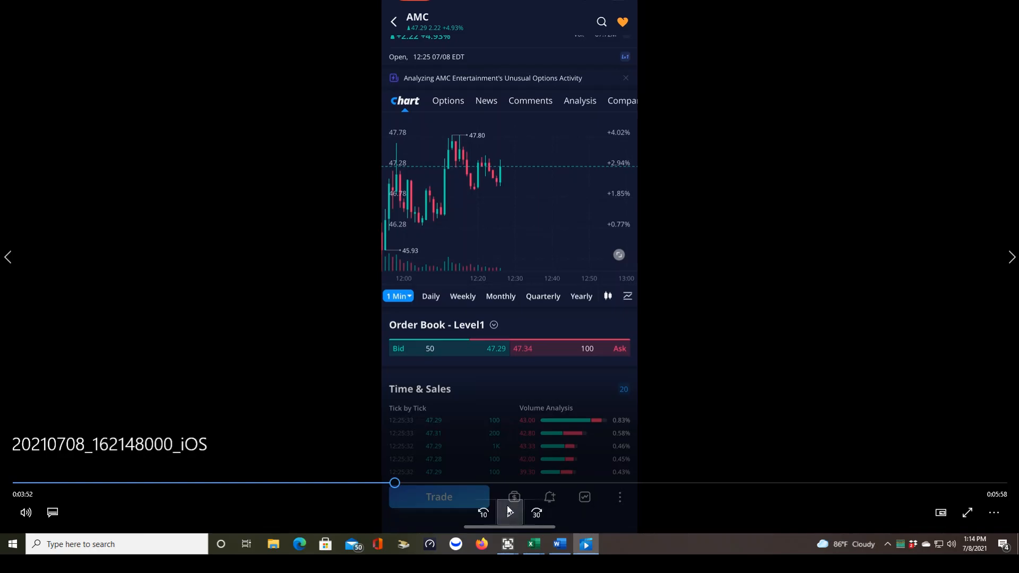
{"action": "left_click", "coordinate": [510, 512]}
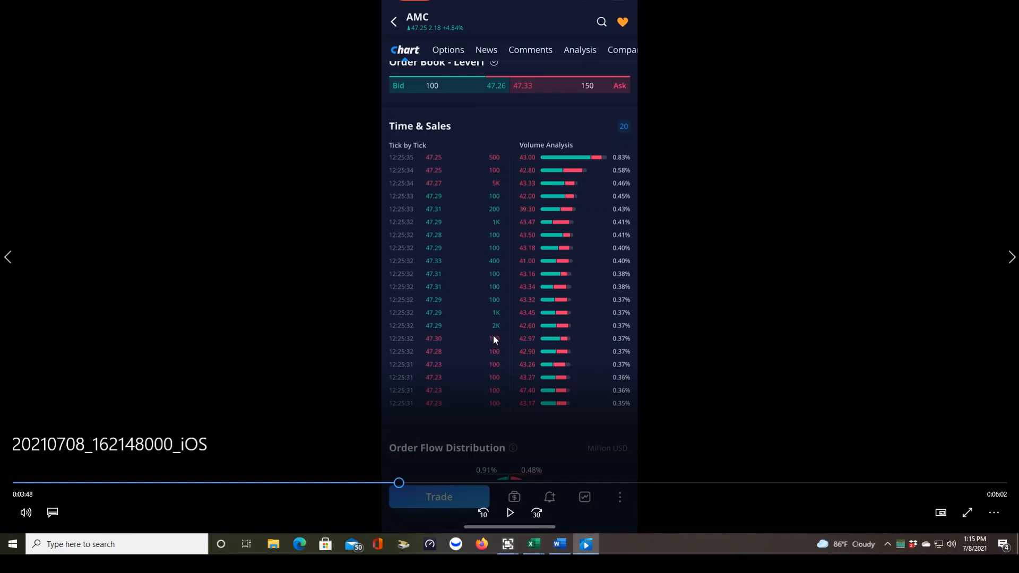
{"action": "mouse_move", "coordinate": [519, 340]}
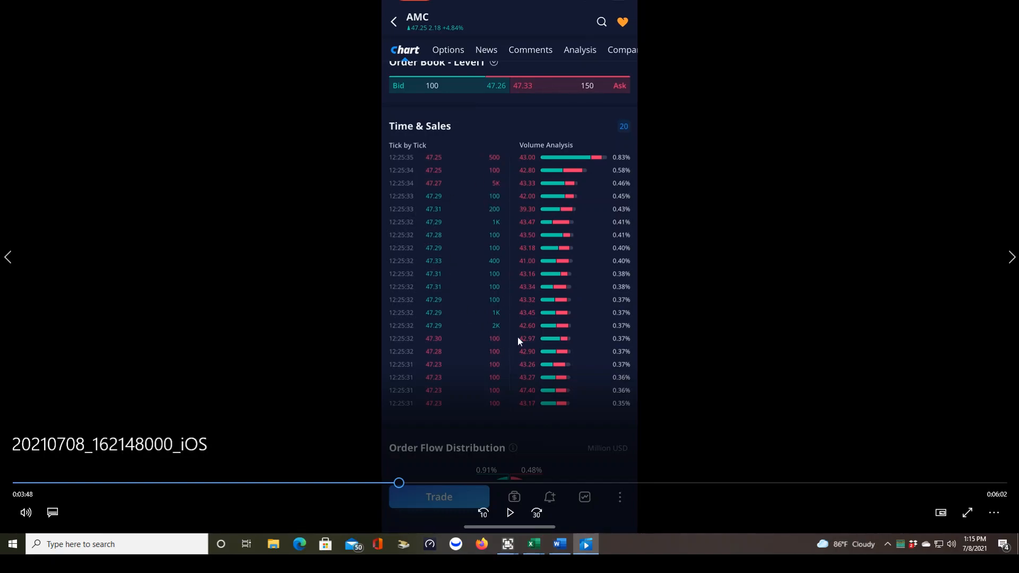
{"action": "mouse_move", "coordinate": [493, 169]}
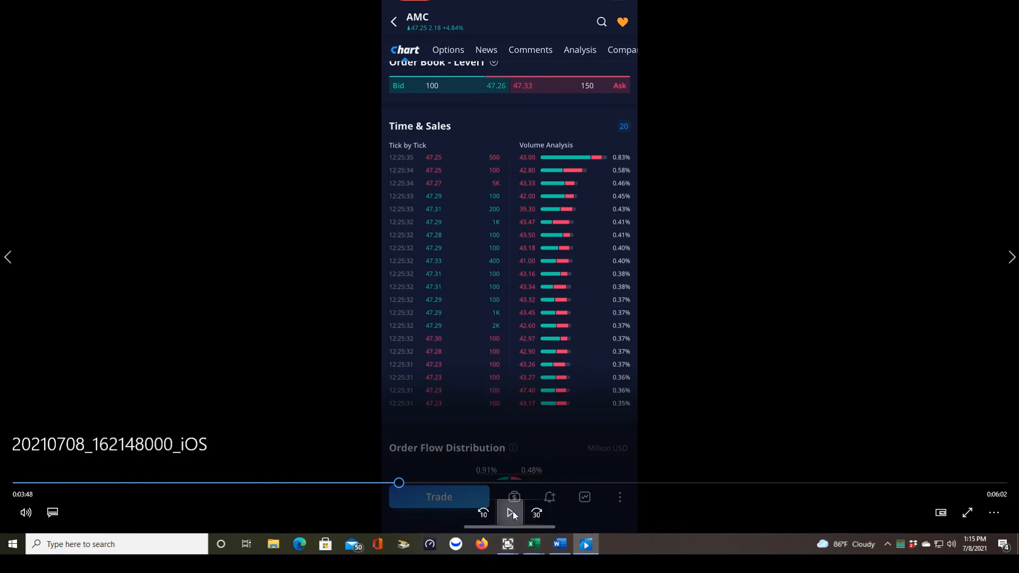
{"action": "left_click", "coordinate": [510, 513]}
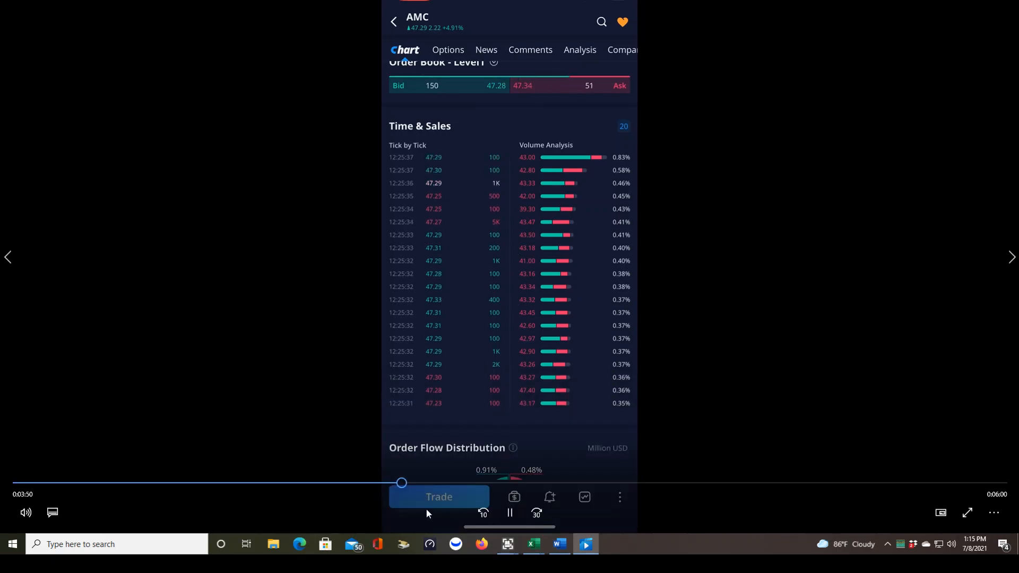
{"action": "left_click", "coordinate": [509, 514]}
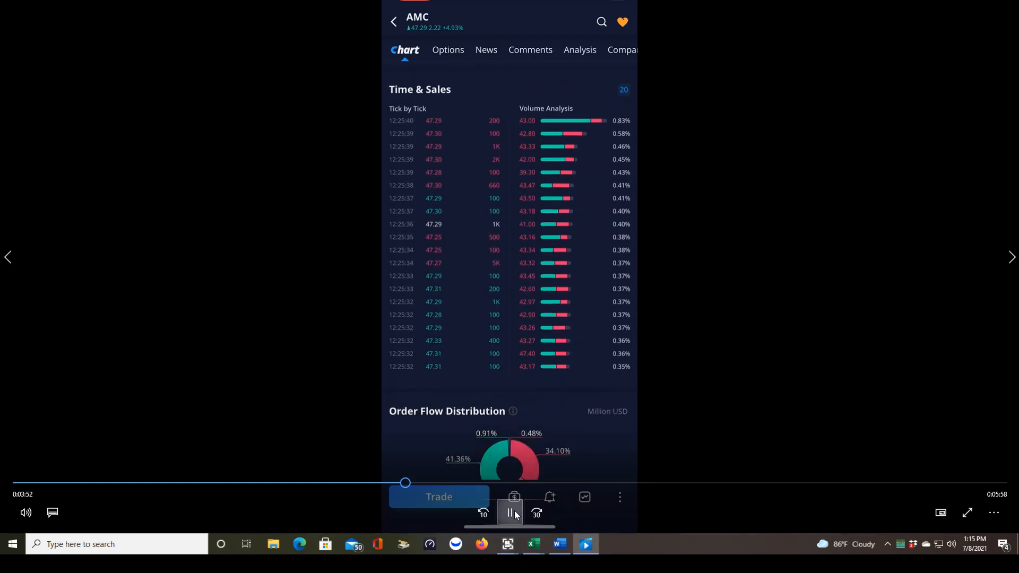
{"action": "left_click", "coordinate": [510, 513]}
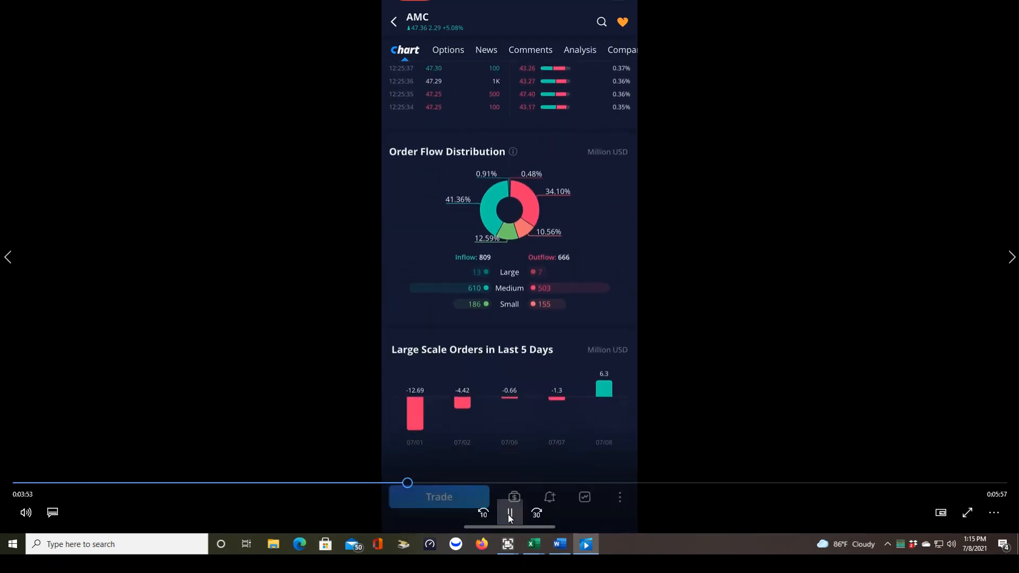
{"action": "left_click", "coordinate": [509, 514]}
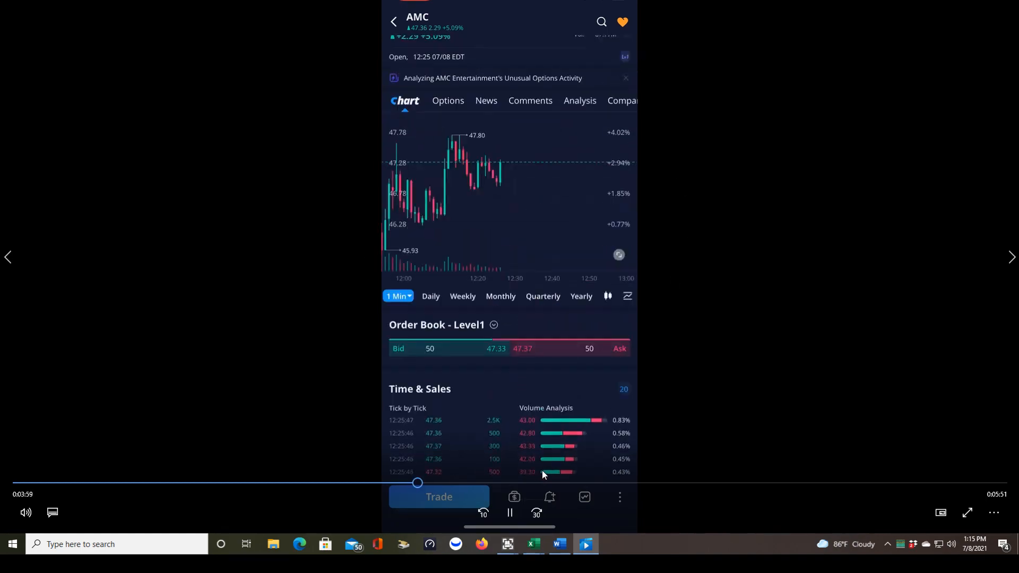
{"action": "scroll", "scroll_direction": "down", "scroll_amount": 3}
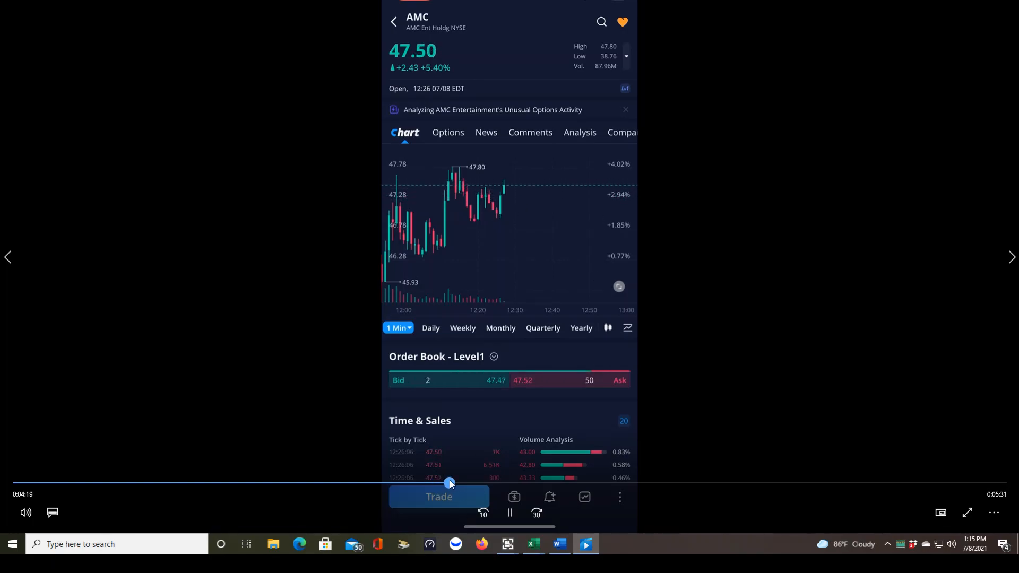
{"action": "left_click", "coordinate": [397, 328]}
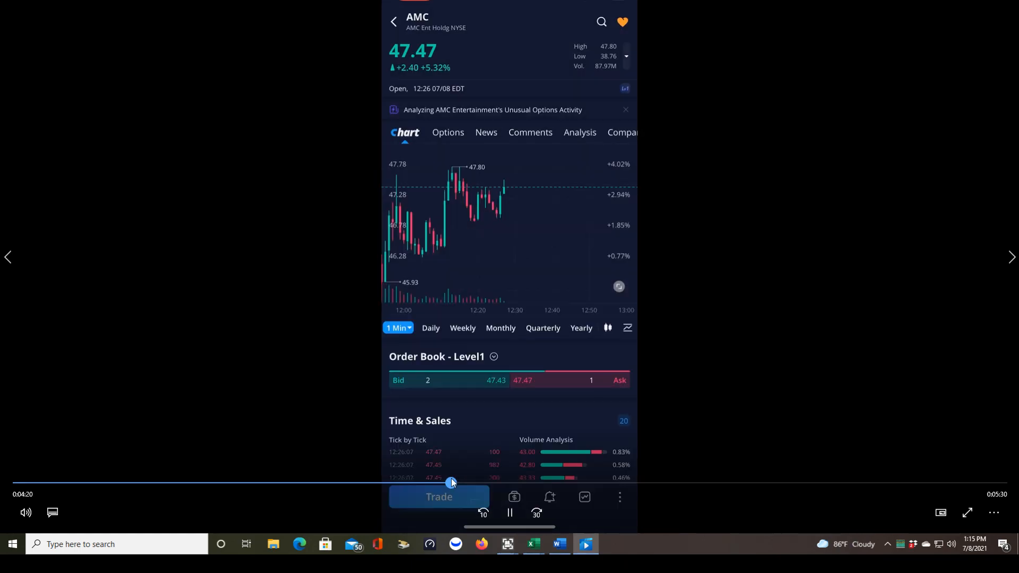
{"action": "left_click", "coordinate": [509, 513]}
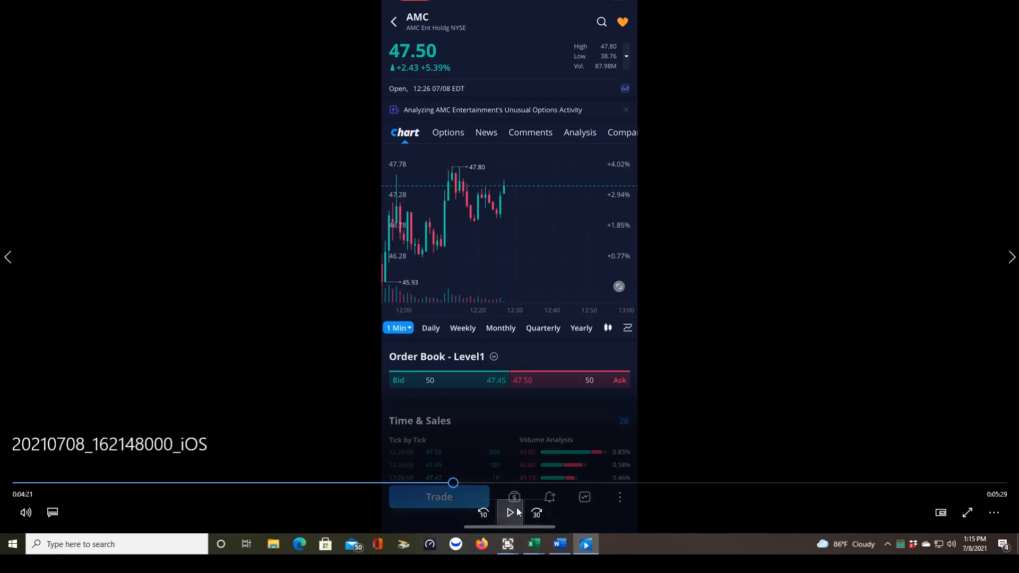
Switch the AMC chart interval from 1 Min to 15 Mins via the Date Range sheet, then to the Daily view
{"action": "left_click", "coordinate": [398, 327]}
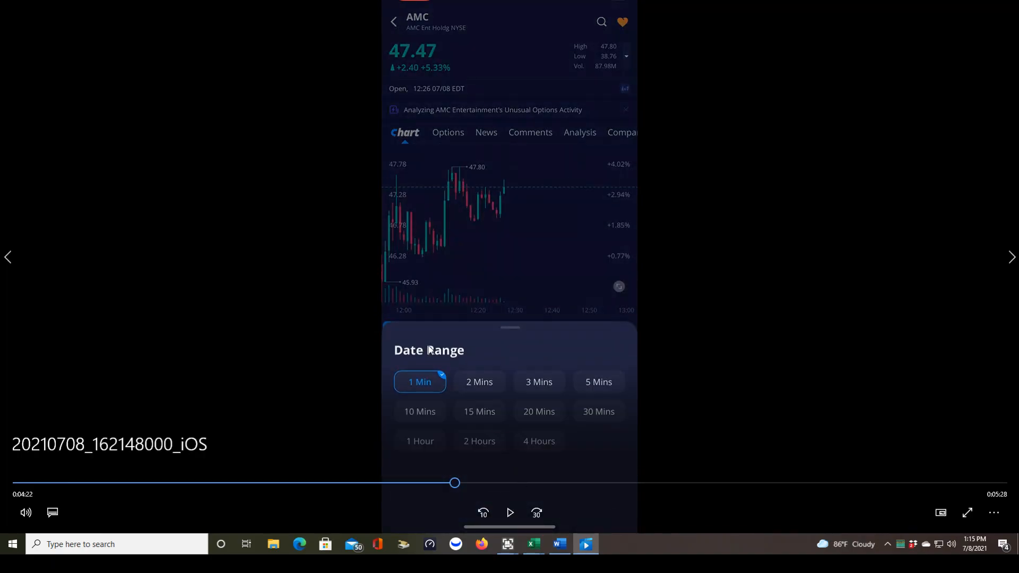
{"action": "mouse_move", "coordinate": [483, 366]}
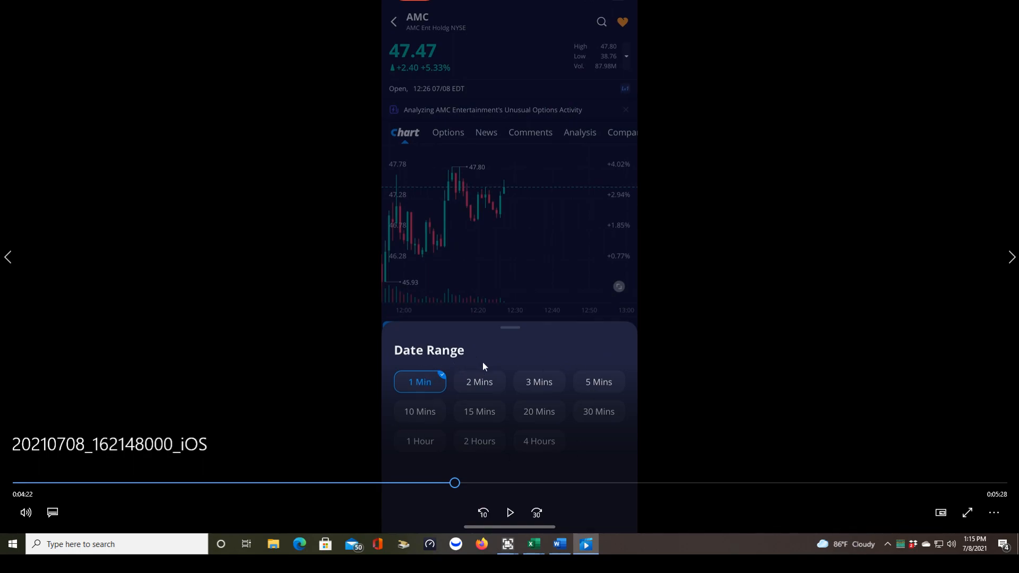
{"action": "mouse_move", "coordinate": [470, 415]}
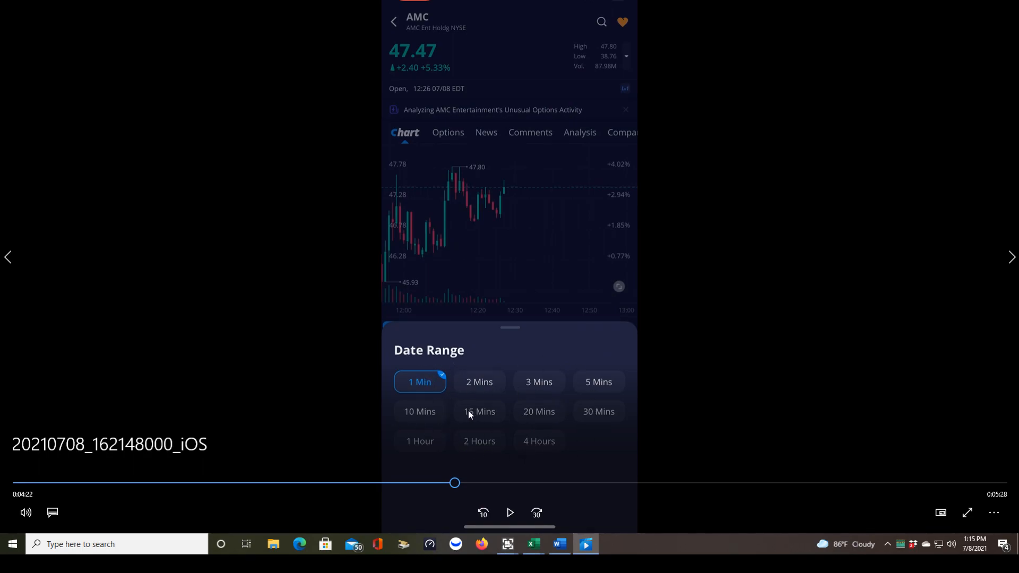
{"action": "mouse_move", "coordinate": [493, 226]}
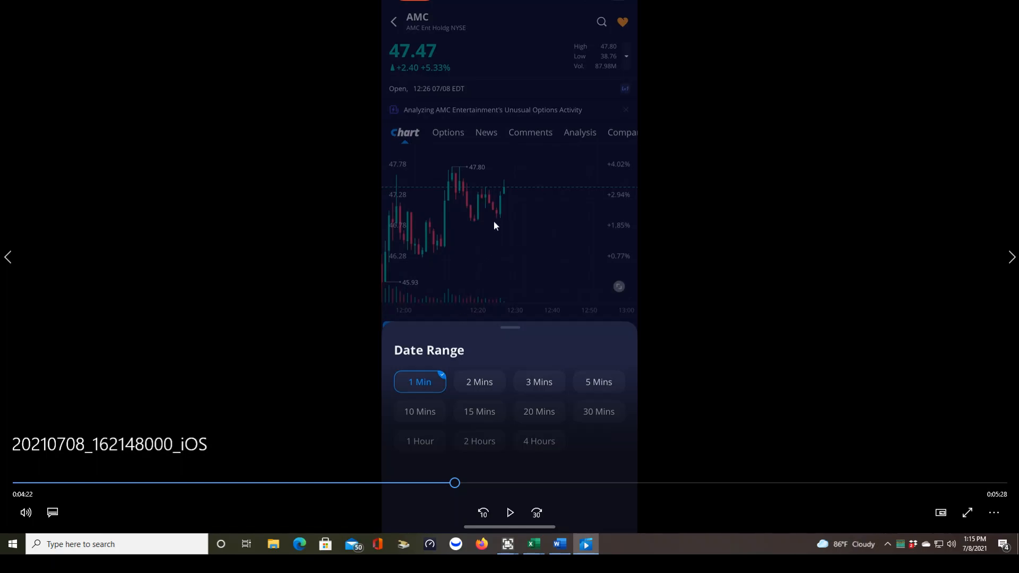
{"action": "mouse_move", "coordinate": [484, 273]}
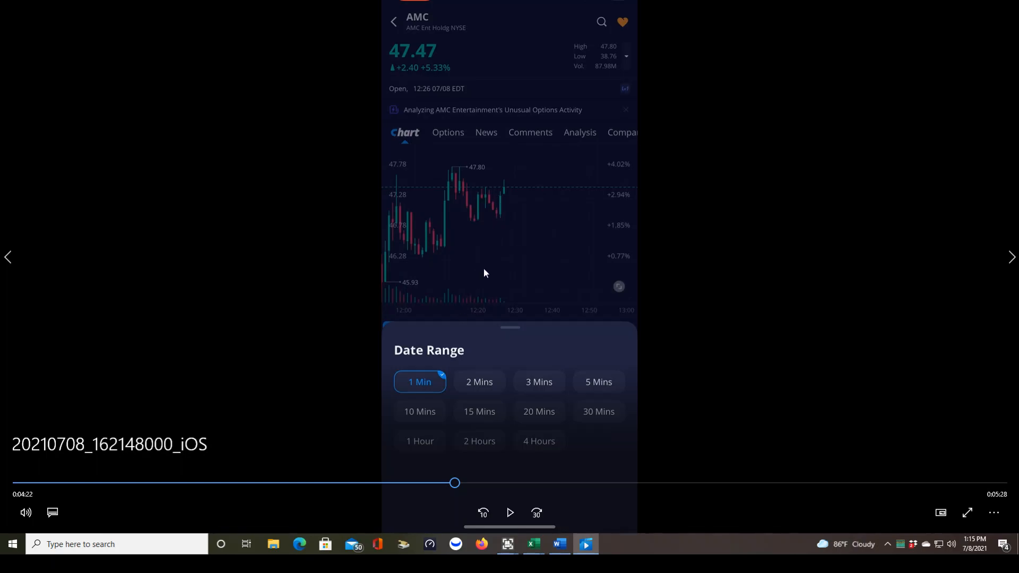
{"action": "mouse_move", "coordinate": [491, 273]}
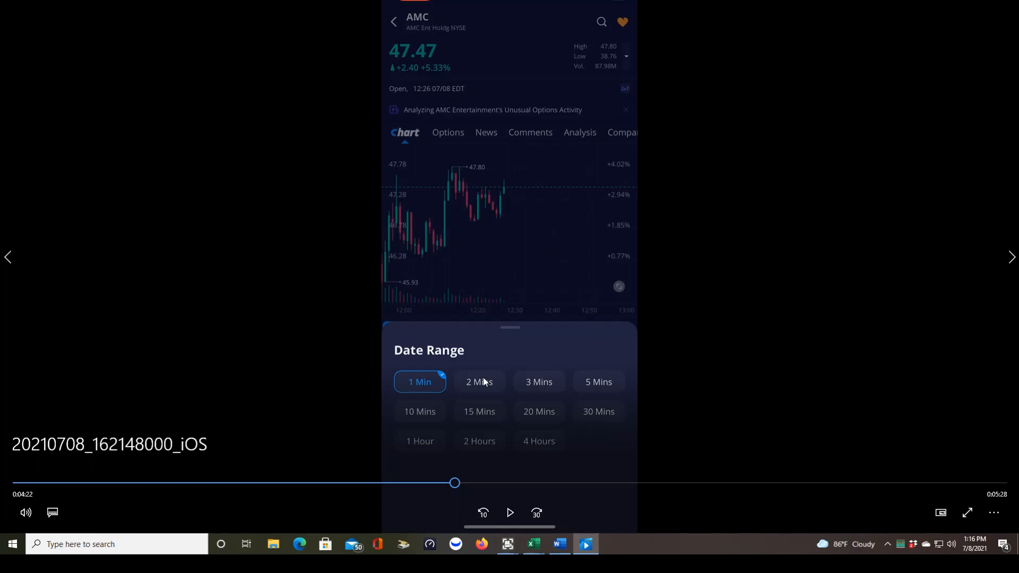
{"action": "mouse_move", "coordinate": [499, 289]}
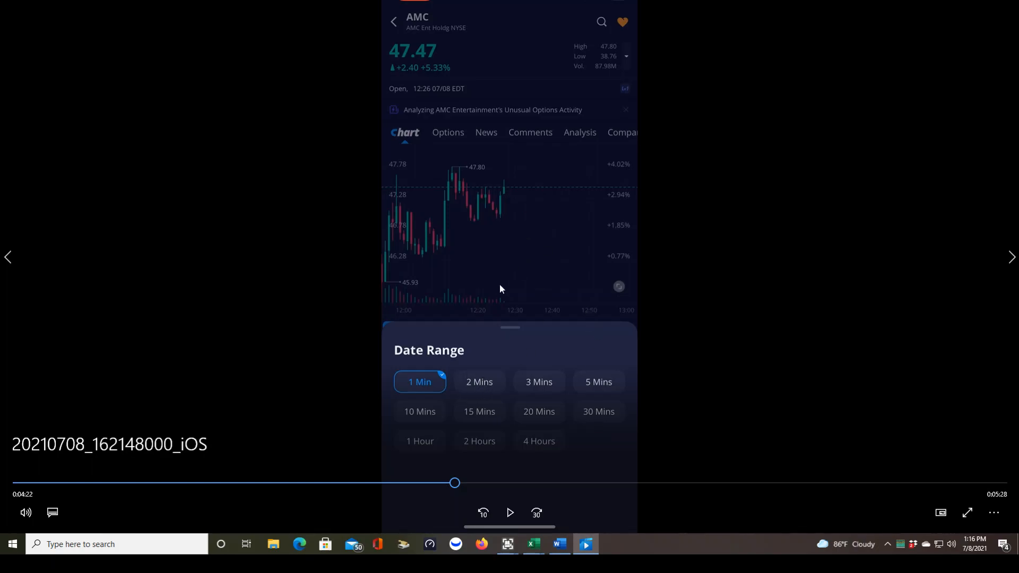
{"action": "mouse_move", "coordinate": [552, 396]}
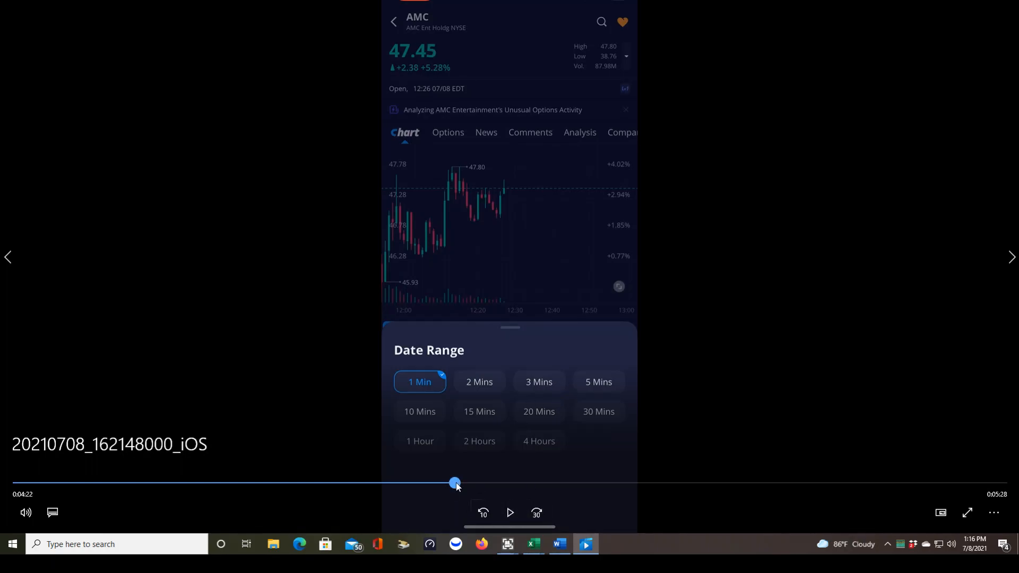
{"action": "left_click", "coordinate": [478, 412]}
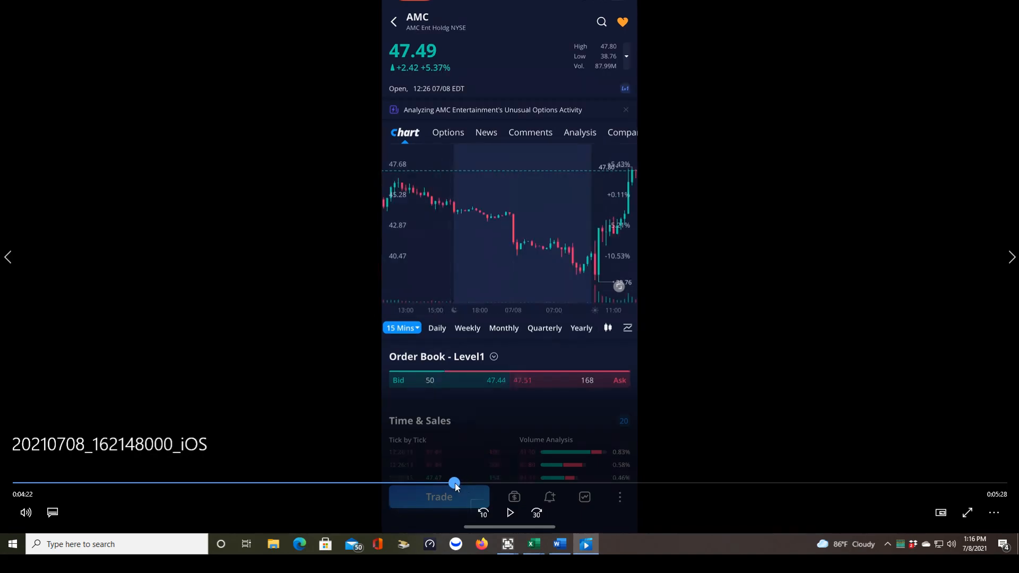
{"action": "left_click", "coordinate": [401, 327]}
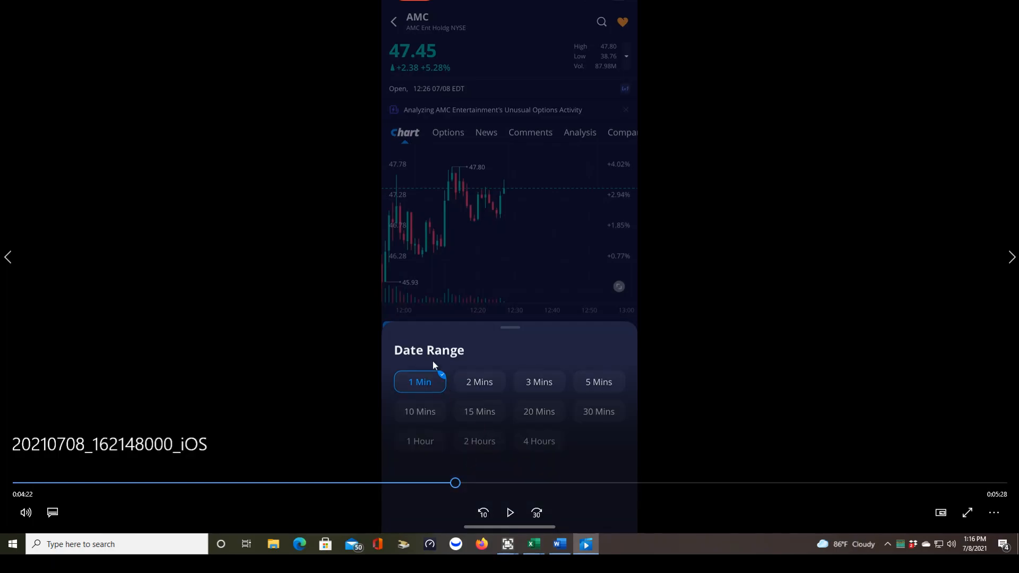
{"action": "mouse_move", "coordinate": [475, 418]}
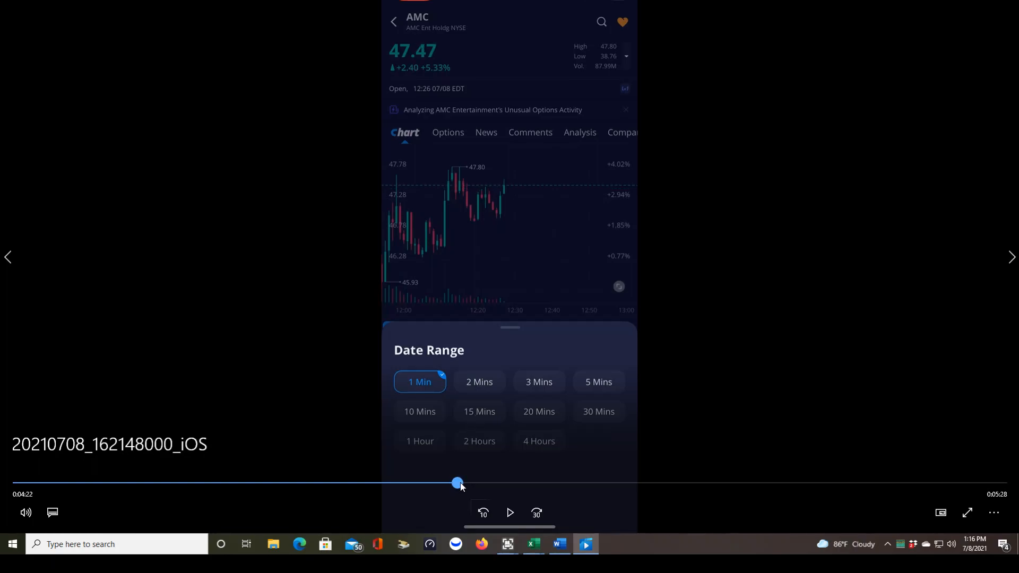
{"action": "left_click", "coordinate": [479, 412]}
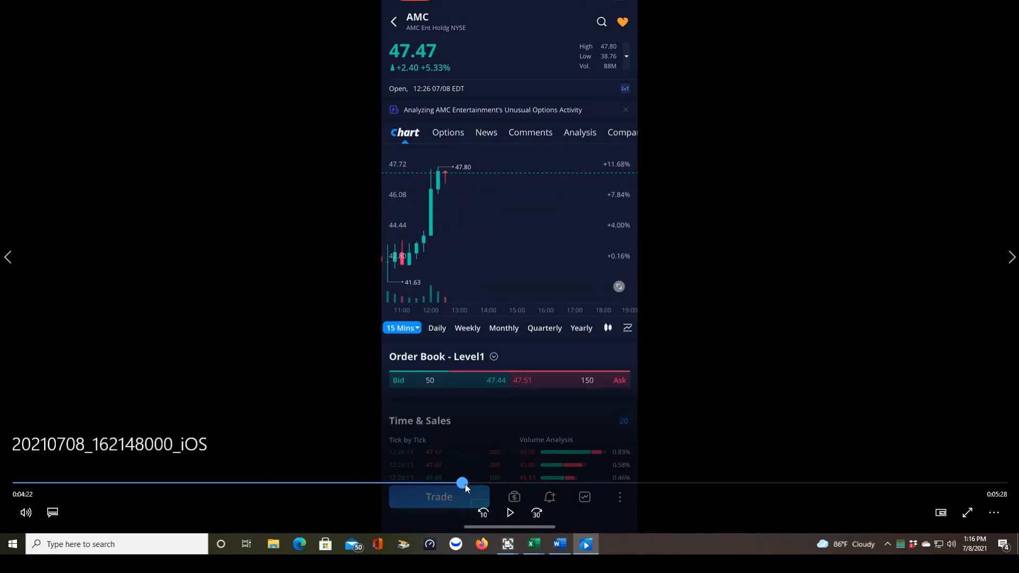
{"action": "left_click", "coordinate": [401, 328]}
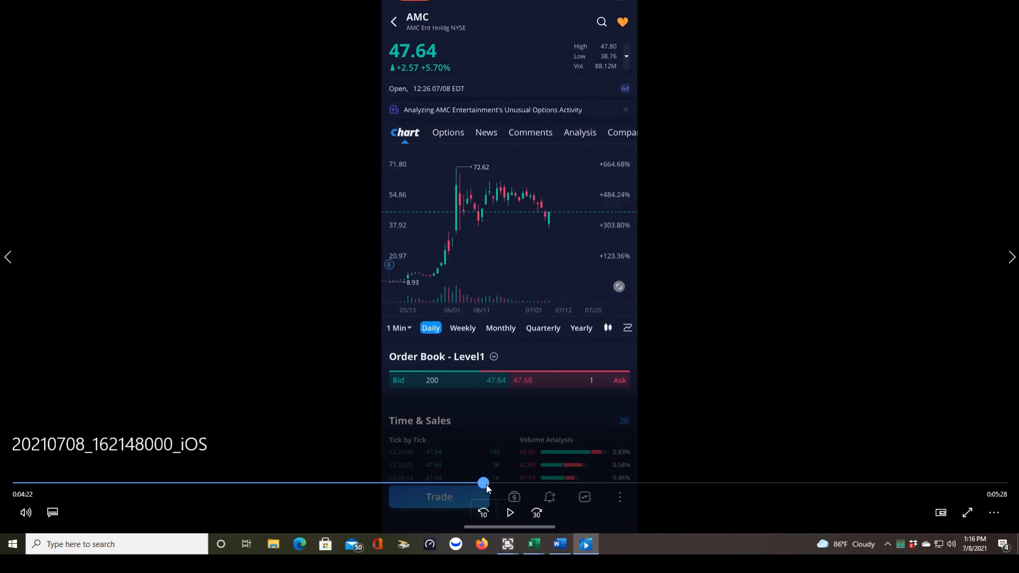
Switch the AMC chart to a Weekly view reaching back to January 2021
{"action": "left_click", "coordinate": [606, 328]}
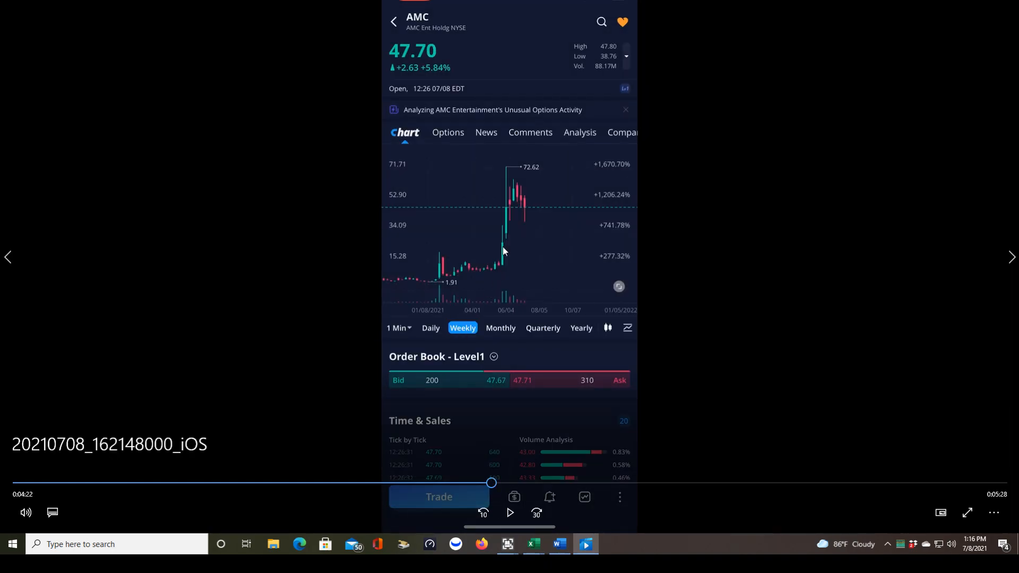
{"action": "mouse_move", "coordinate": [554, 222]}
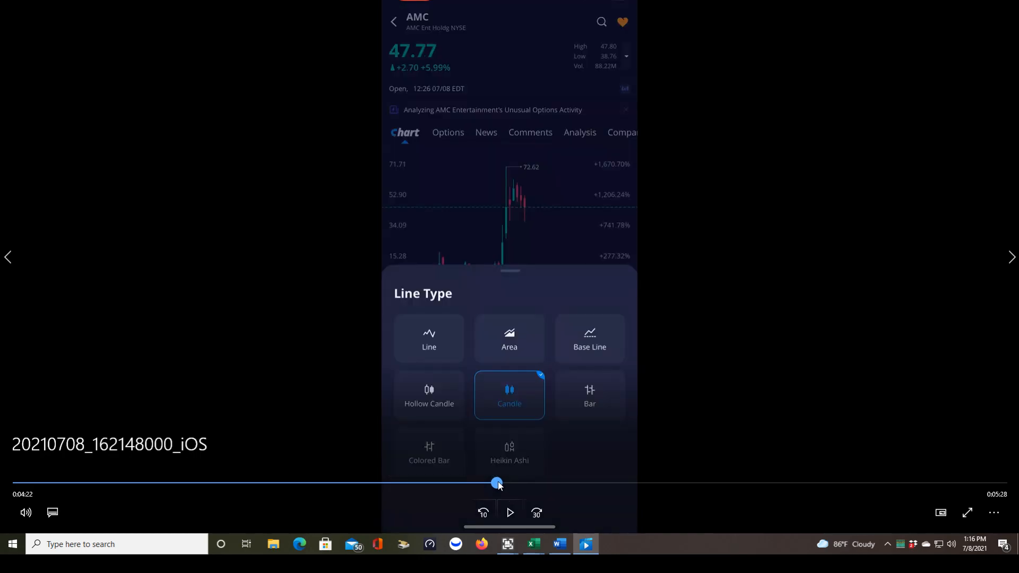
Dismiss and reopen the Line Type sheet, leaving candle as the chart style
{"action": "left_click", "coordinate": [508, 214]}
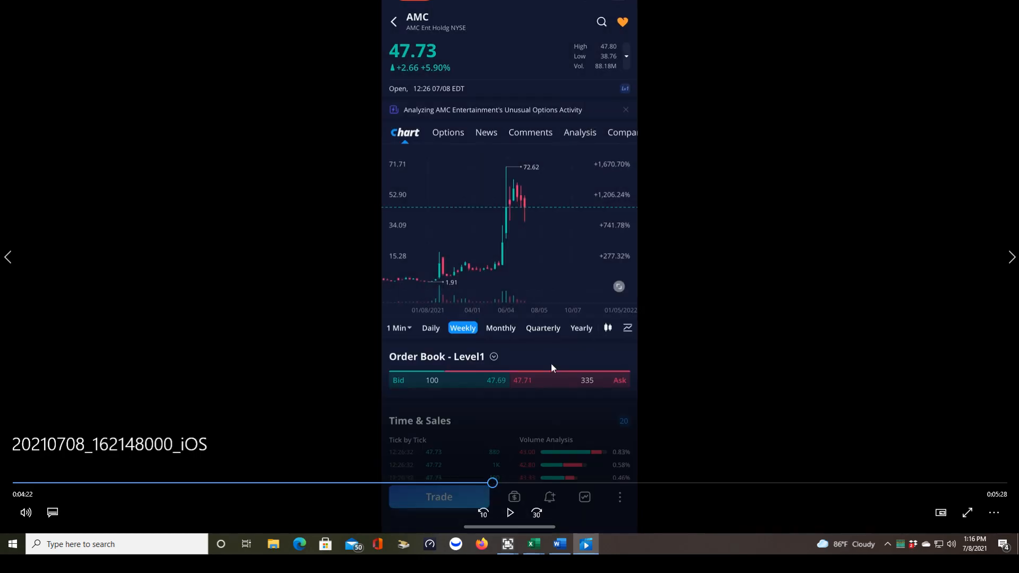
{"action": "mouse_move", "coordinate": [611, 318]}
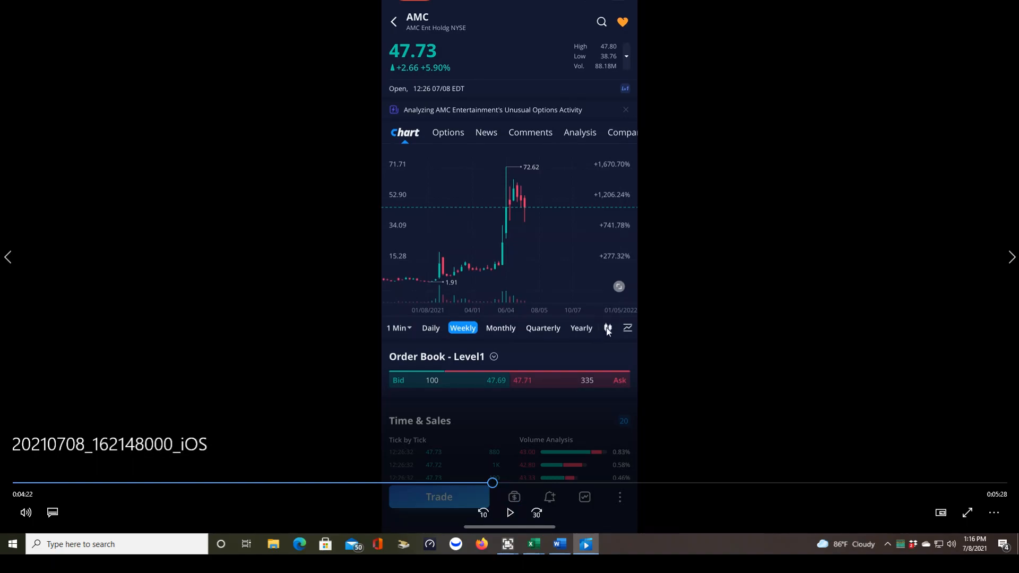
{"action": "left_click", "coordinate": [511, 513]}
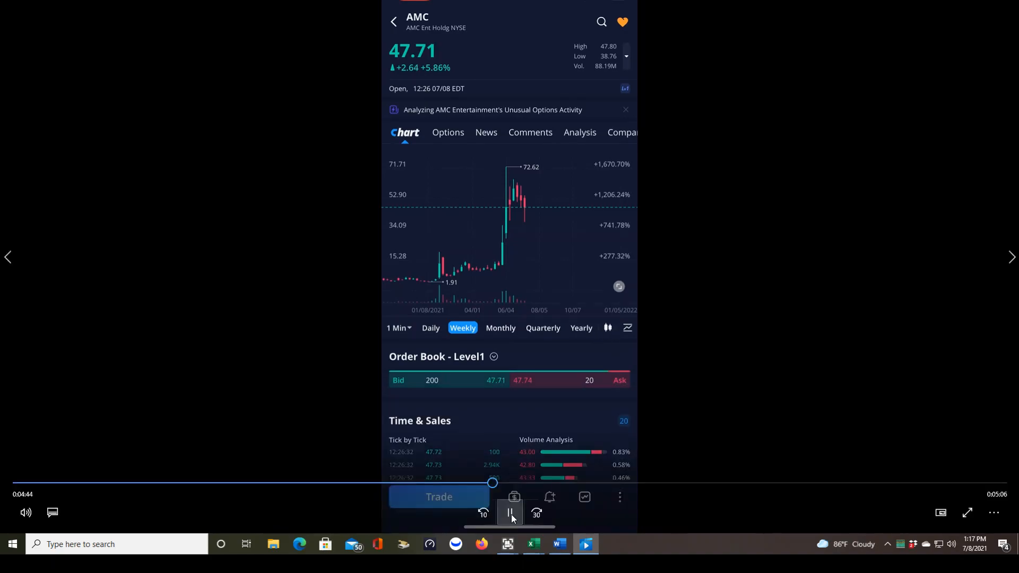
{"action": "left_click", "coordinate": [627, 328]}
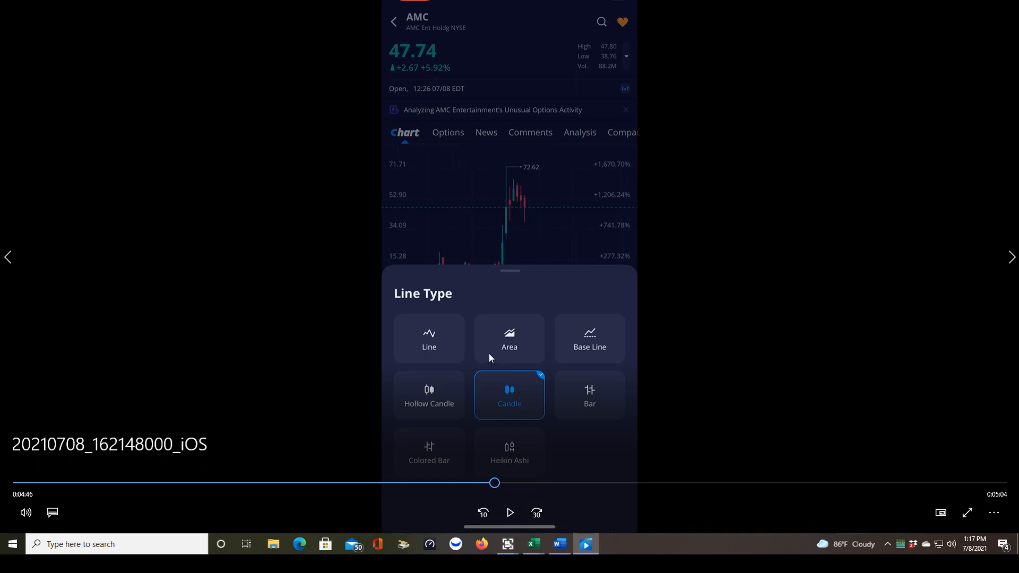
{"action": "mouse_move", "coordinate": [601, 340]}
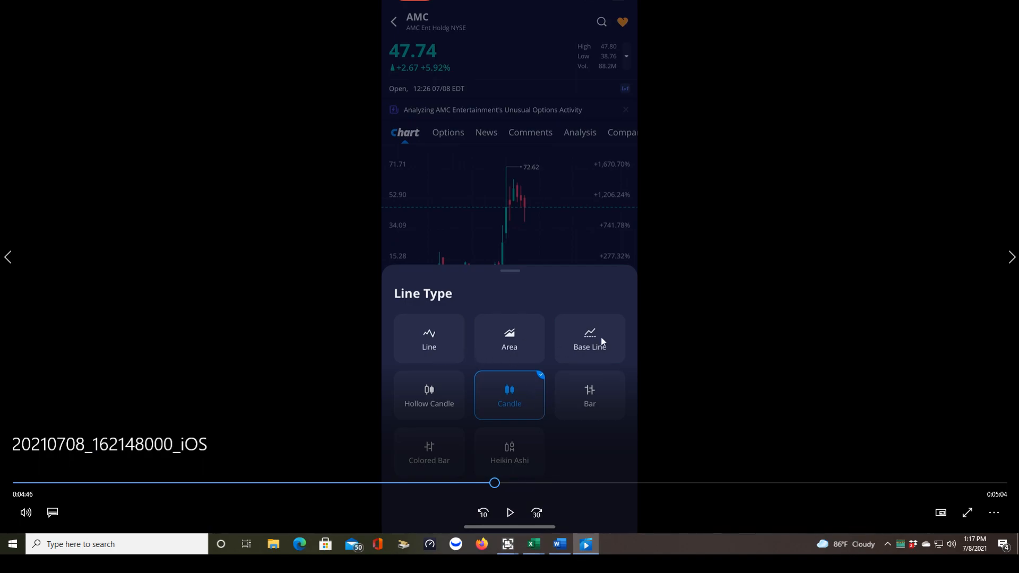
{"action": "mouse_move", "coordinate": [435, 407]}
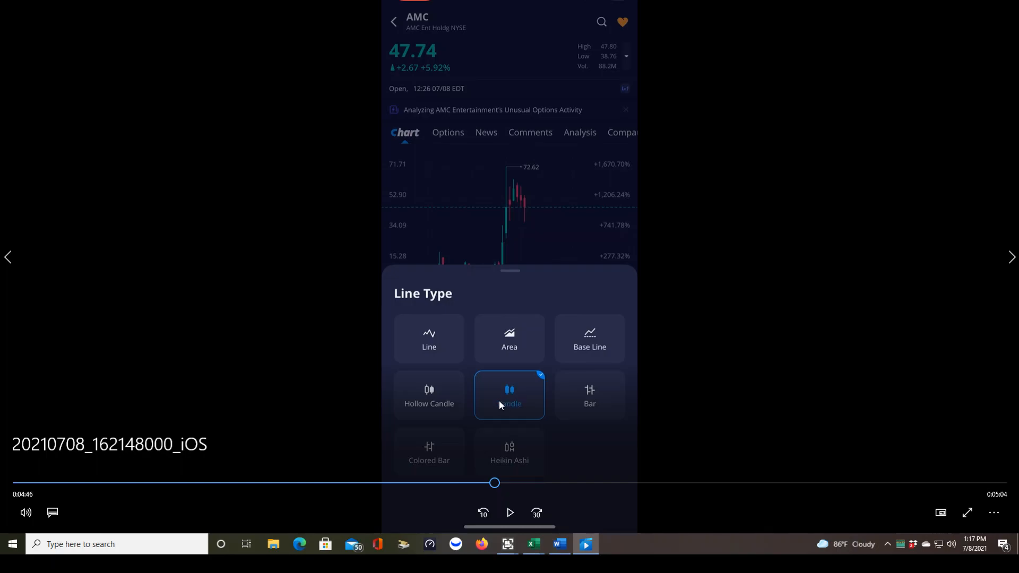
{"action": "mouse_move", "coordinate": [560, 414]}
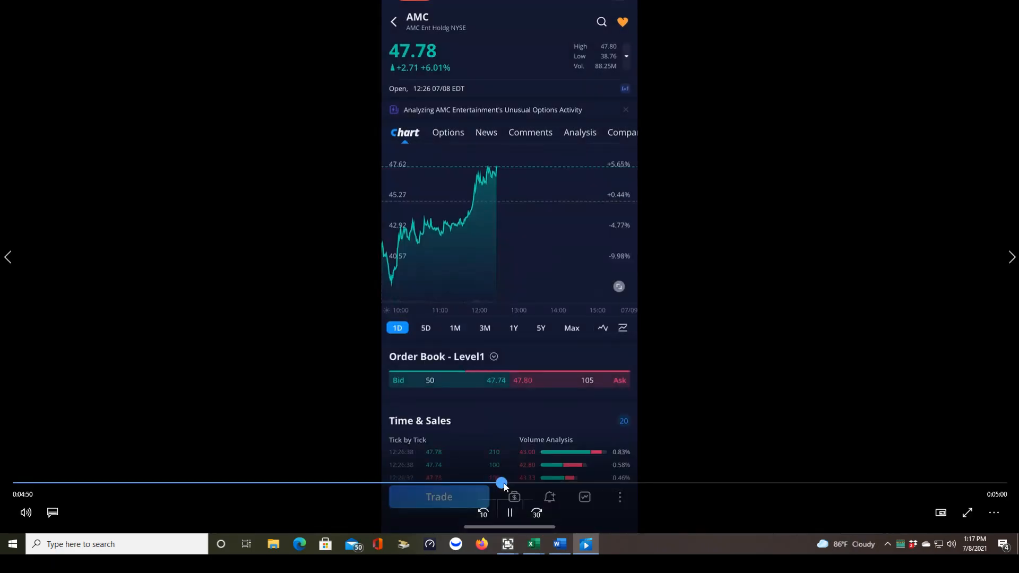
Switch AMC's chart to the 1 Min interval with candlestick bars
{"action": "left_click", "coordinate": [603, 328]}
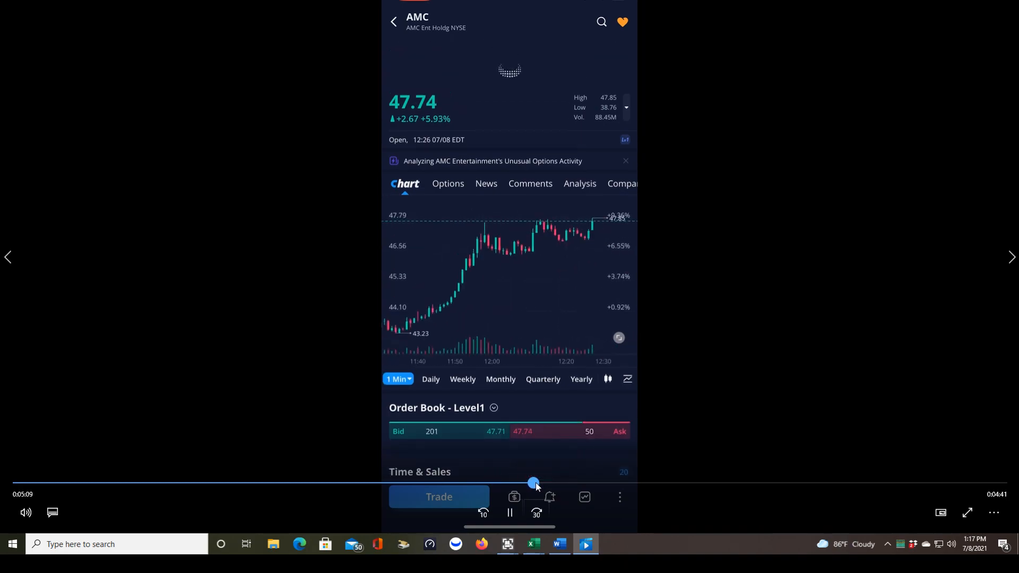
Expand AMC's 1-minute candlestick chart into full-screen chart mode
{"action": "scroll", "scroll_direction": "up", "scroll_amount": 3}
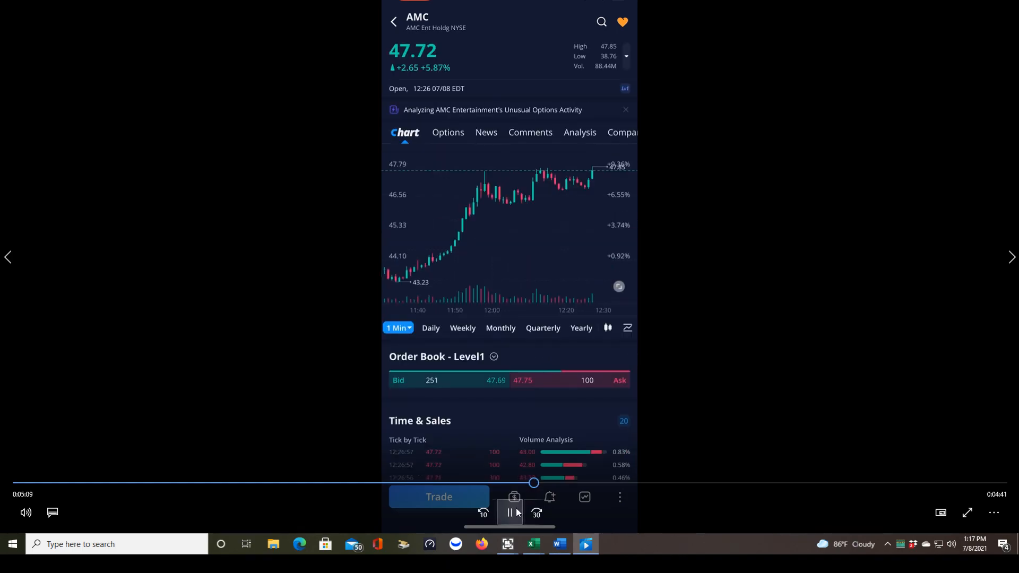
{"action": "left_click", "coordinate": [511, 512]}
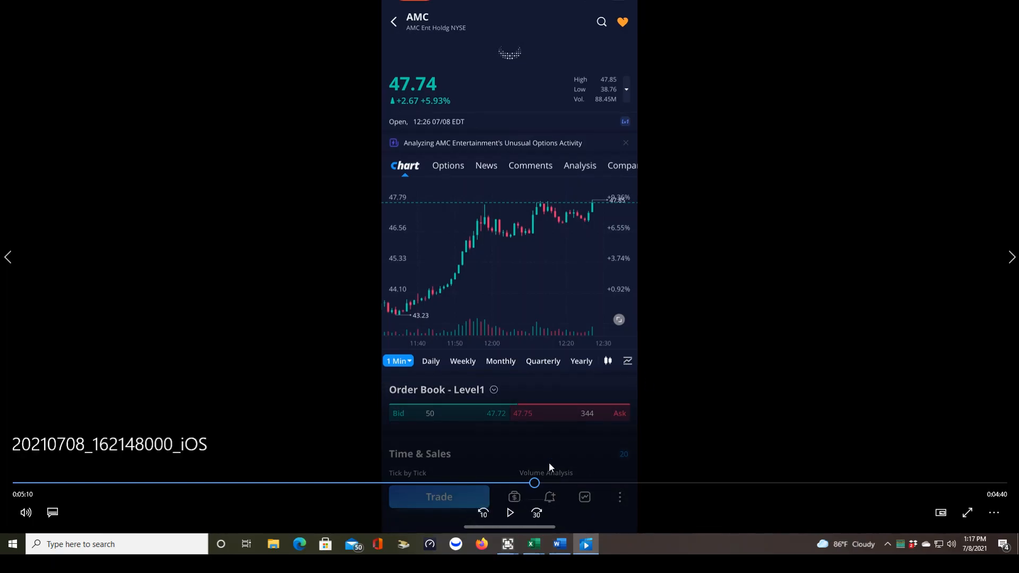
{"action": "mouse_move", "coordinate": [524, 280]}
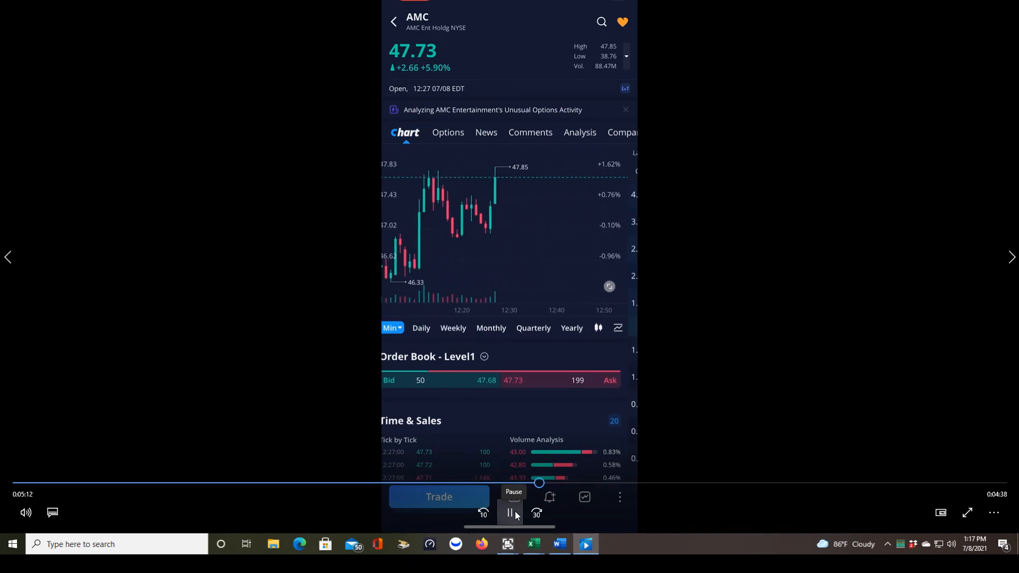
{"action": "left_click", "coordinate": [509, 513]}
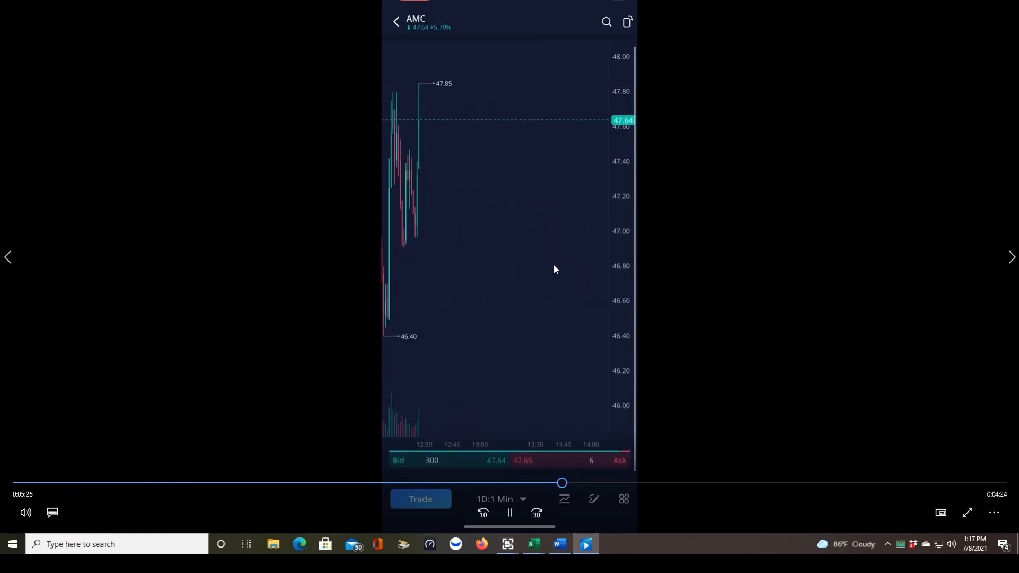
Set the full-screen chart range to 1 Min, briefly showing and closing the quick-trade panel
{"action": "left_click", "coordinate": [500, 499]}
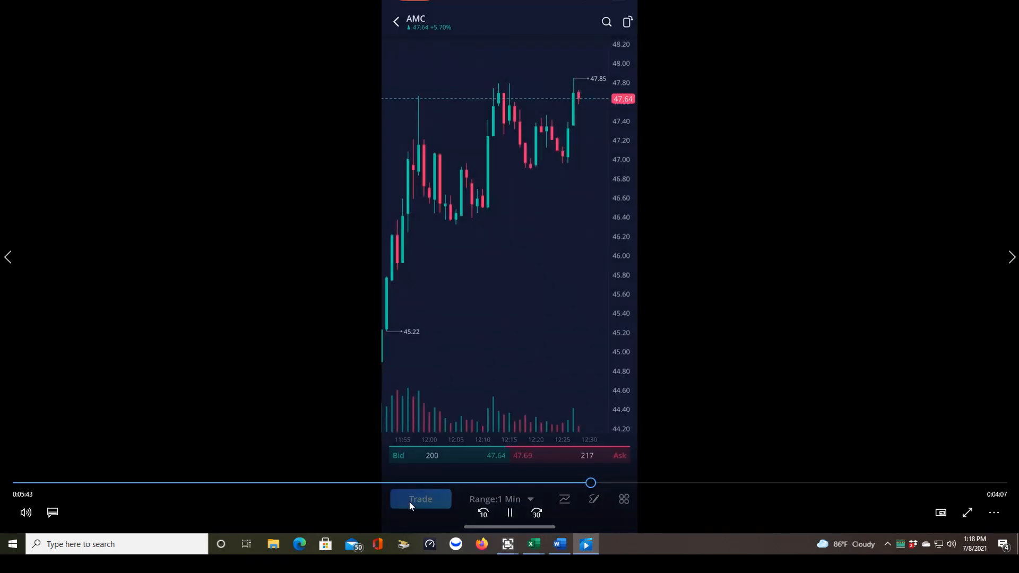
{"action": "left_click", "coordinate": [420, 499]}
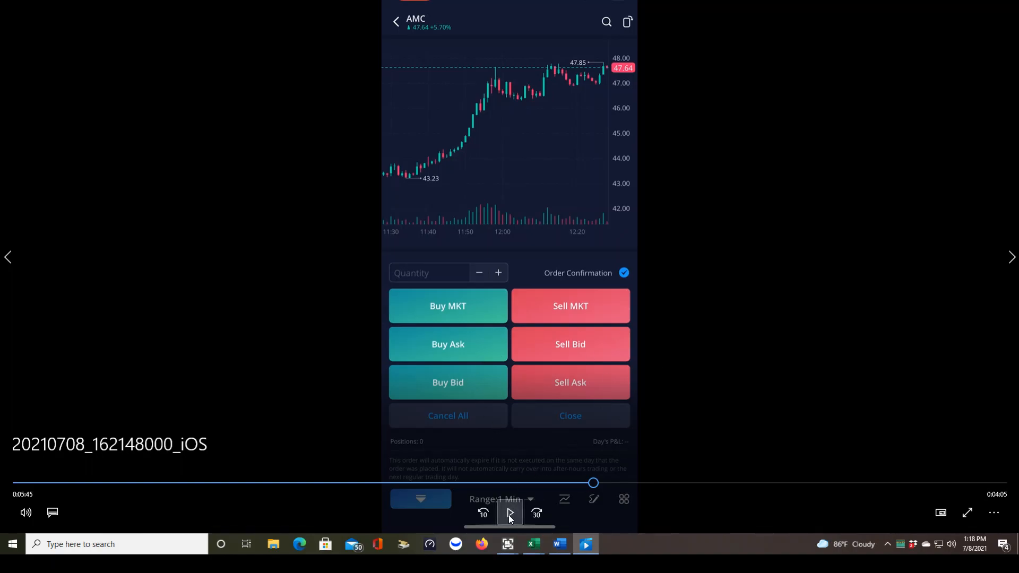
{"action": "left_click", "coordinate": [509, 513]}
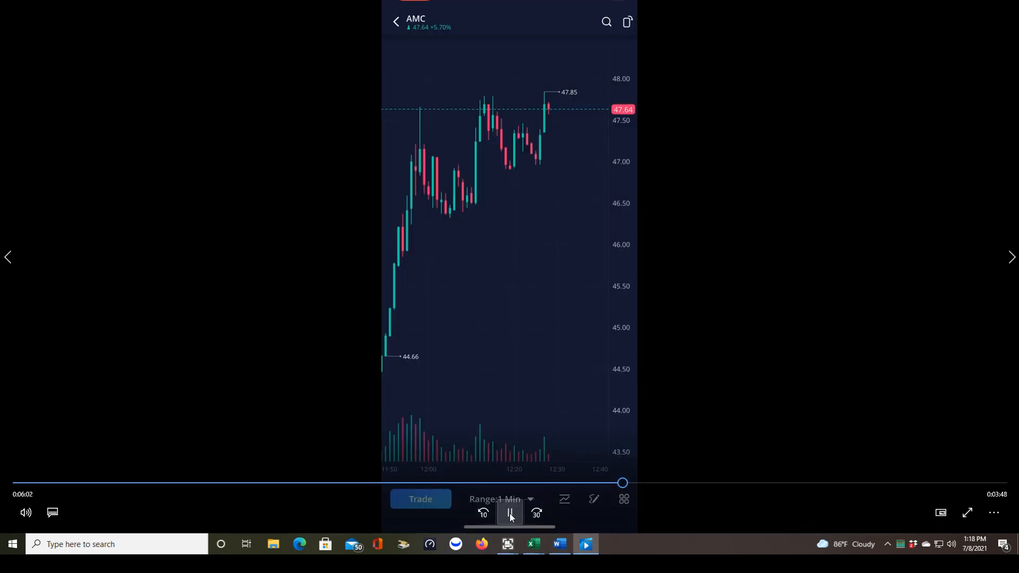
Enable VWAP under Main Chart in the frequently used indicators, reading about 43.21
{"action": "left_click", "coordinate": [510, 512]}
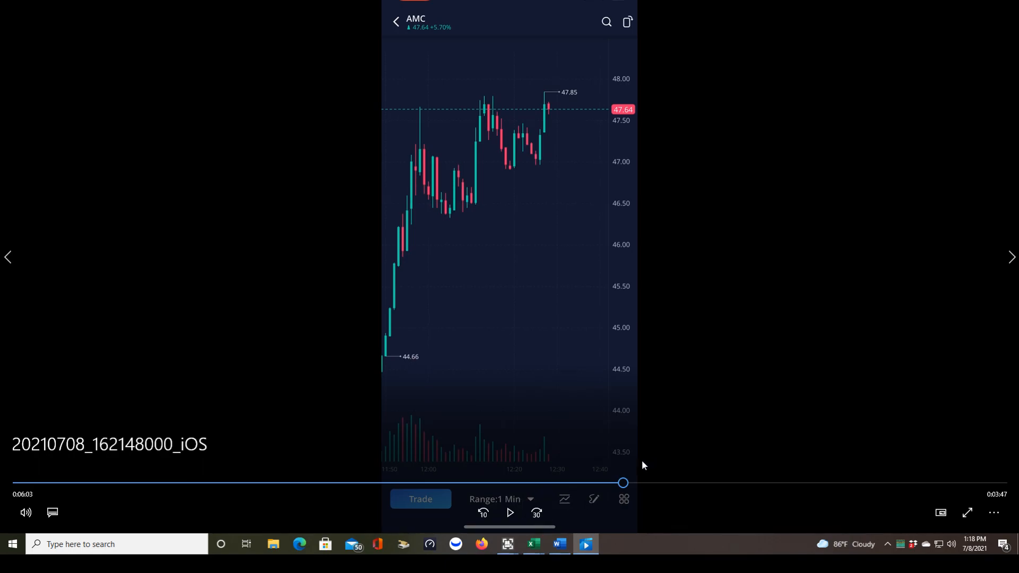
{"action": "left_click", "coordinate": [510, 513]}
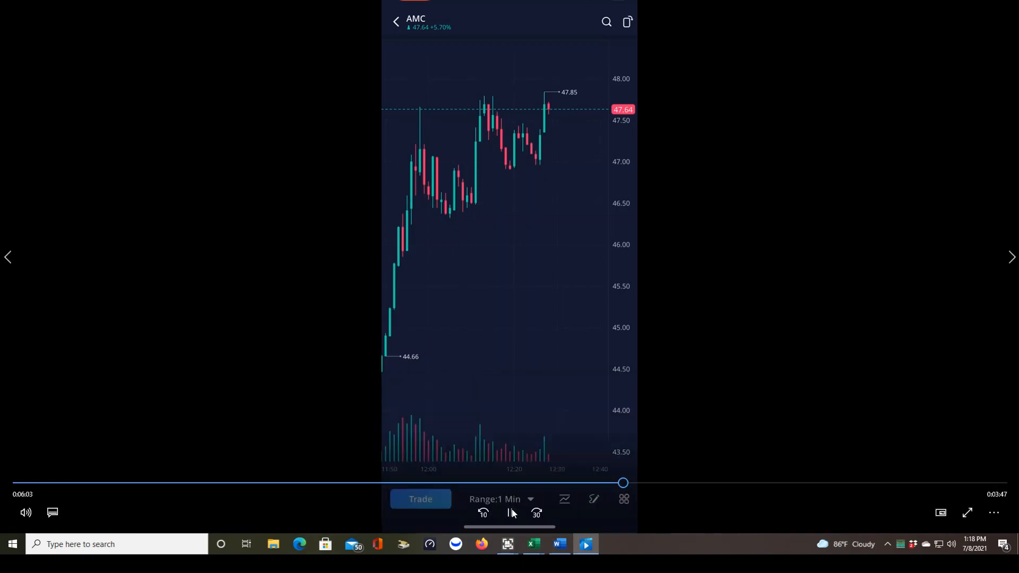
{"action": "left_click", "coordinate": [623, 498]}
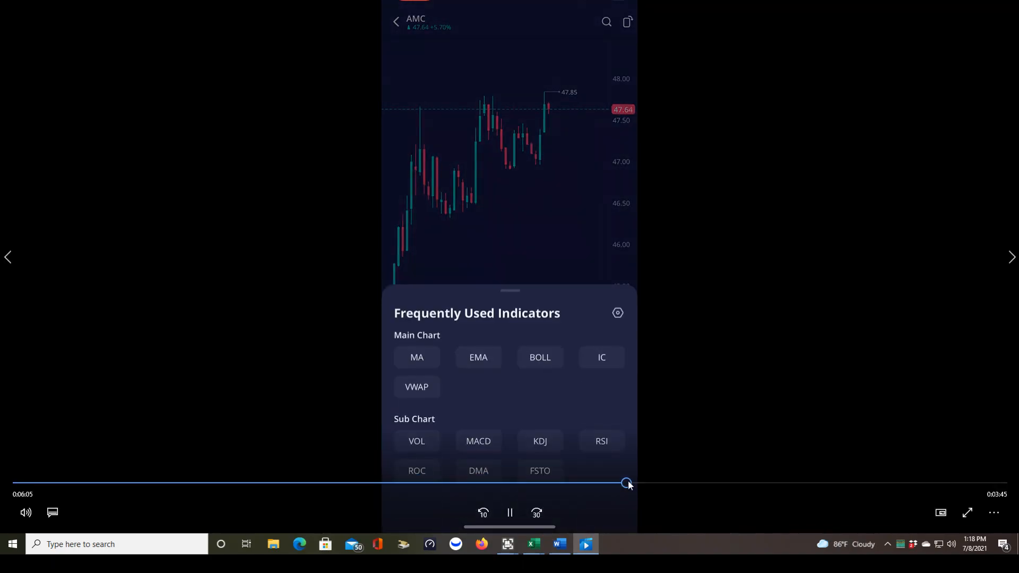
{"action": "left_click", "coordinate": [509, 513]}
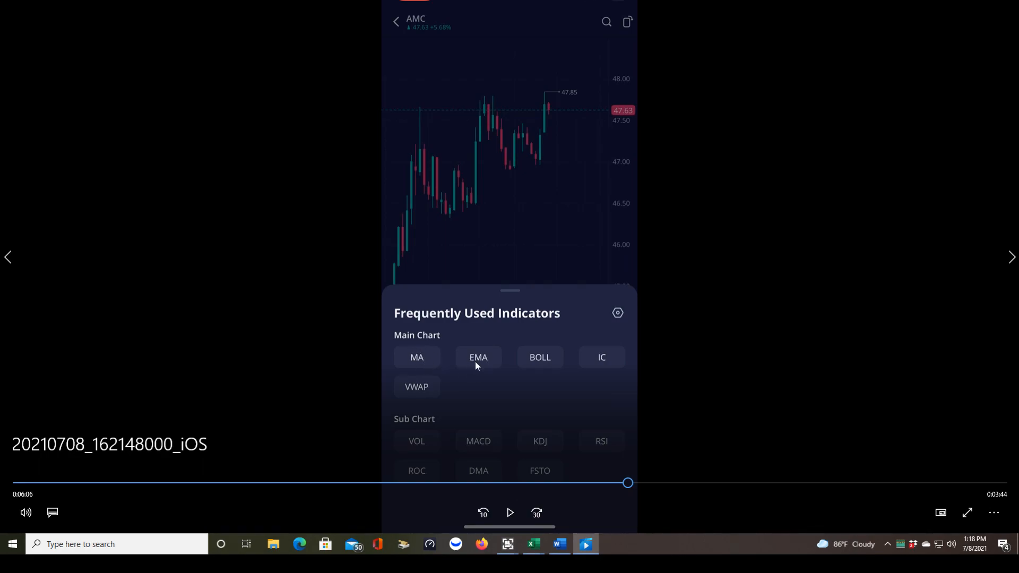
{"action": "mouse_move", "coordinate": [613, 356]}
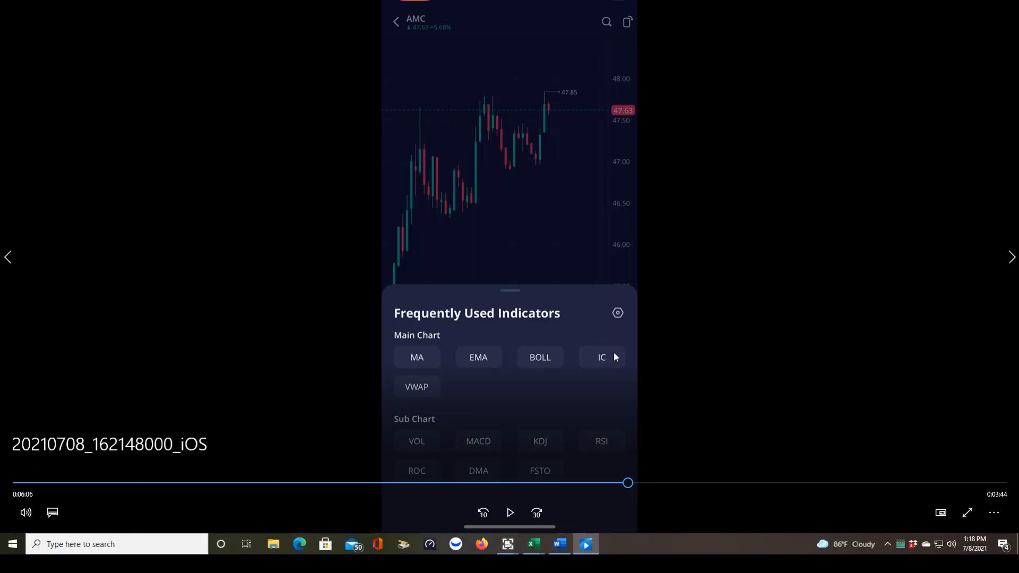
{"action": "mouse_move", "coordinate": [594, 393]}
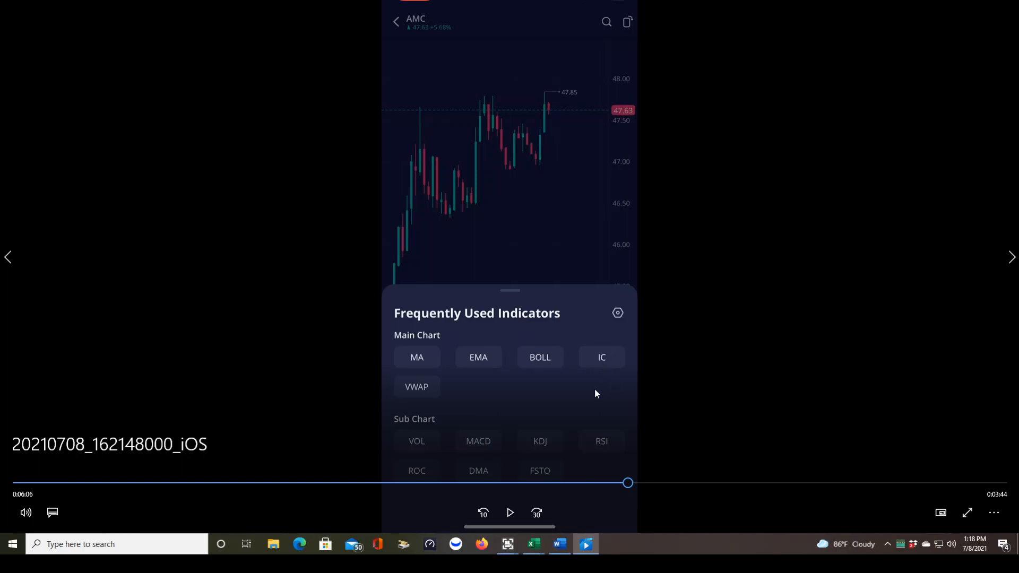
{"action": "mouse_move", "coordinate": [604, 395]}
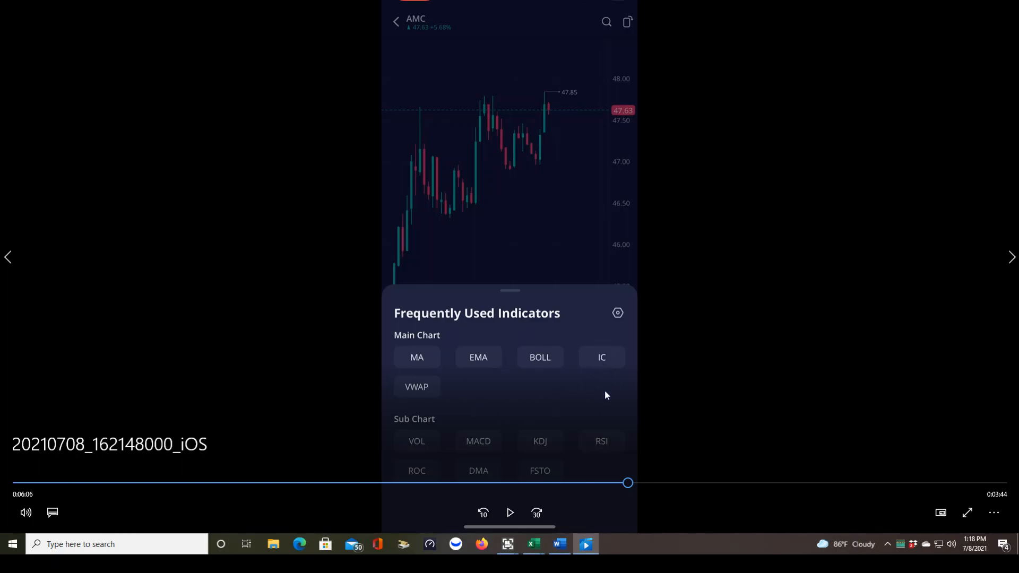
{"action": "mouse_move", "coordinate": [562, 396]}
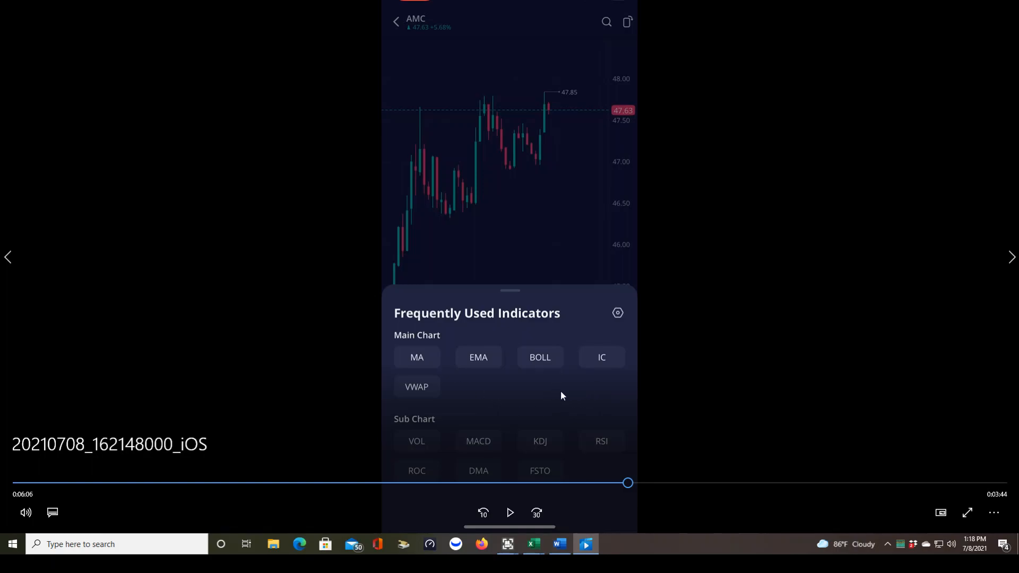
{"action": "mouse_move", "coordinate": [431, 392]}
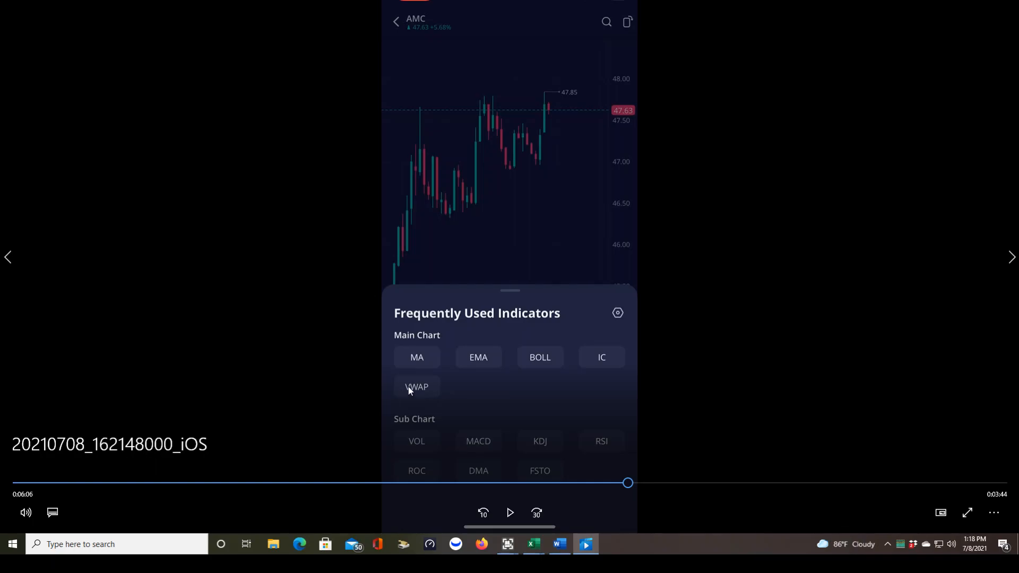
{"action": "mouse_move", "coordinate": [447, 392]}
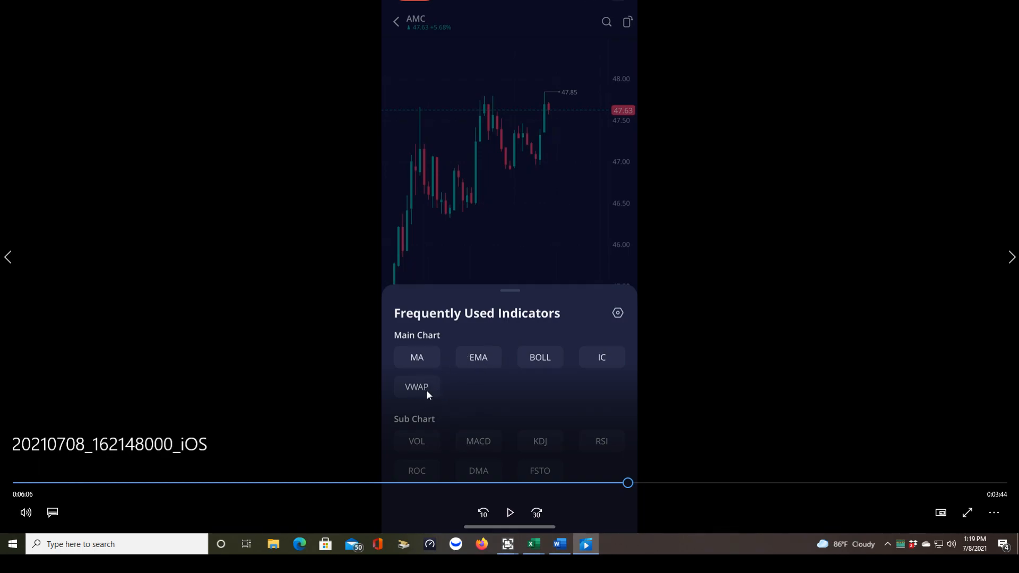
{"action": "mouse_move", "coordinate": [403, 401]}
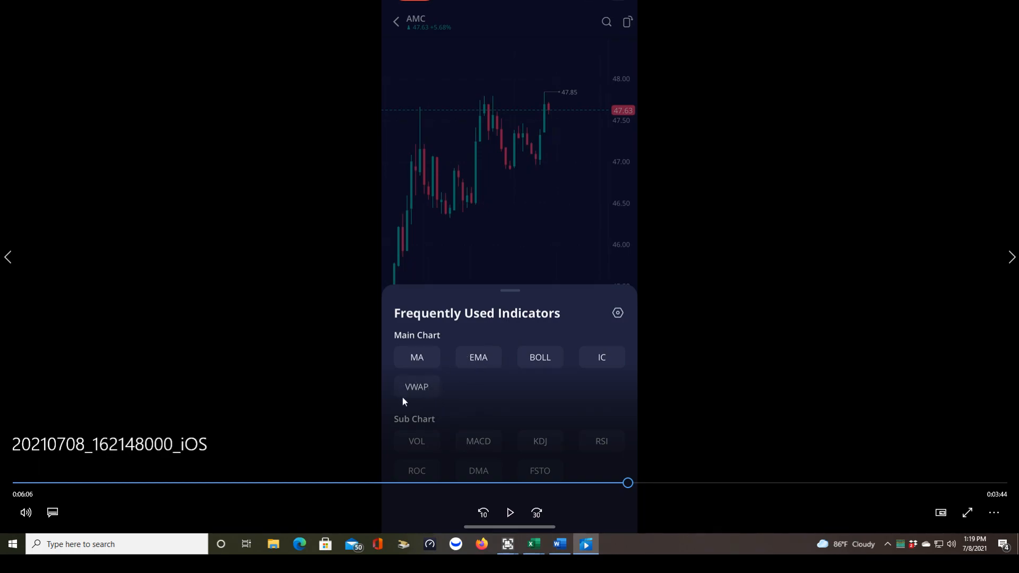
{"action": "mouse_move", "coordinate": [382, 345]}
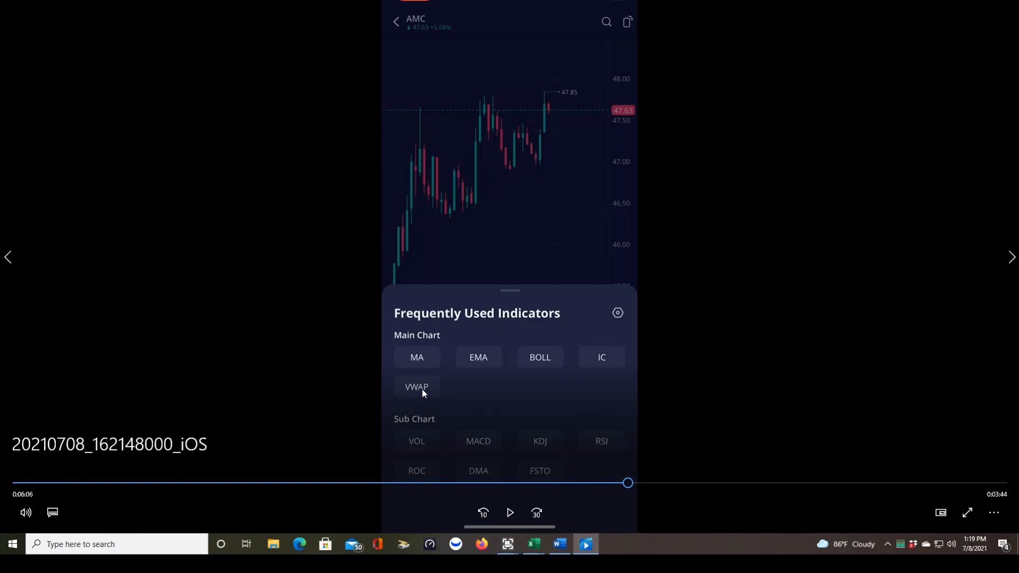
{"action": "mouse_move", "coordinate": [407, 370]}
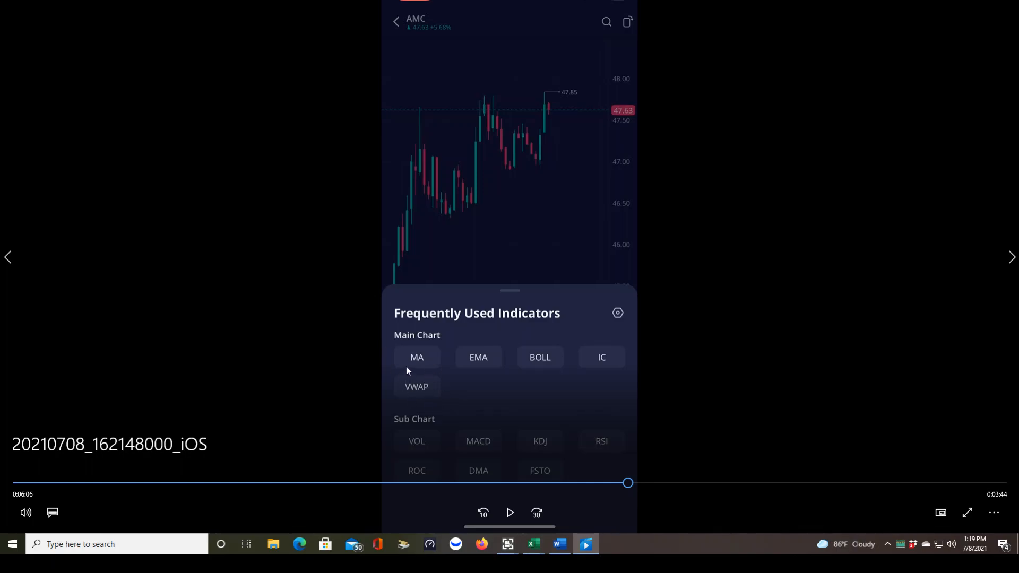
{"action": "mouse_move", "coordinate": [436, 395]}
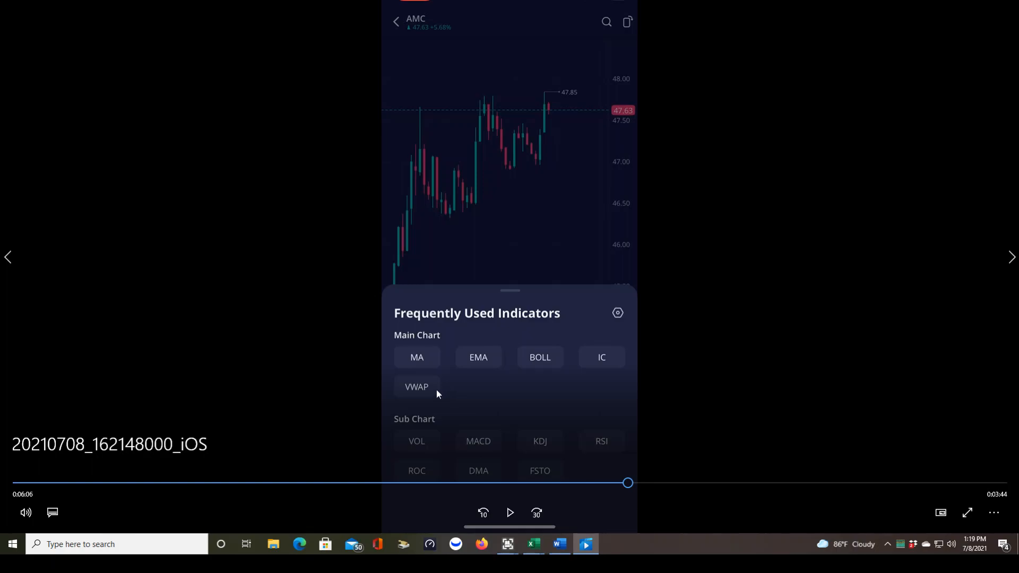
{"action": "mouse_move", "coordinate": [427, 446]}
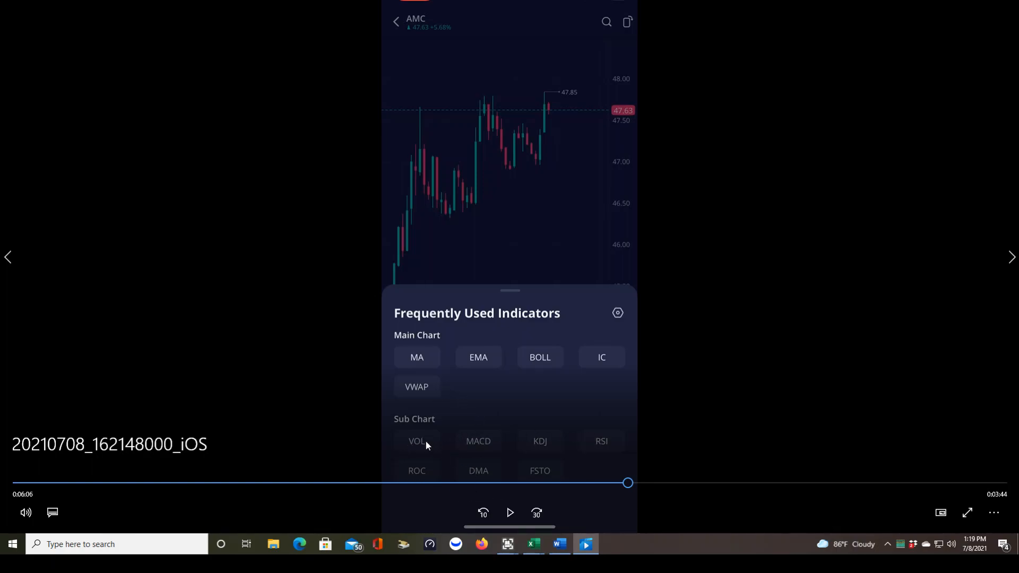
{"action": "mouse_move", "coordinate": [469, 445]}
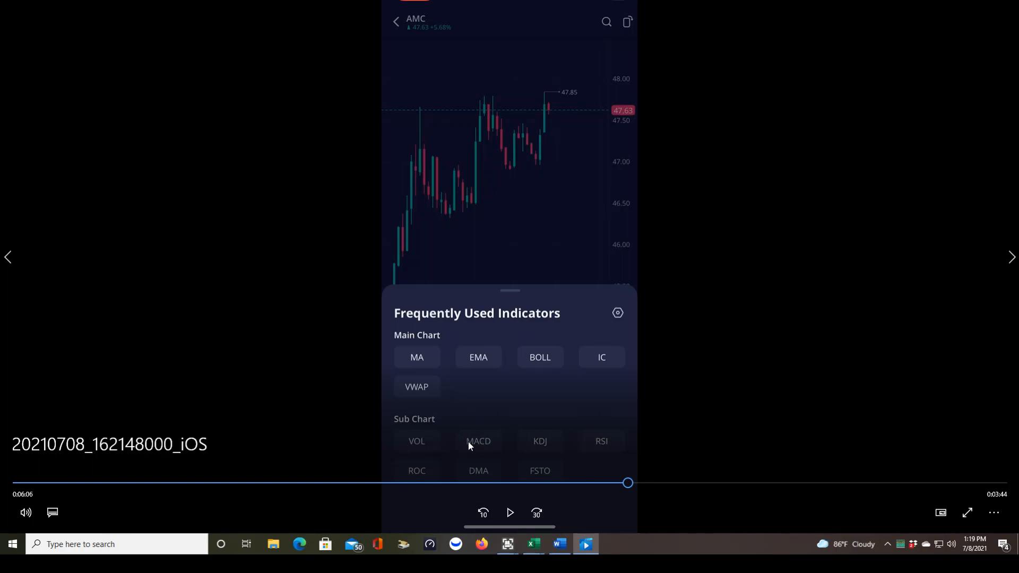
{"action": "mouse_move", "coordinate": [536, 429]}
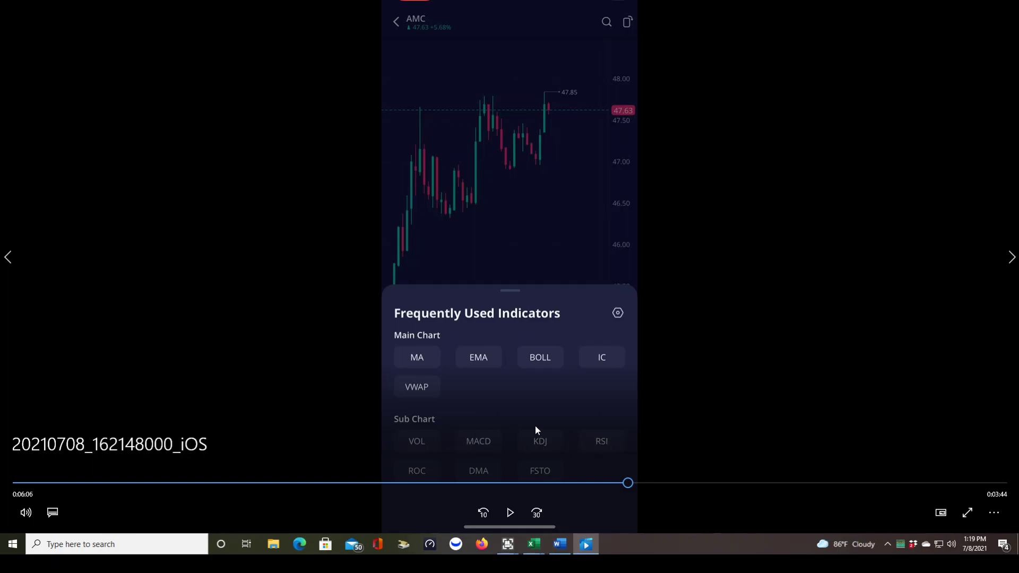
{"action": "mouse_move", "coordinate": [548, 455]}
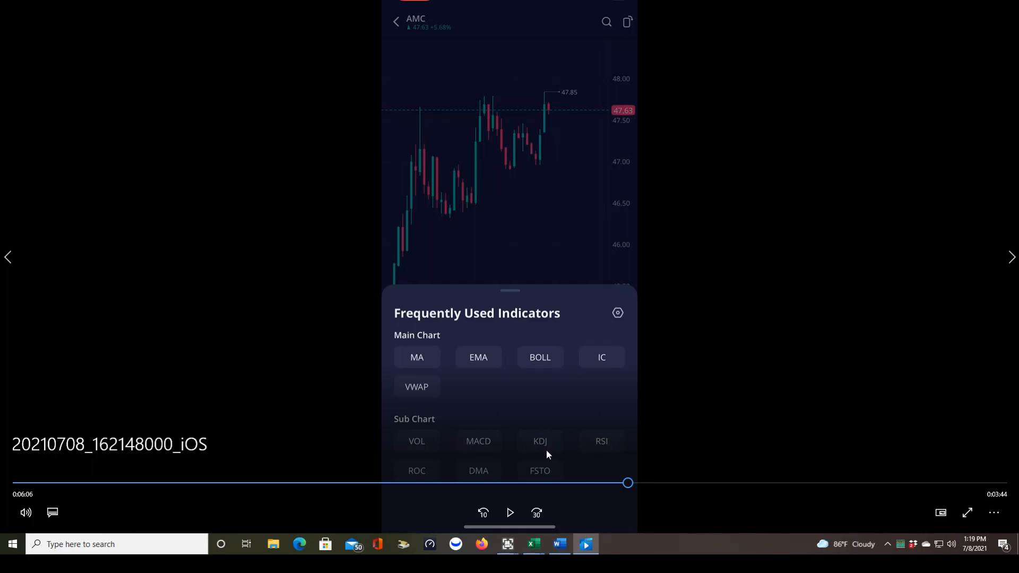
{"action": "mouse_move", "coordinate": [393, 478]}
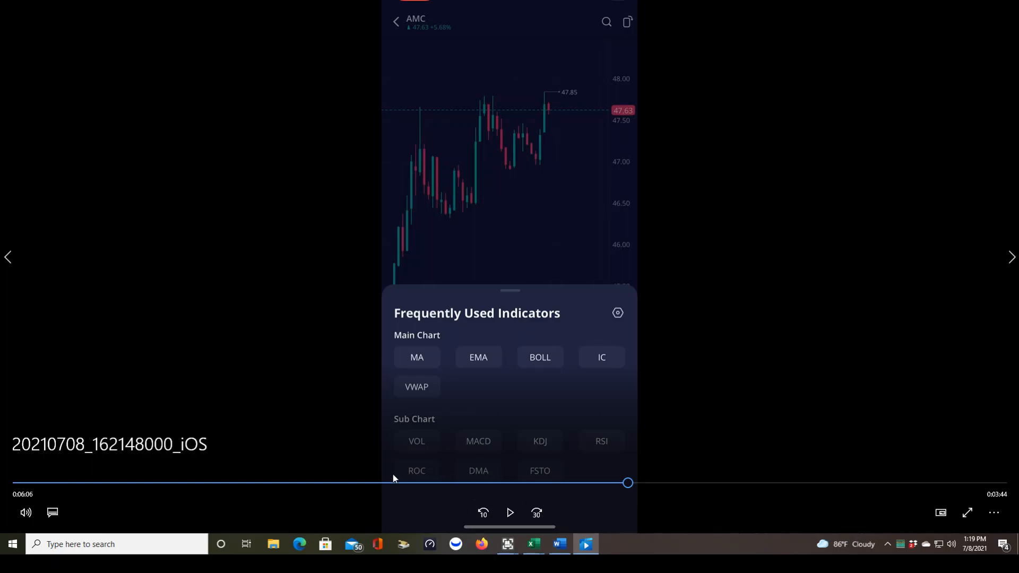
{"action": "mouse_move", "coordinate": [615, 465]}
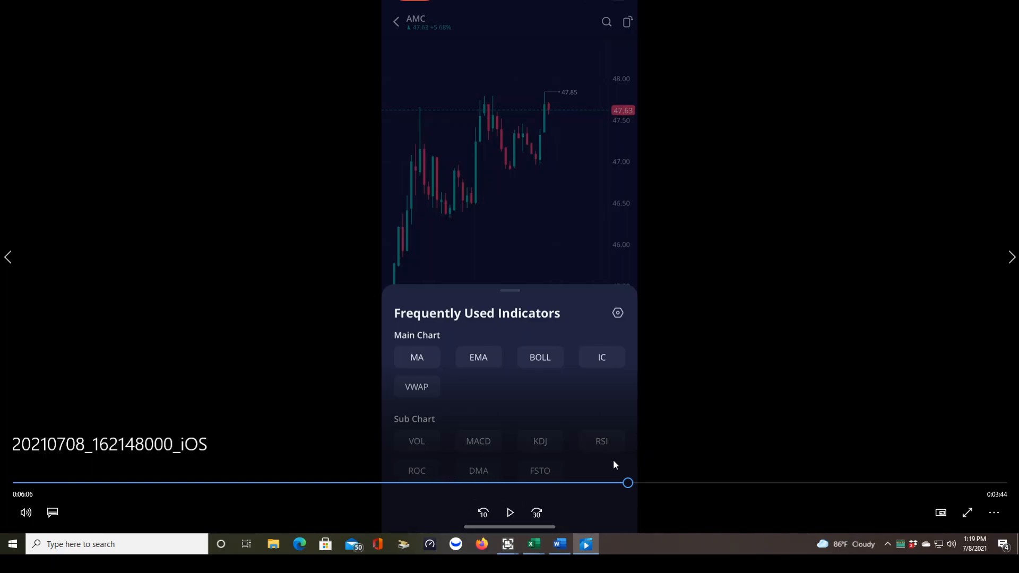
{"action": "mouse_move", "coordinate": [617, 463]}
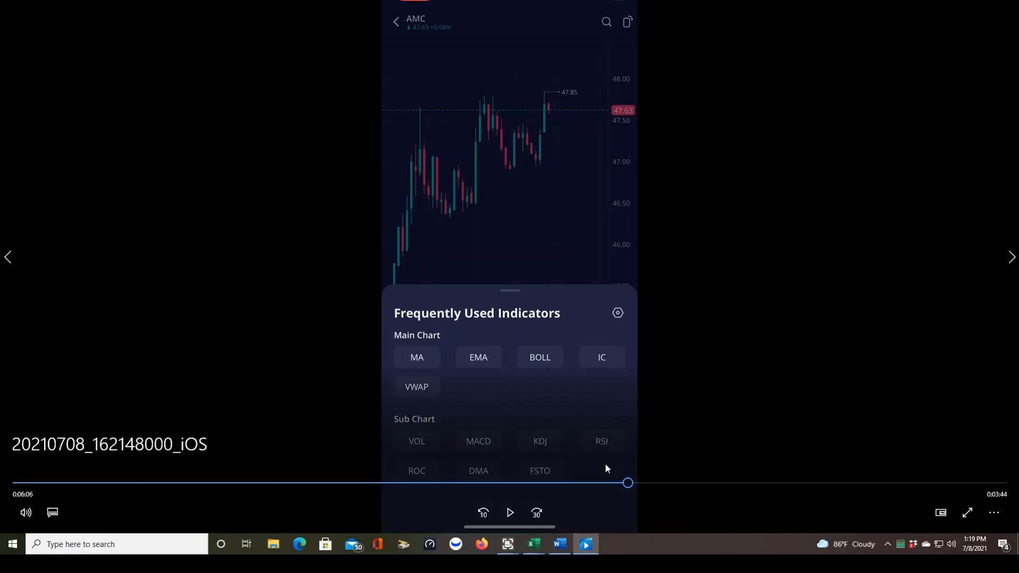
{"action": "left_click", "coordinate": [510, 512]}
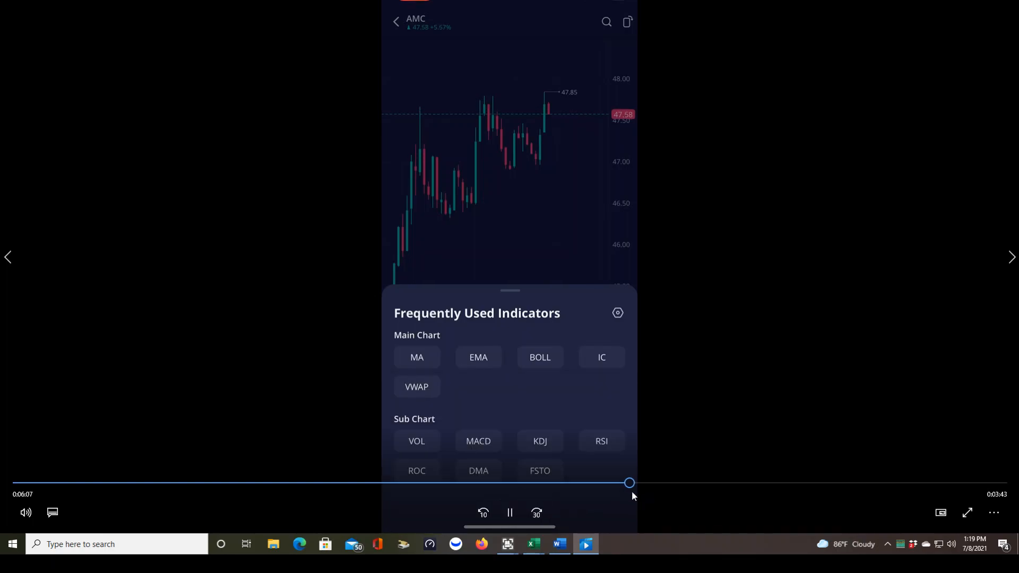
{"action": "left_click", "coordinate": [416, 386]}
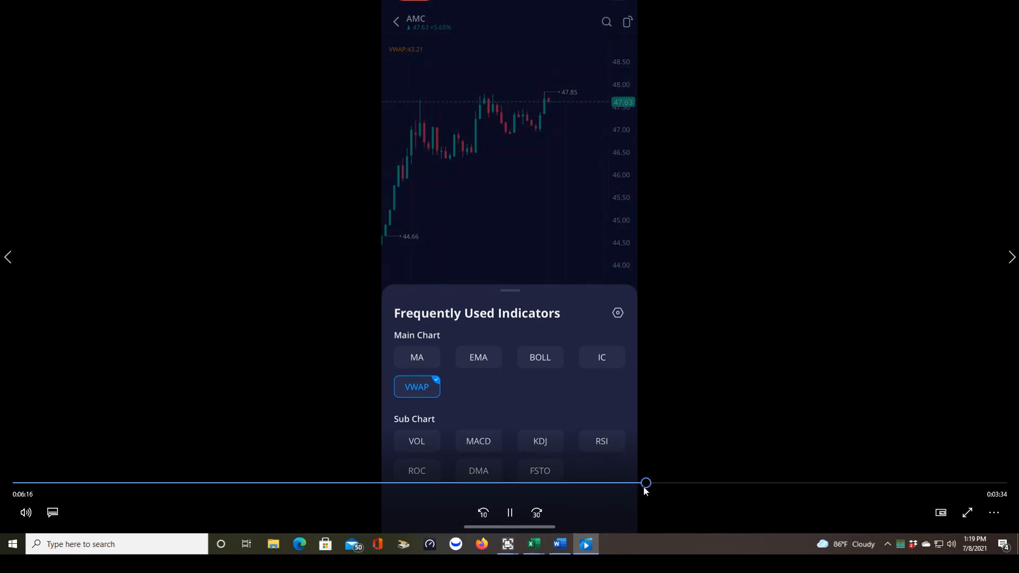
{"action": "mouse_move", "coordinate": [682, 409]}
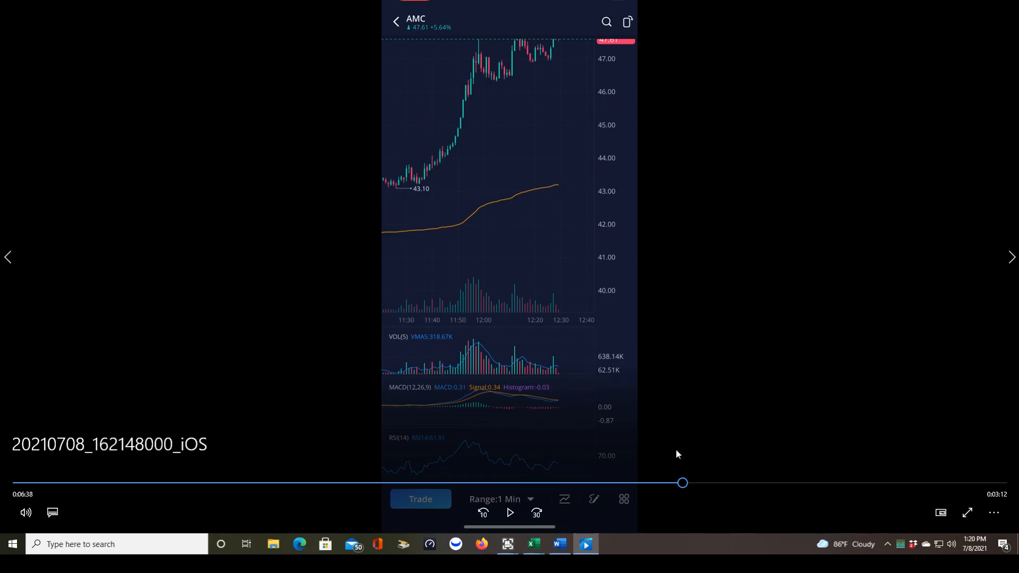
{"action": "mouse_move", "coordinate": [624, 399]}
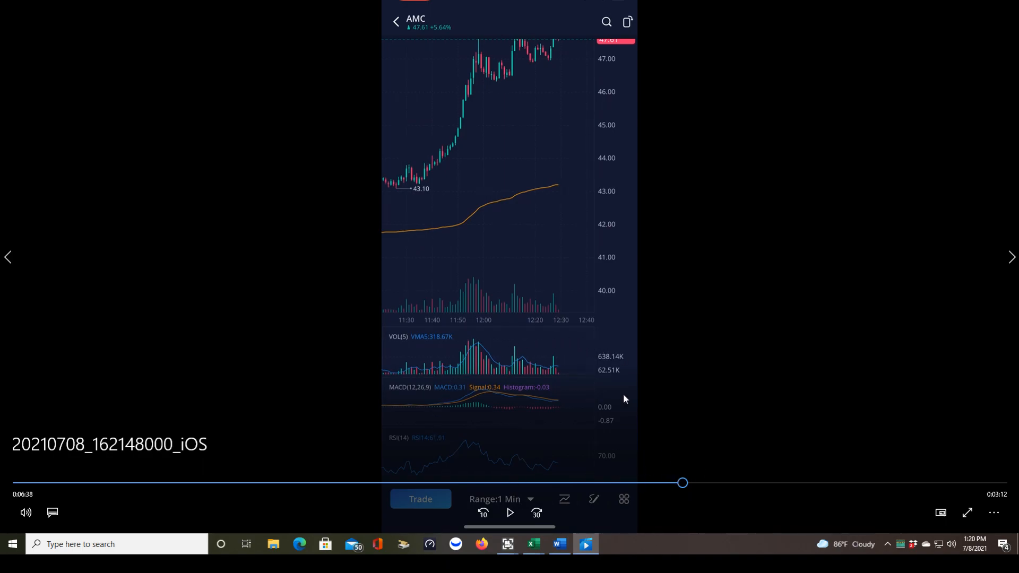
{"action": "mouse_move", "coordinate": [682, 484]}
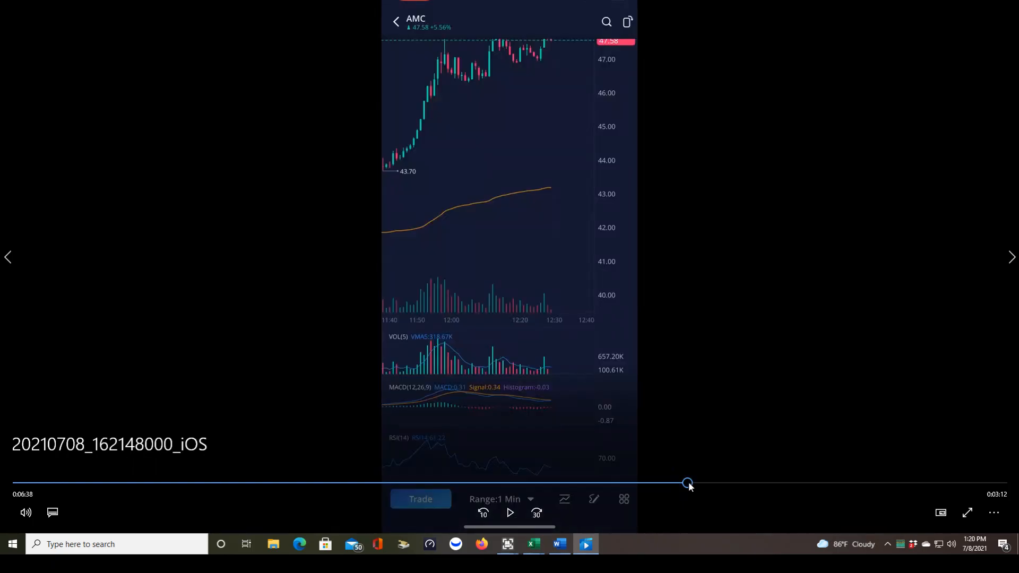
{"action": "mouse_move", "coordinate": [514, 308]}
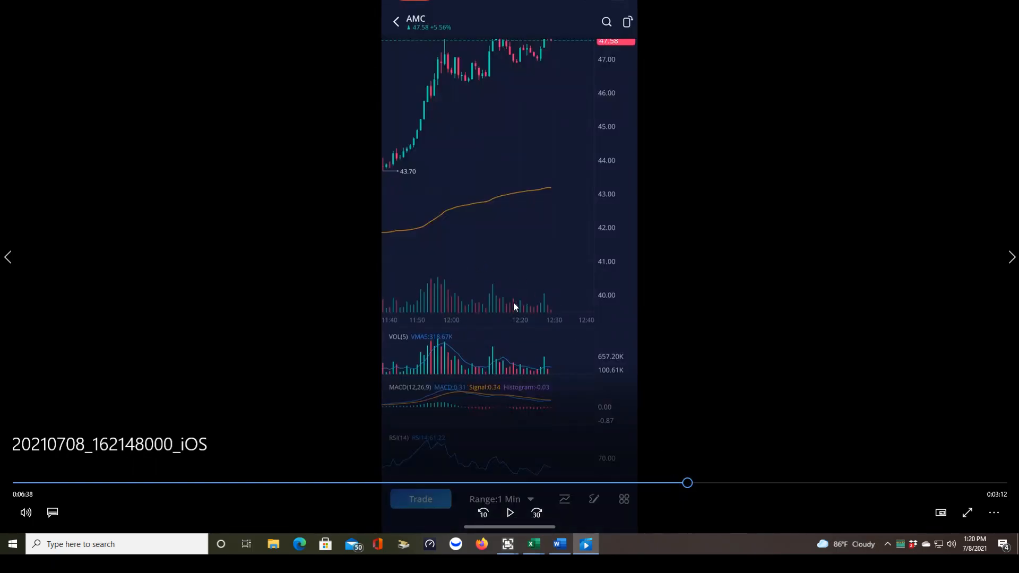
{"action": "mouse_move", "coordinate": [682, 498]}
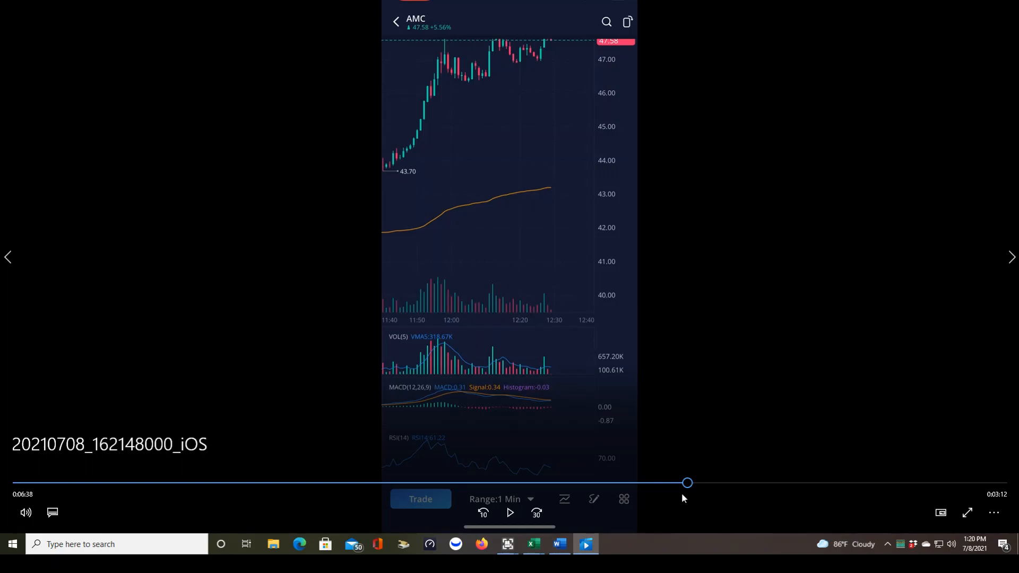
{"action": "mouse_move", "coordinate": [452, 357]}
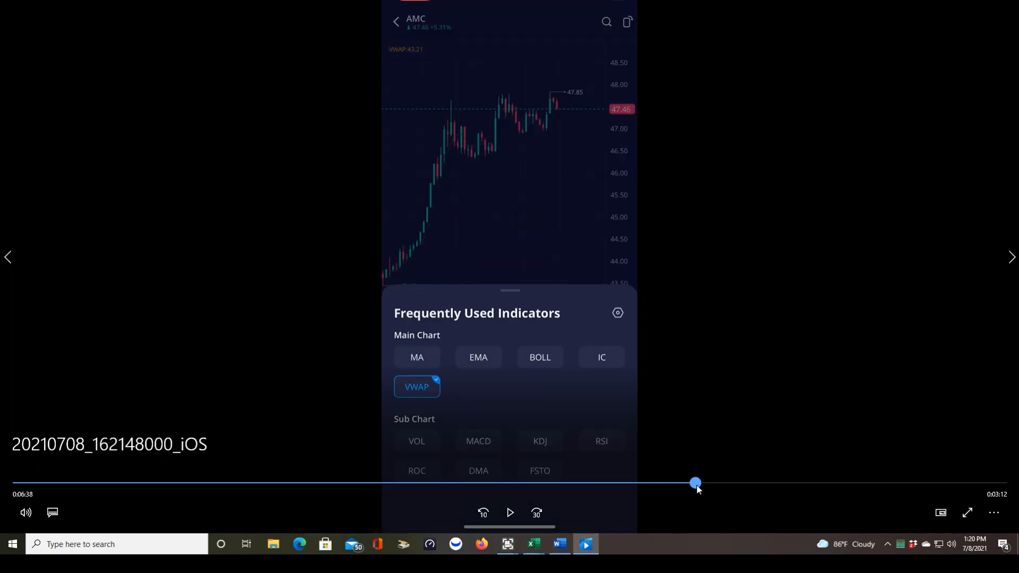
Turn on the MA indicator alongside VWAP and bring up the full Indicators list
{"action": "left_click", "coordinate": [415, 357]}
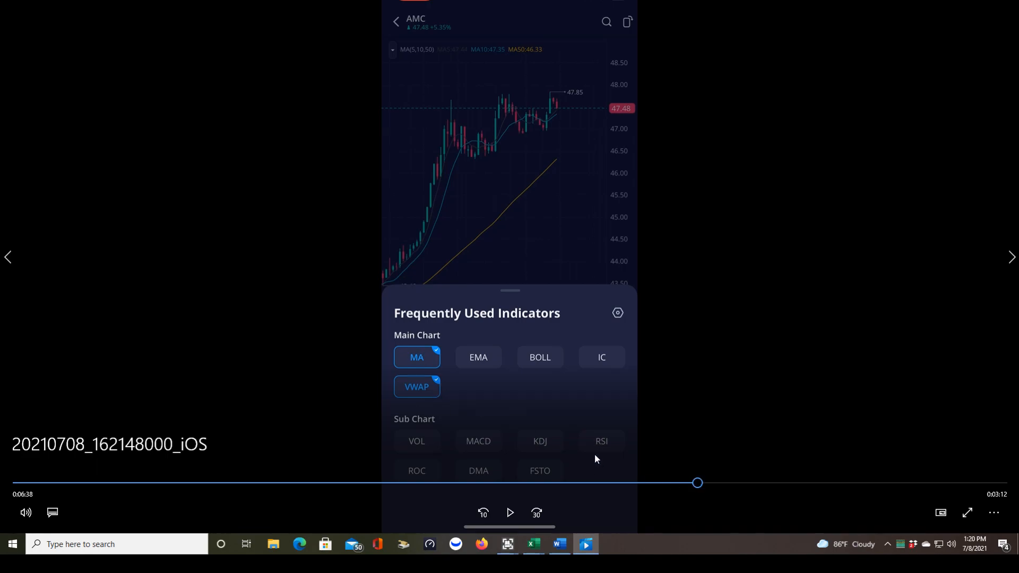
{"action": "mouse_move", "coordinate": [550, 241]}
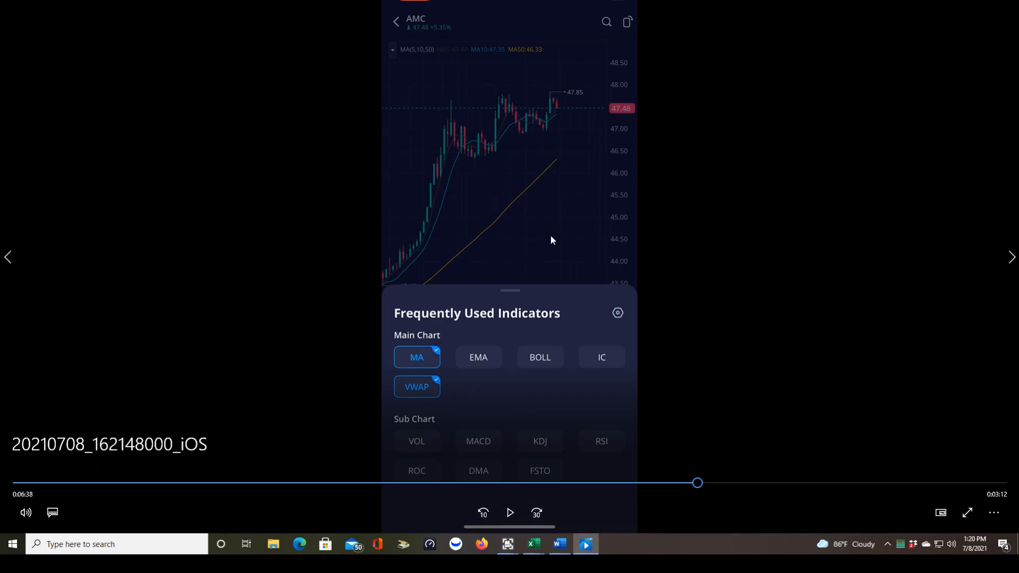
{"action": "left_click", "coordinate": [510, 512]}
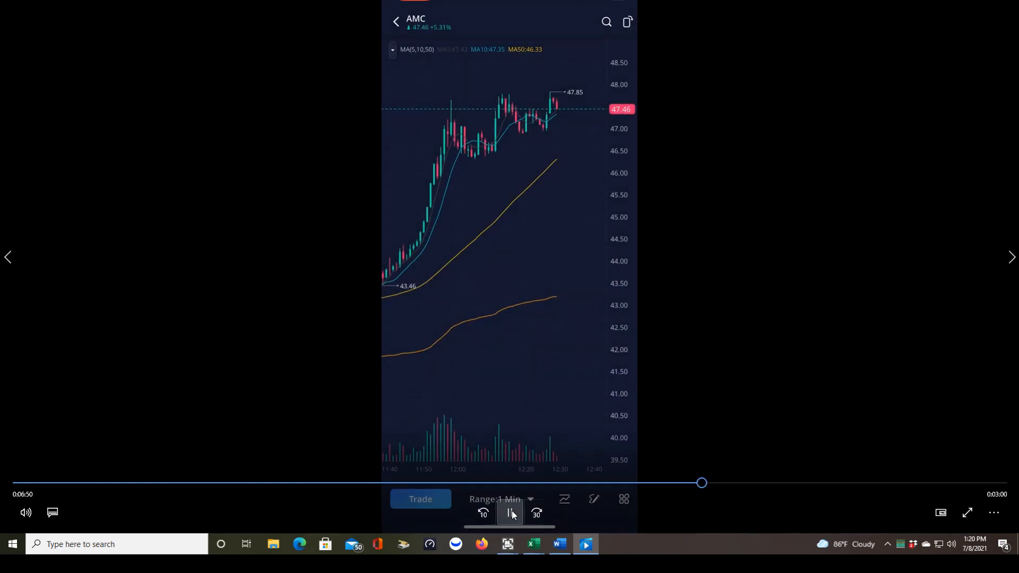
{"action": "left_click", "coordinate": [510, 512]}
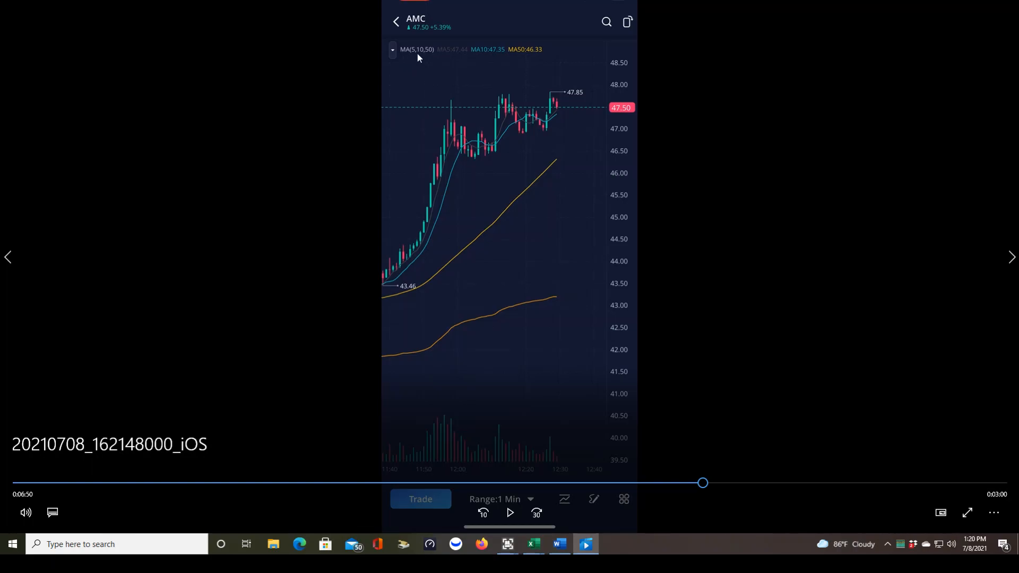
{"action": "mouse_move", "coordinate": [574, 162]}
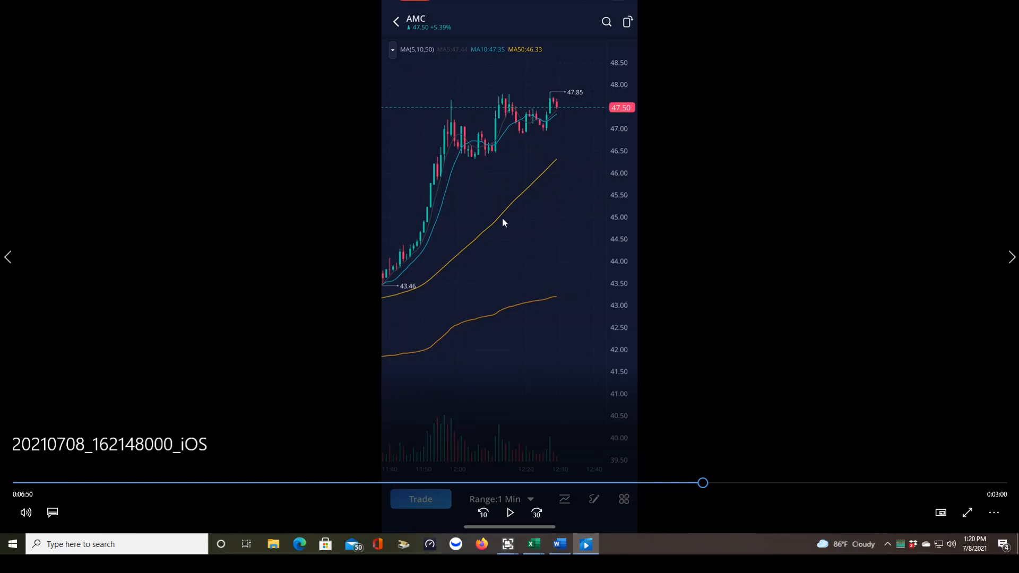
{"action": "mouse_move", "coordinate": [543, 299]}
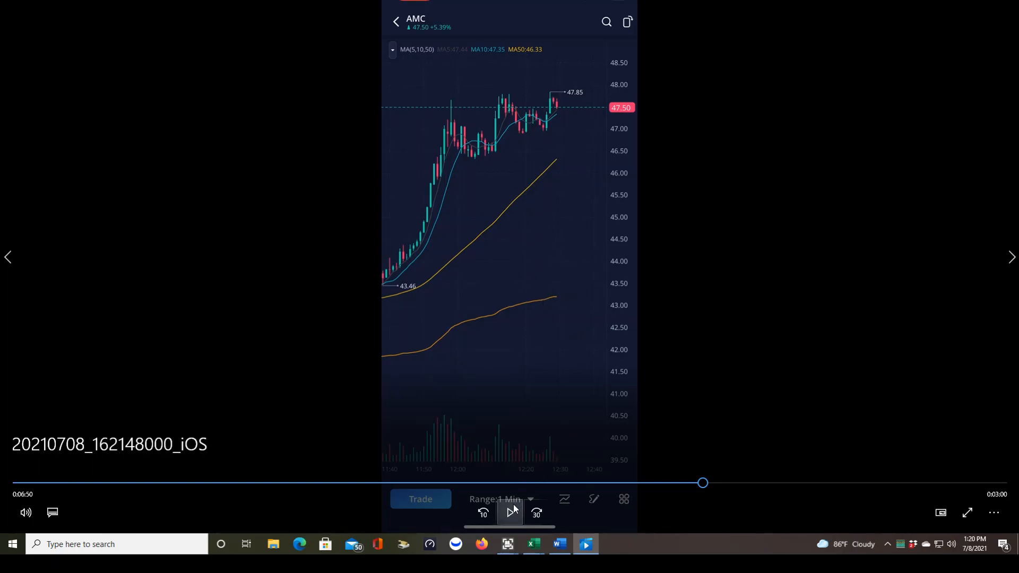
{"action": "left_click", "coordinate": [510, 513]}
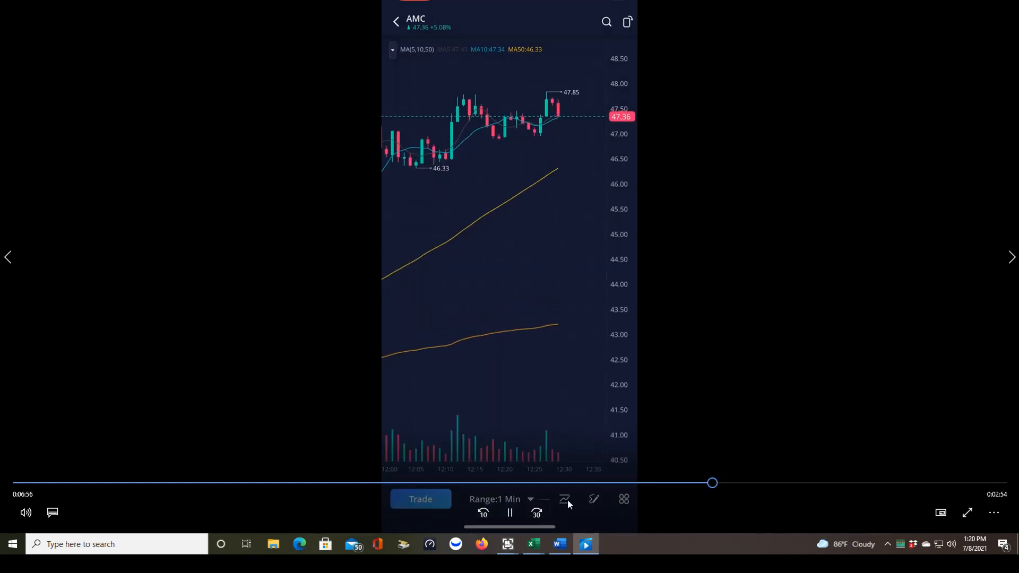
{"action": "left_click", "coordinate": [563, 498]}
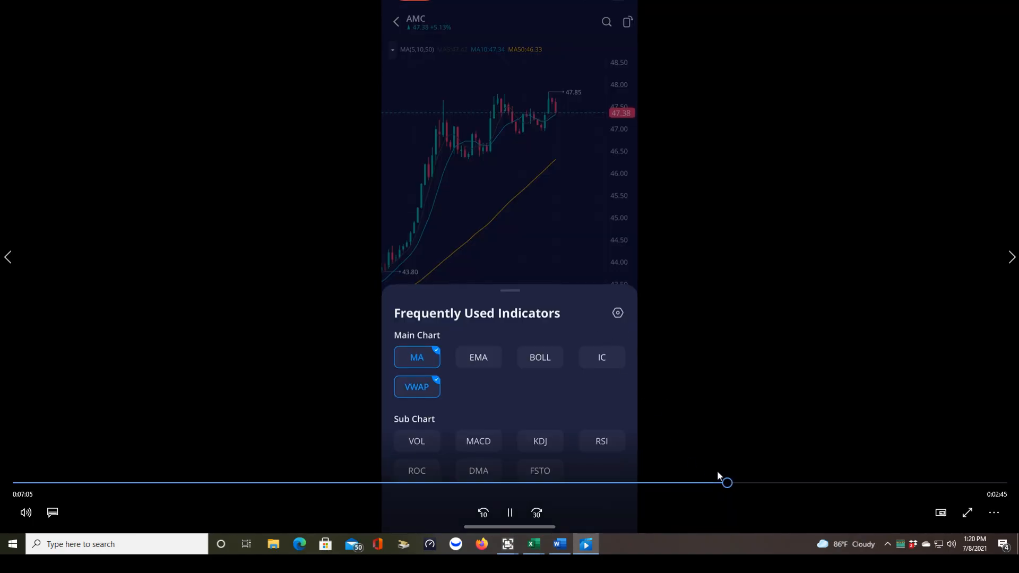
{"action": "left_click", "coordinate": [617, 312]}
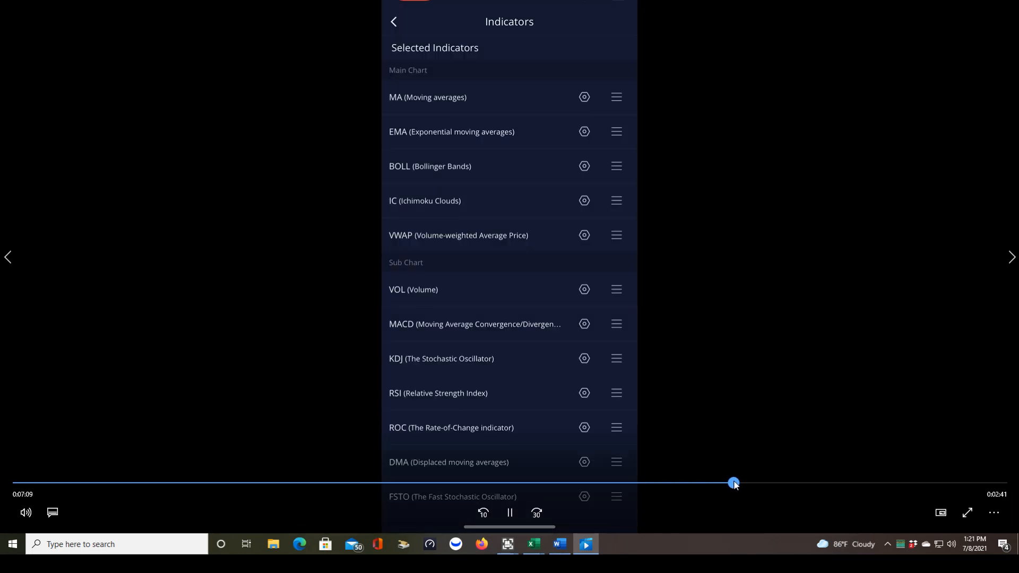
Enter the MA settings page listing the 5, 10 and 50-day moving averages
{"action": "left_click", "coordinate": [584, 96]}
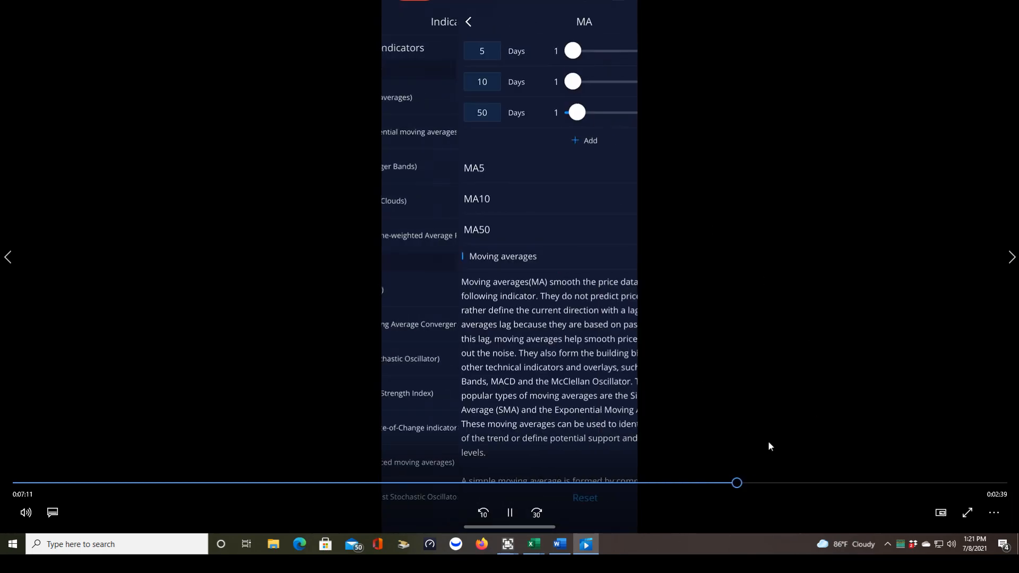
{"action": "left_click", "coordinate": [509, 513]}
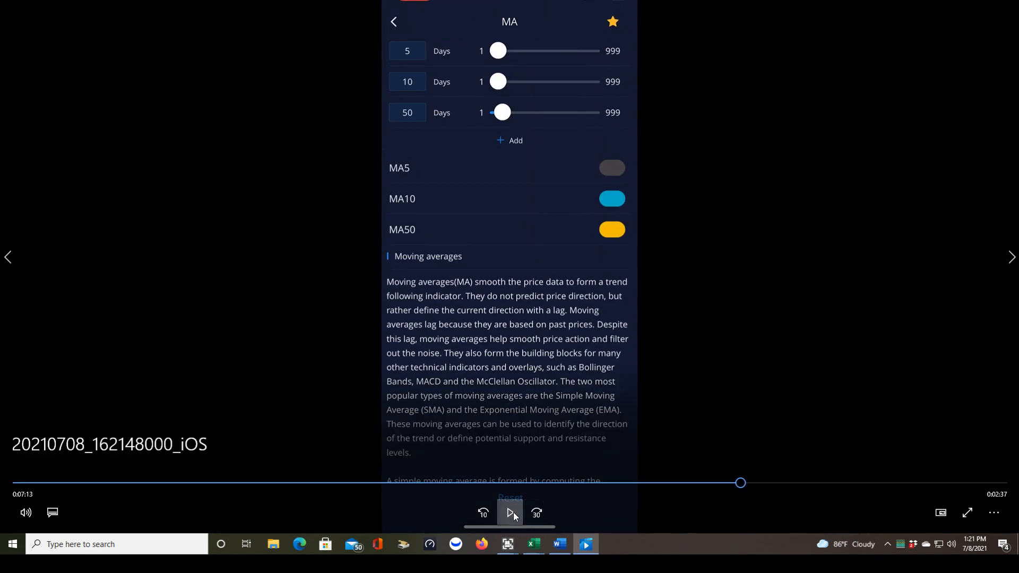
{"action": "mouse_move", "coordinate": [471, 86]}
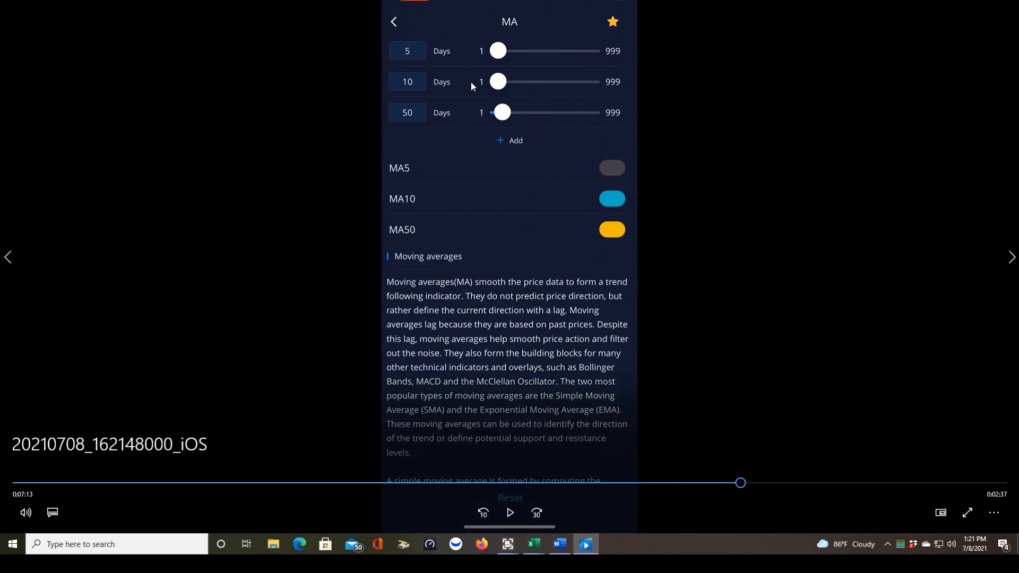
{"action": "mouse_move", "coordinate": [419, 52]}
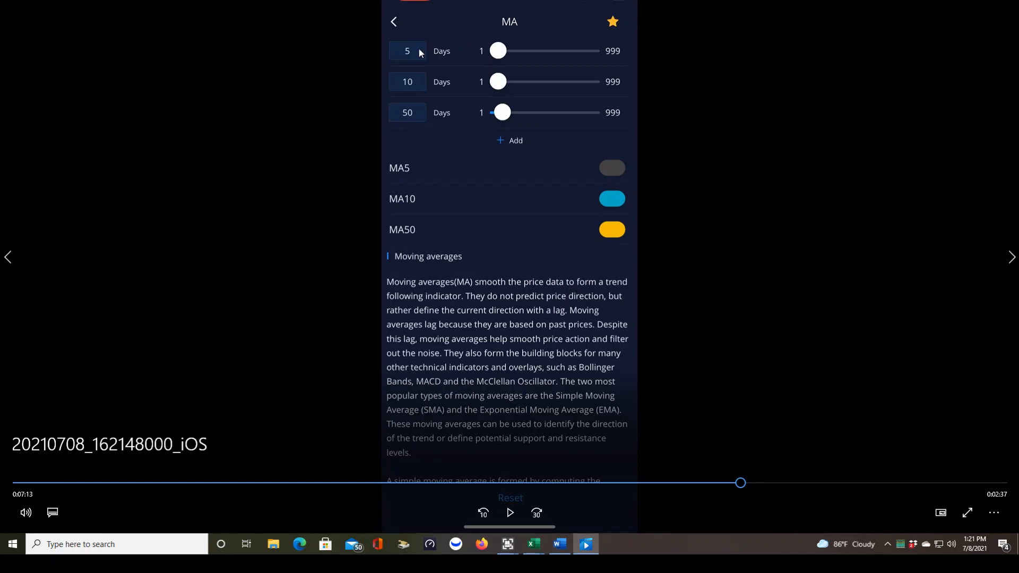
{"action": "mouse_move", "coordinate": [440, 111]}
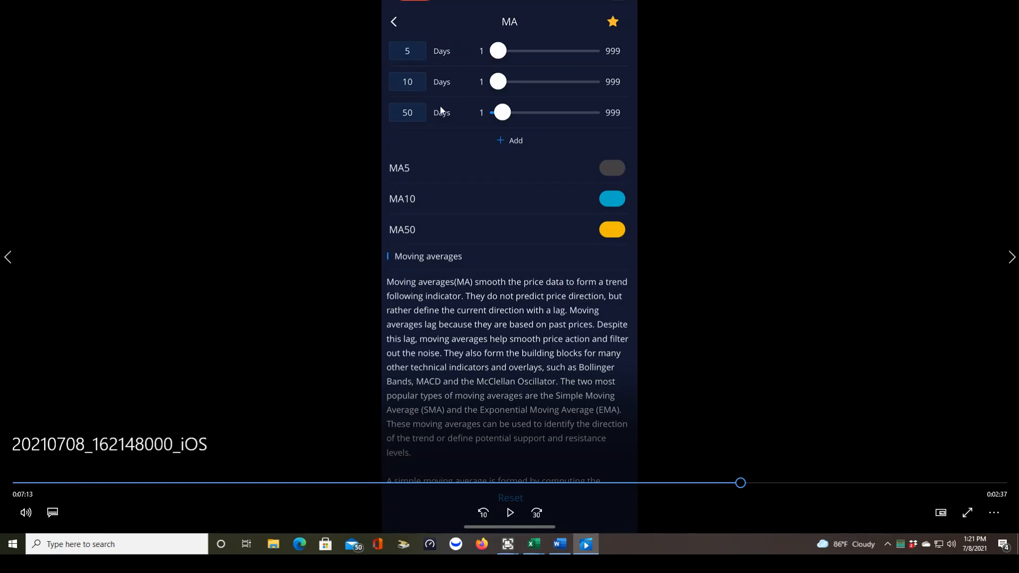
{"action": "mouse_move", "coordinate": [467, 109]}
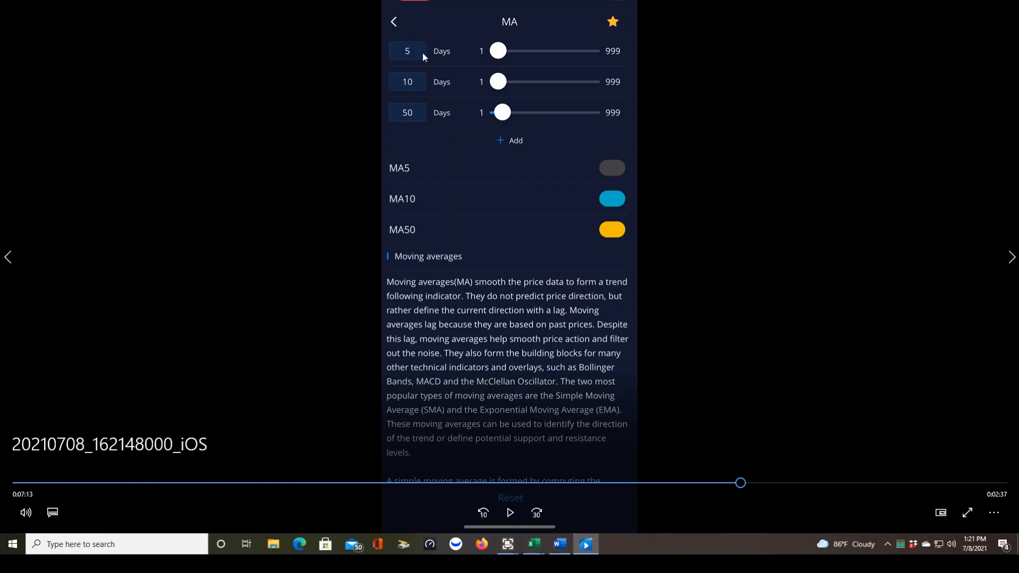
{"action": "mouse_move", "coordinate": [396, 62]}
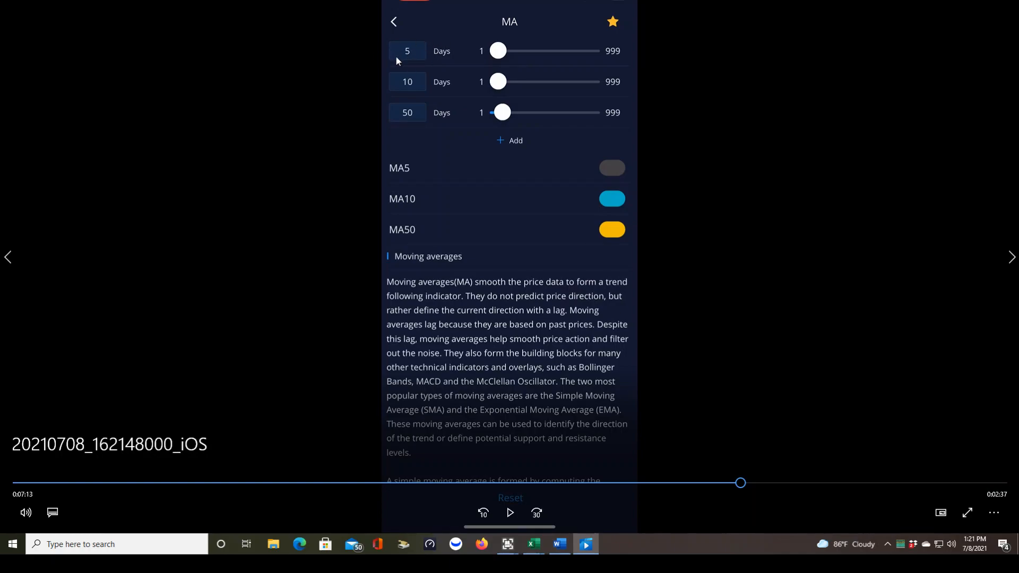
{"action": "mouse_move", "coordinate": [416, 64]}
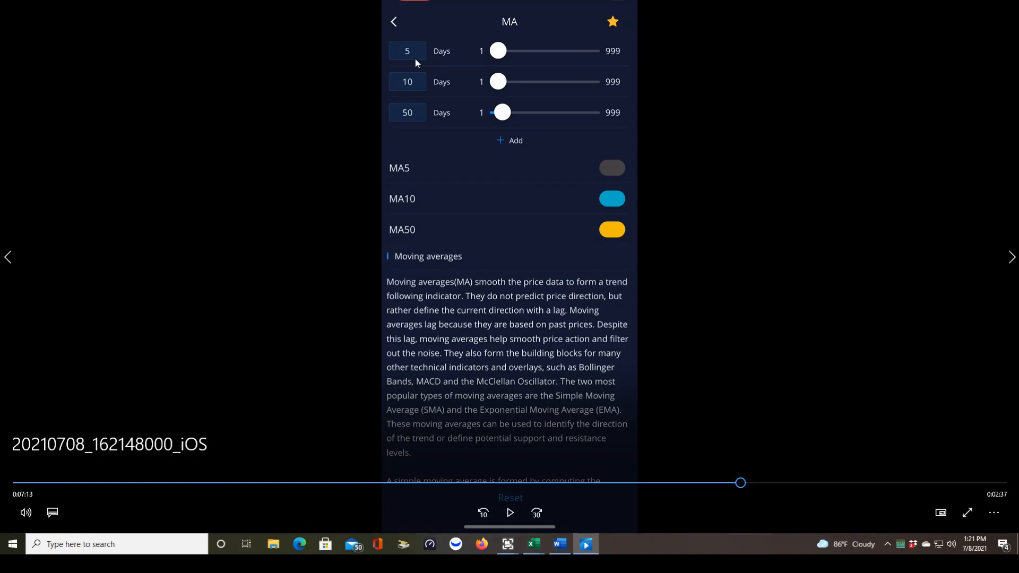
{"action": "mouse_move", "coordinate": [674, 438]}
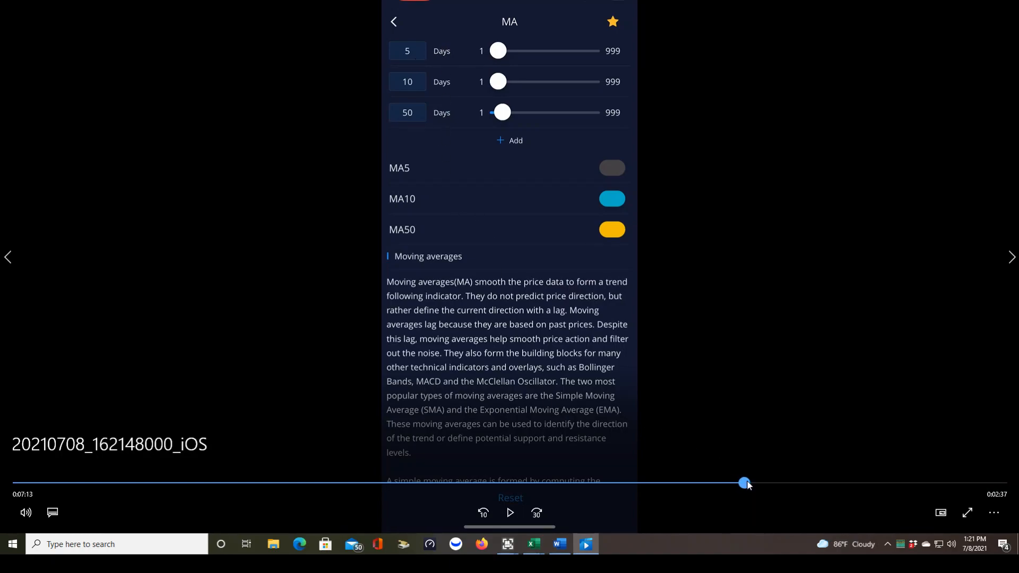
{"action": "left_click", "coordinate": [406, 51]}
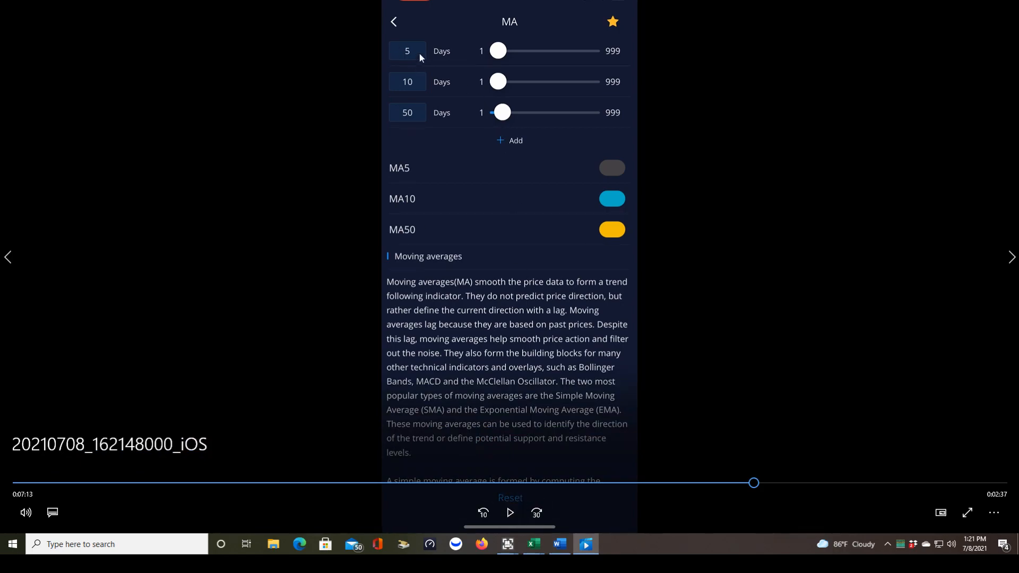
{"action": "mouse_move", "coordinate": [562, 71]}
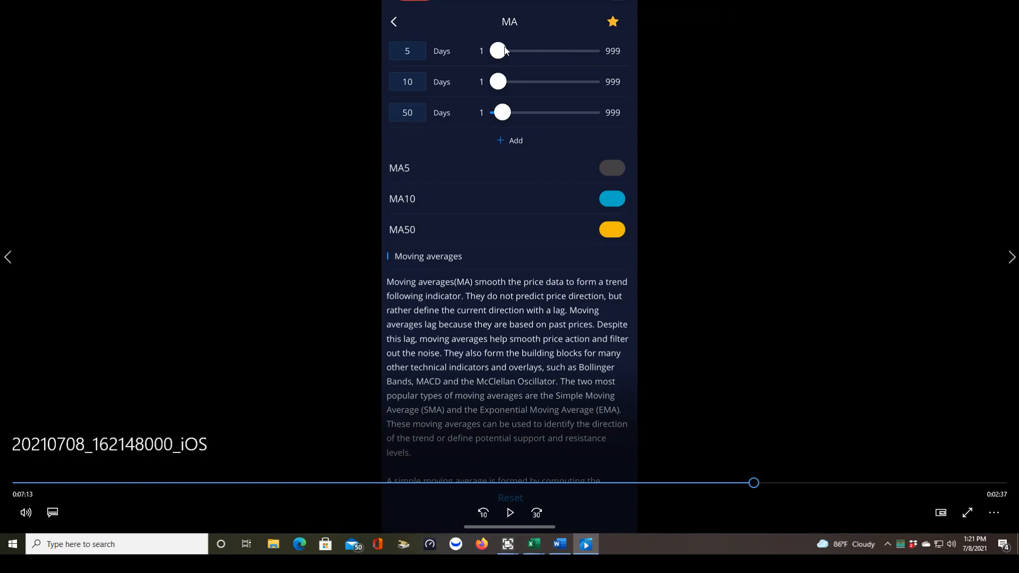
{"action": "mouse_move", "coordinate": [481, 60]}
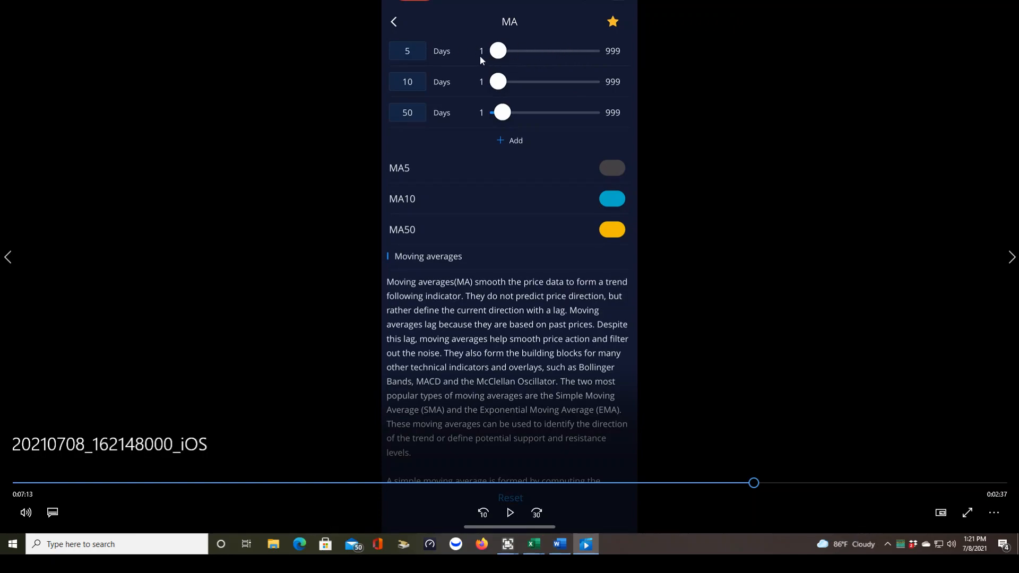
{"action": "mouse_move", "coordinate": [674, 83]}
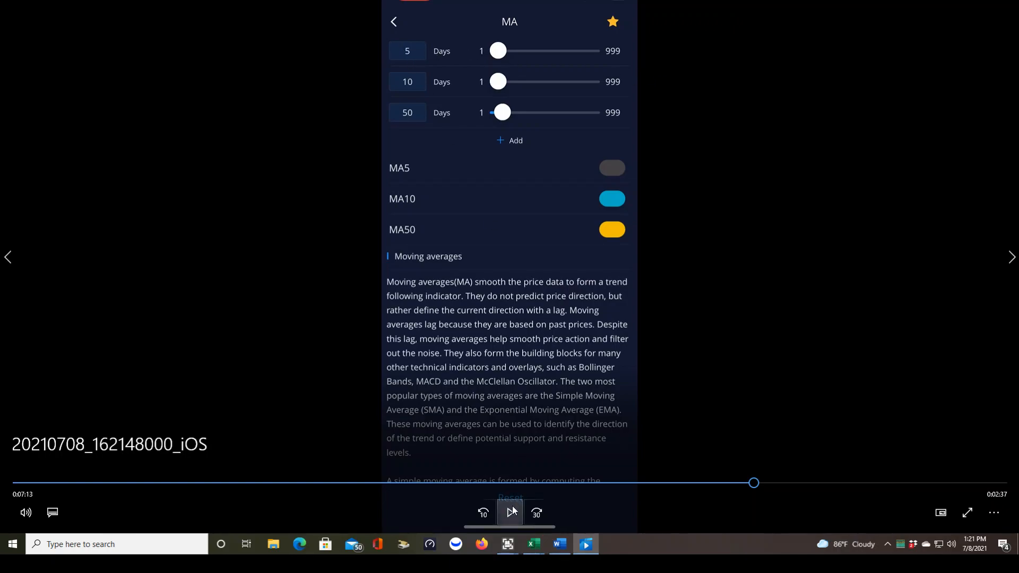
Clear the third MA period, leaving 10 and 50 days with the keypad ready for a new value
{"action": "left_click", "coordinate": [510, 512]}
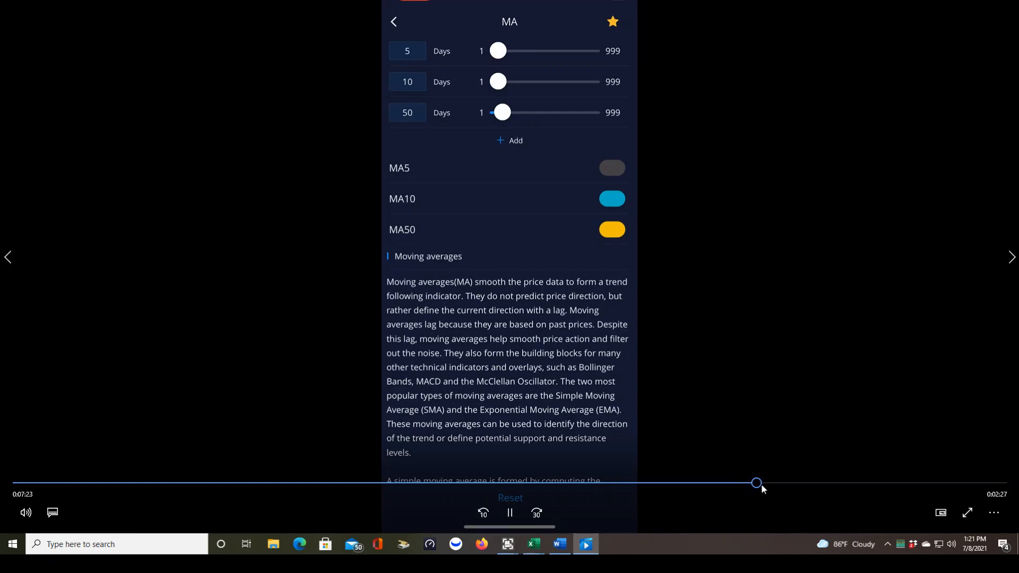
{"action": "left_click", "coordinate": [406, 51]}
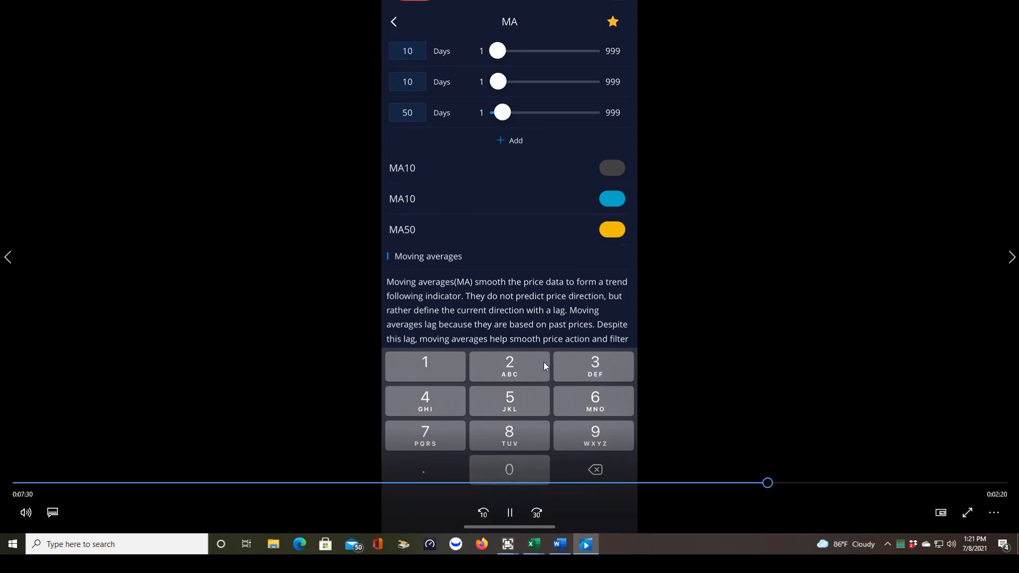
{"action": "mouse_move", "coordinate": [765, 493]}
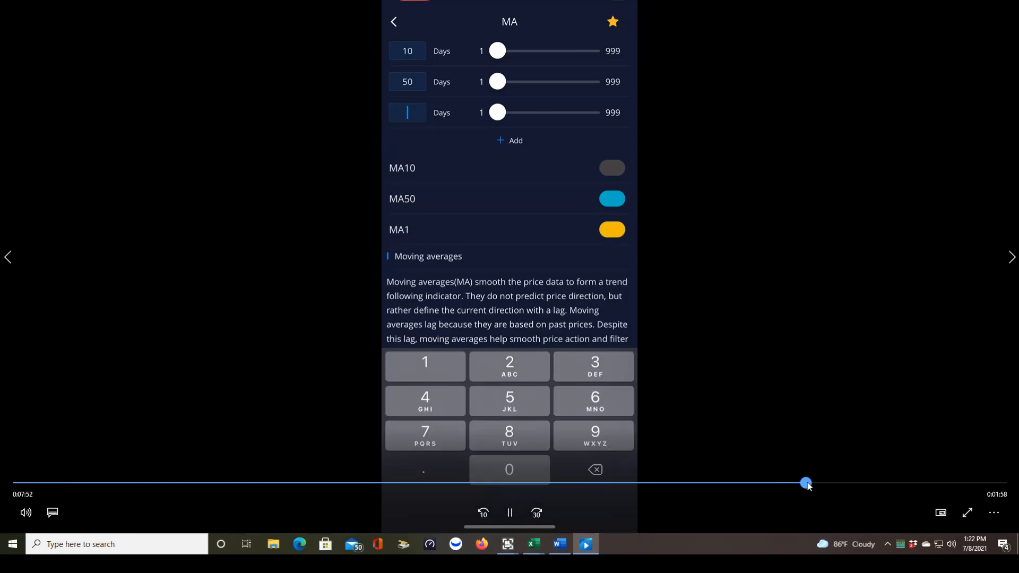
{"action": "left_click", "coordinate": [425, 366]}
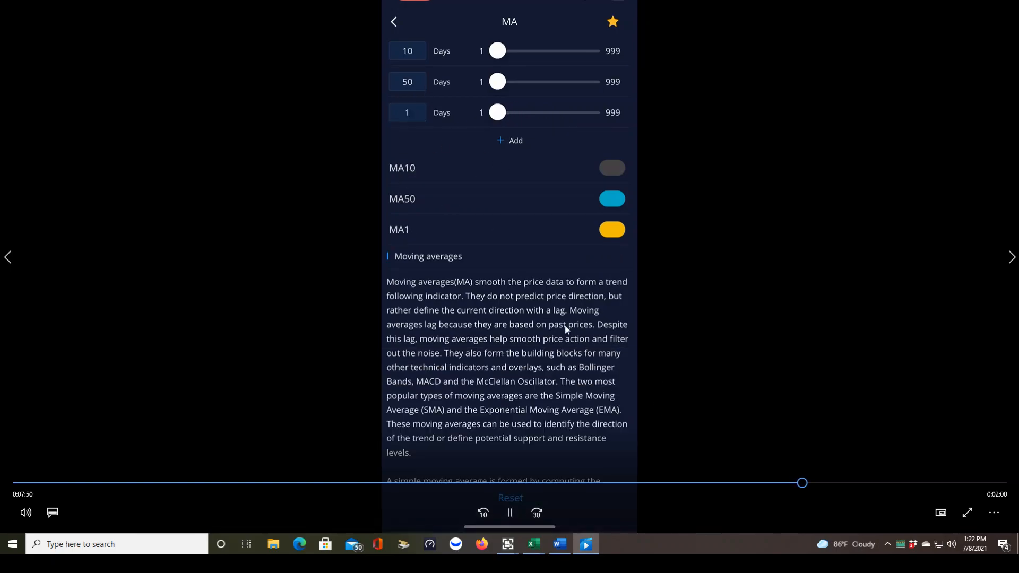
{"action": "left_click", "coordinate": [406, 112]}
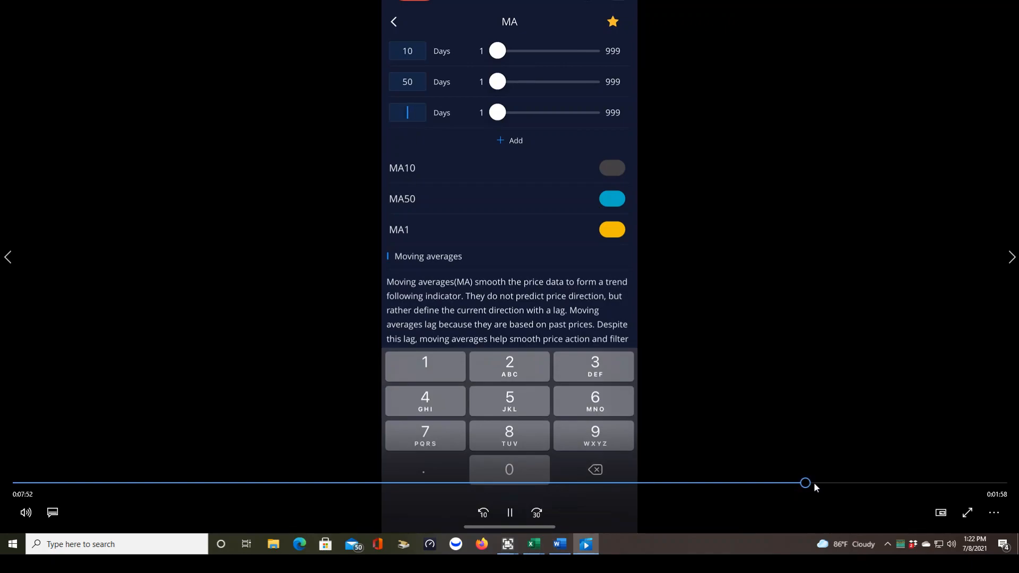
Set the third period to 200 days and confirm MA10 purple, MA50 blue, MA200 red
{"action": "left_click", "coordinate": [611, 229]}
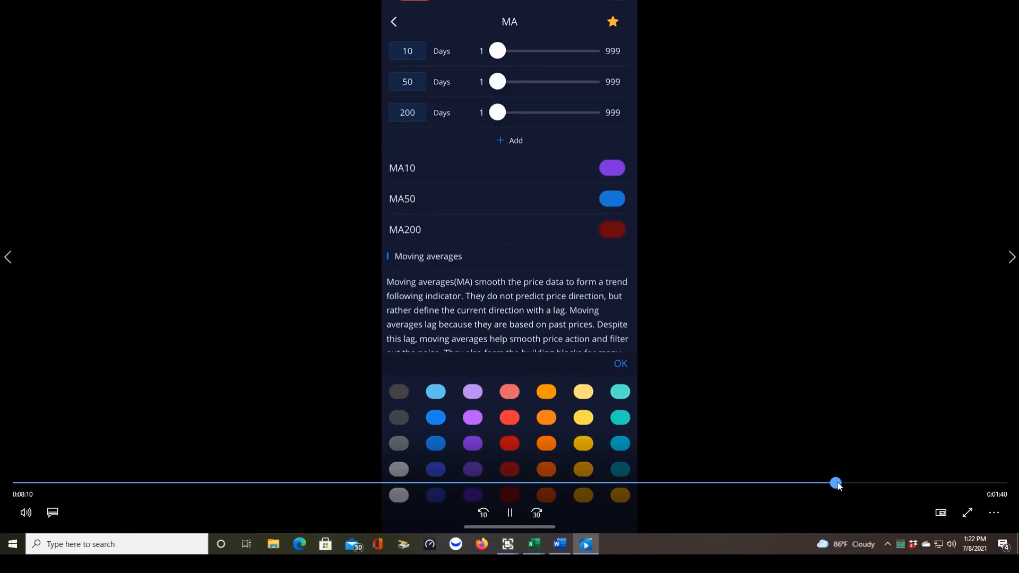
{"action": "left_click", "coordinate": [618, 363]}
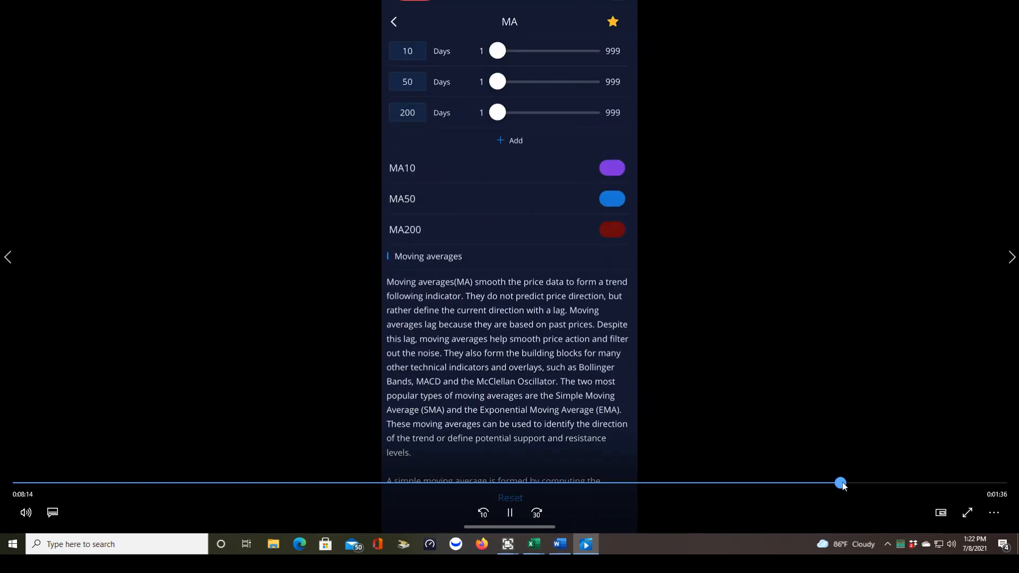
Back out to AMC's chart now plotting MA10, MA50 and MA200 with VWAP at 43.23
{"action": "left_click", "coordinate": [393, 21]}
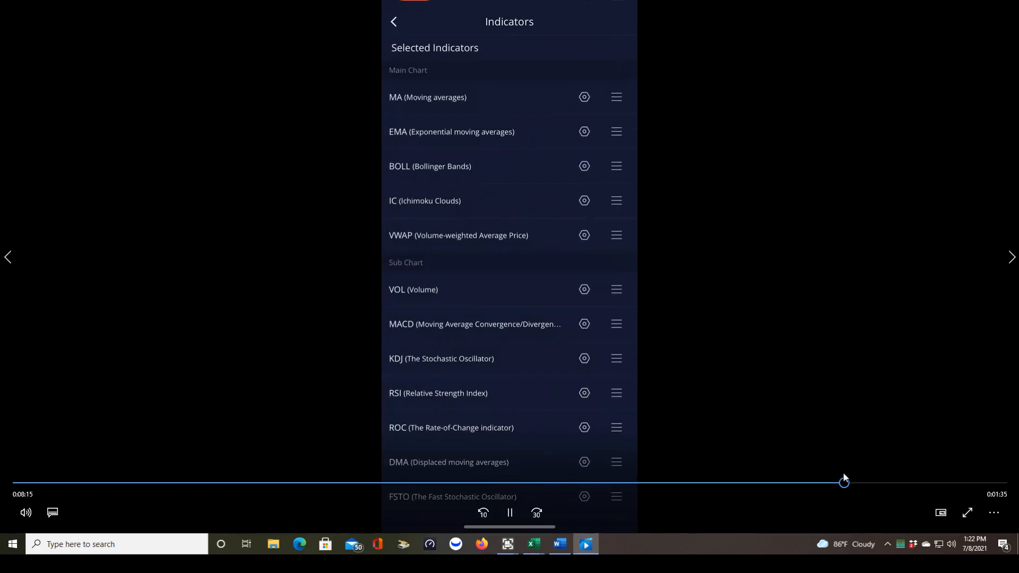
{"action": "left_click", "coordinate": [394, 22]}
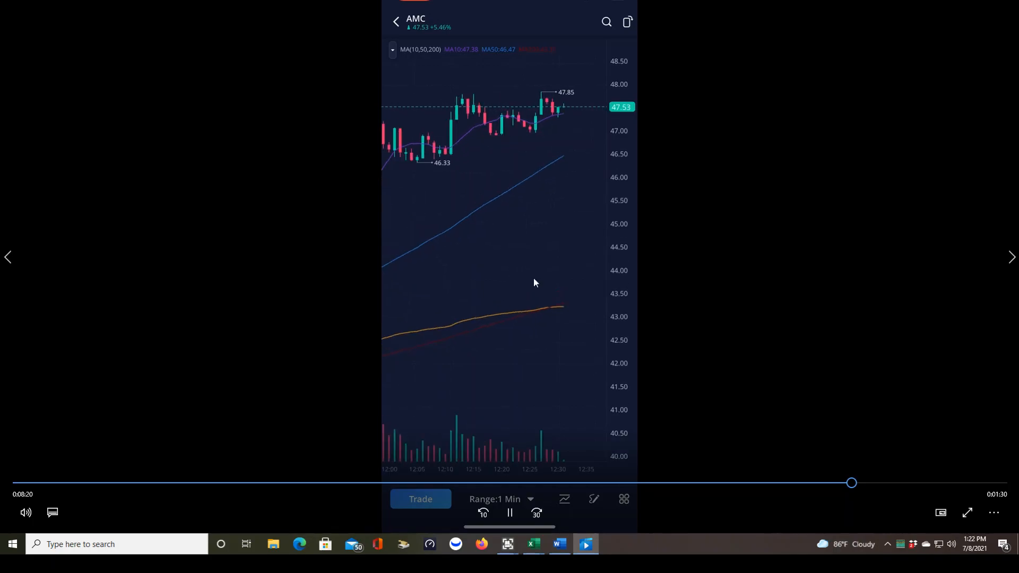
{"action": "left_click", "coordinate": [510, 513]}
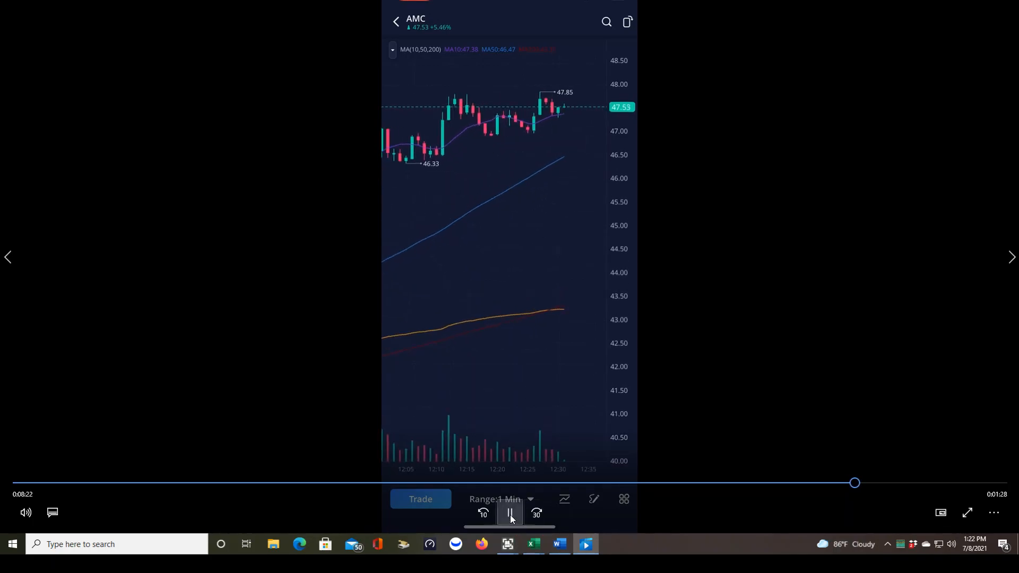
{"action": "left_click", "coordinate": [511, 514]}
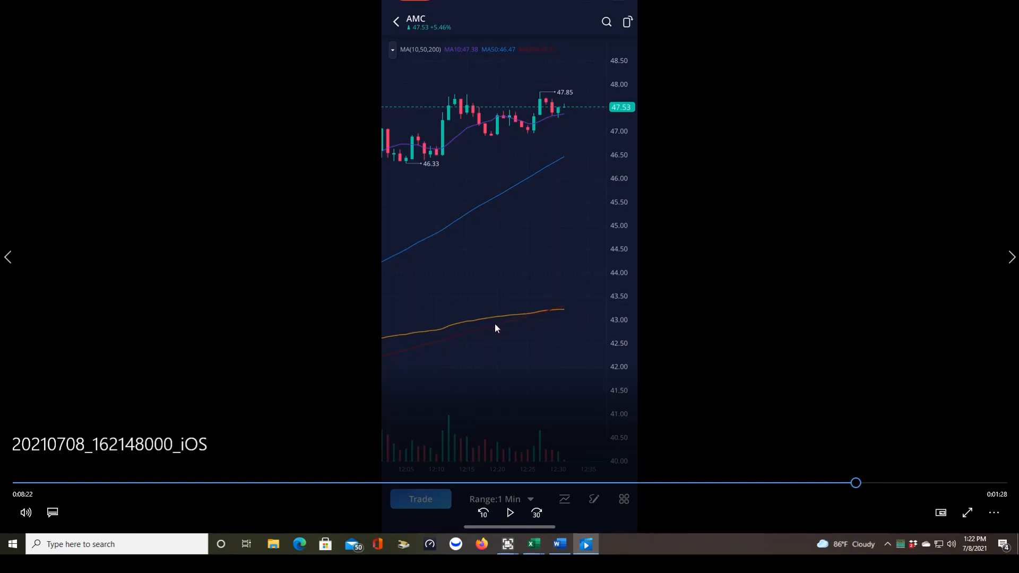
{"action": "mouse_move", "coordinate": [498, 195]}
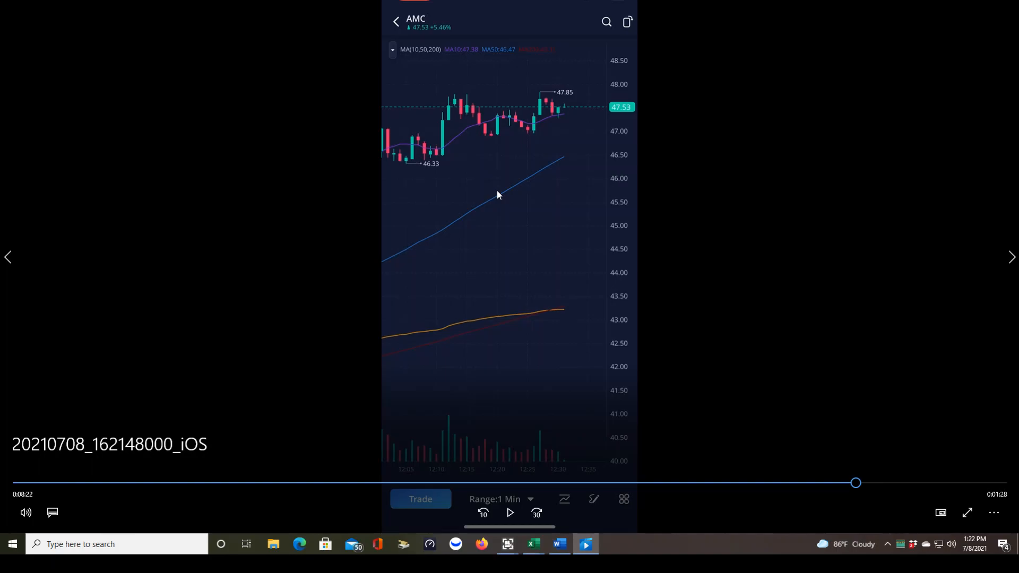
{"action": "mouse_move", "coordinate": [470, 136]}
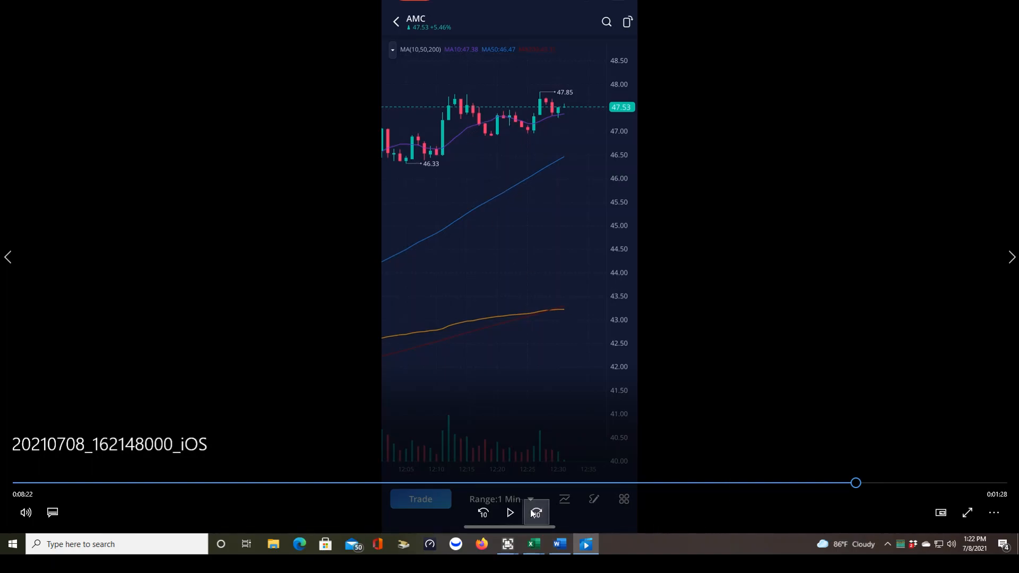
{"action": "left_click", "coordinate": [509, 513]}
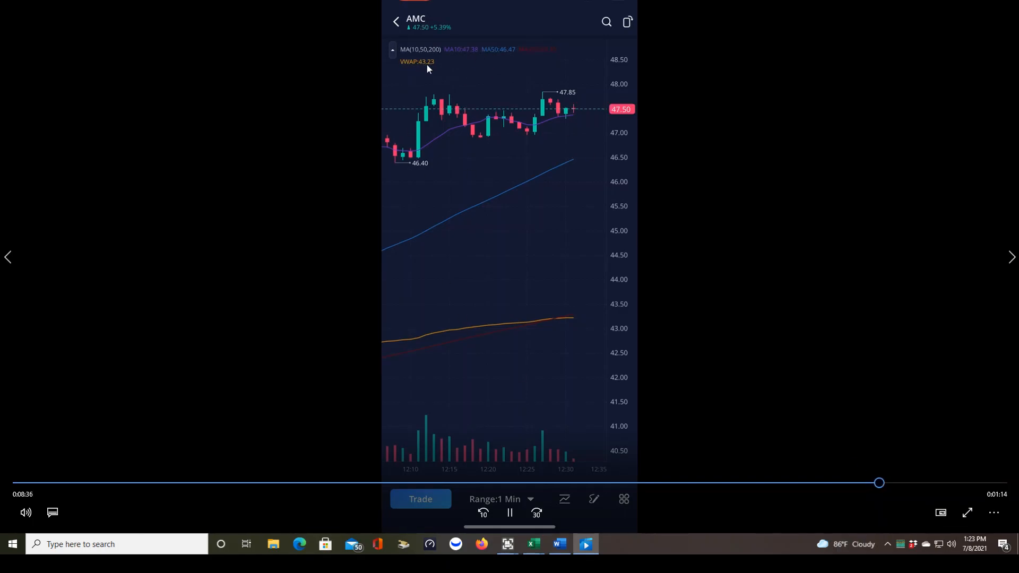
{"action": "left_click", "coordinate": [421, 50]}
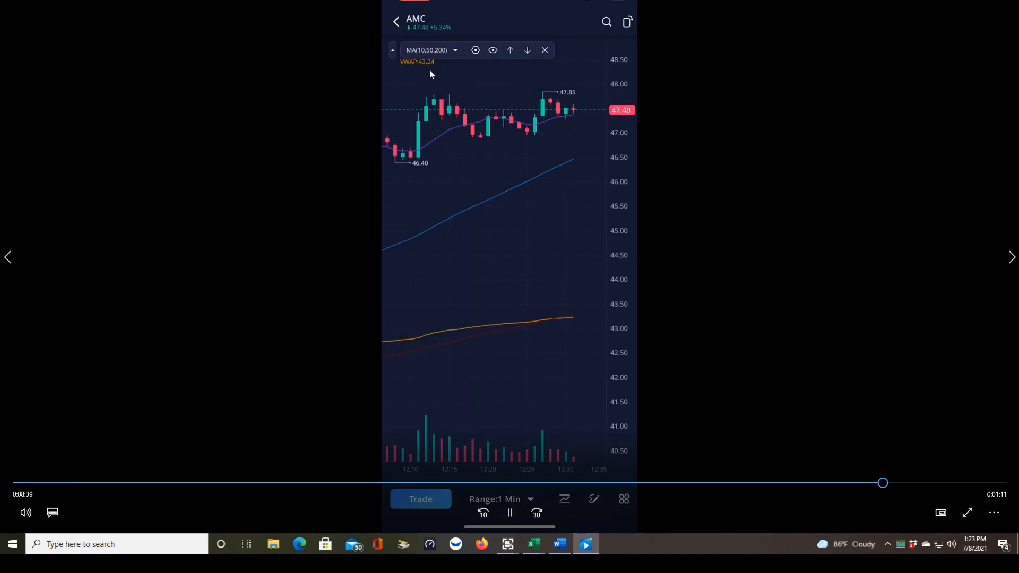
{"action": "mouse_move", "coordinate": [605, 347]}
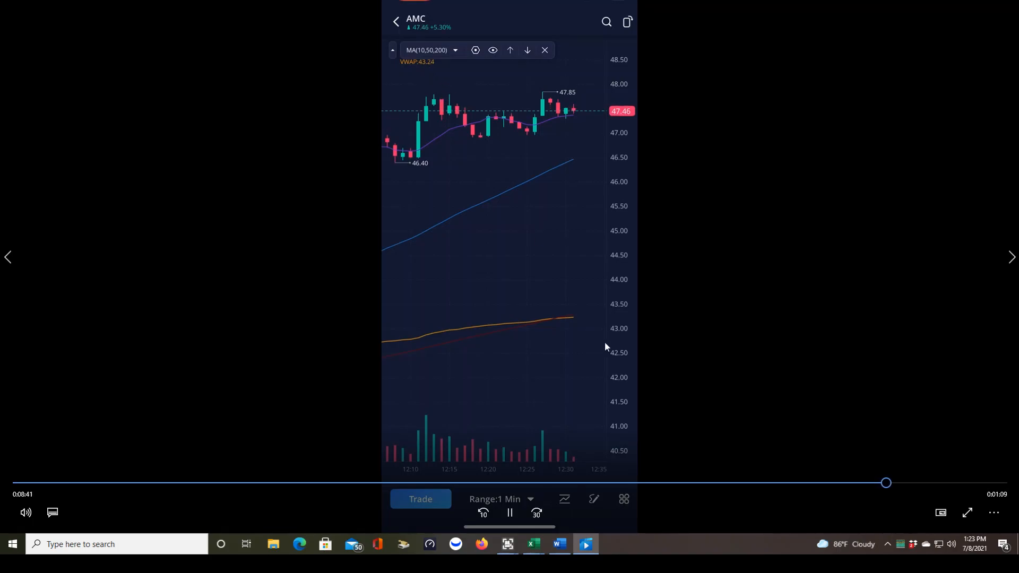
{"action": "mouse_move", "coordinate": [607, 151]}
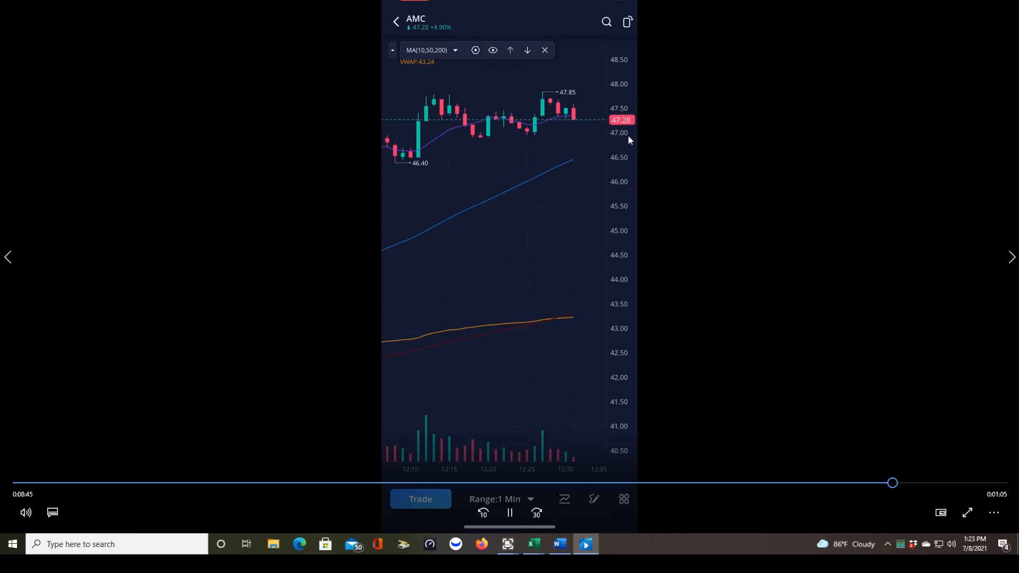
{"action": "left_click", "coordinate": [544, 50]}
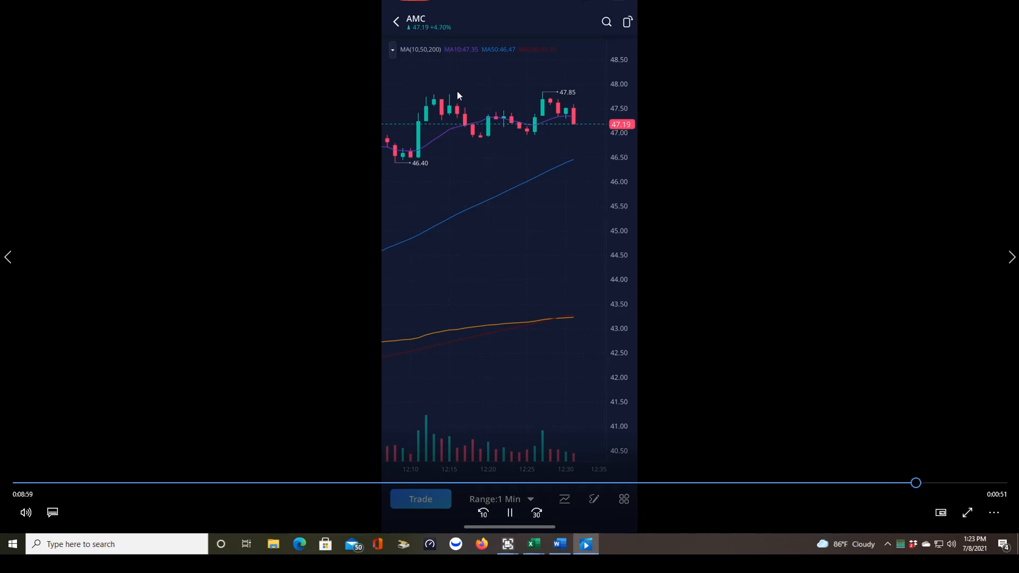
{"action": "left_click", "coordinate": [510, 512]}
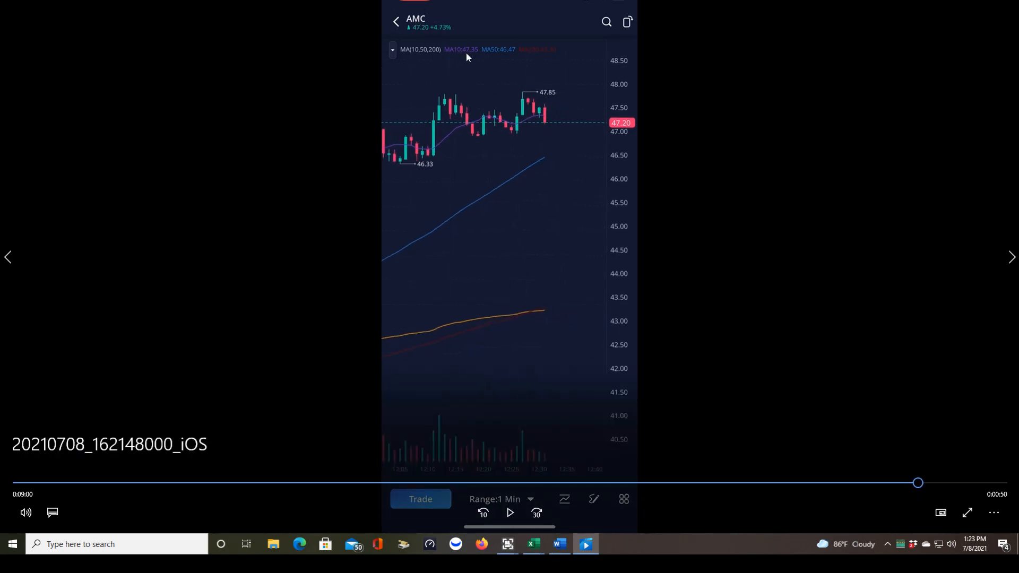
{"action": "mouse_move", "coordinate": [497, 58]}
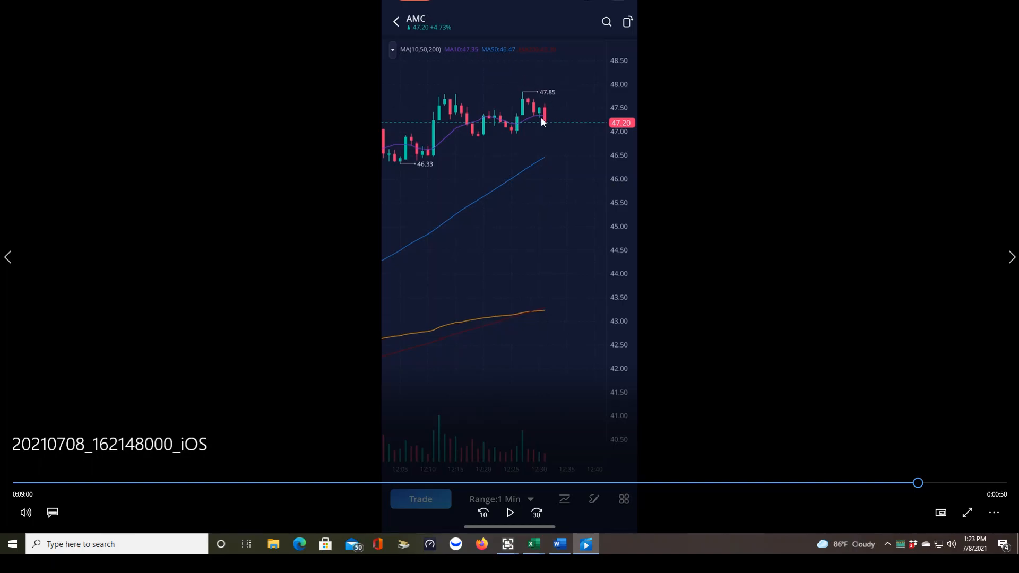
{"action": "mouse_move", "coordinate": [455, 59]}
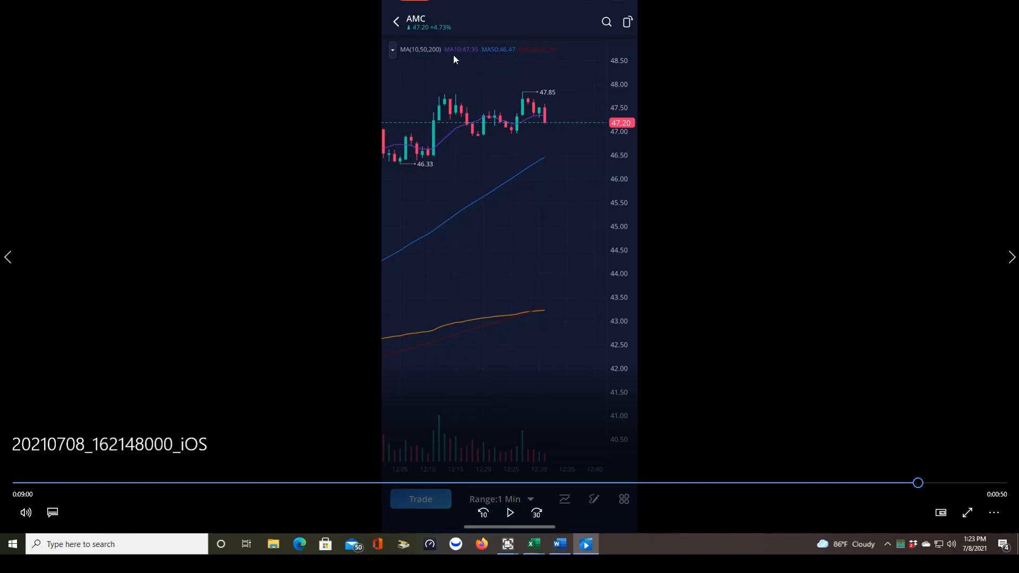
{"action": "mouse_move", "coordinate": [541, 116]}
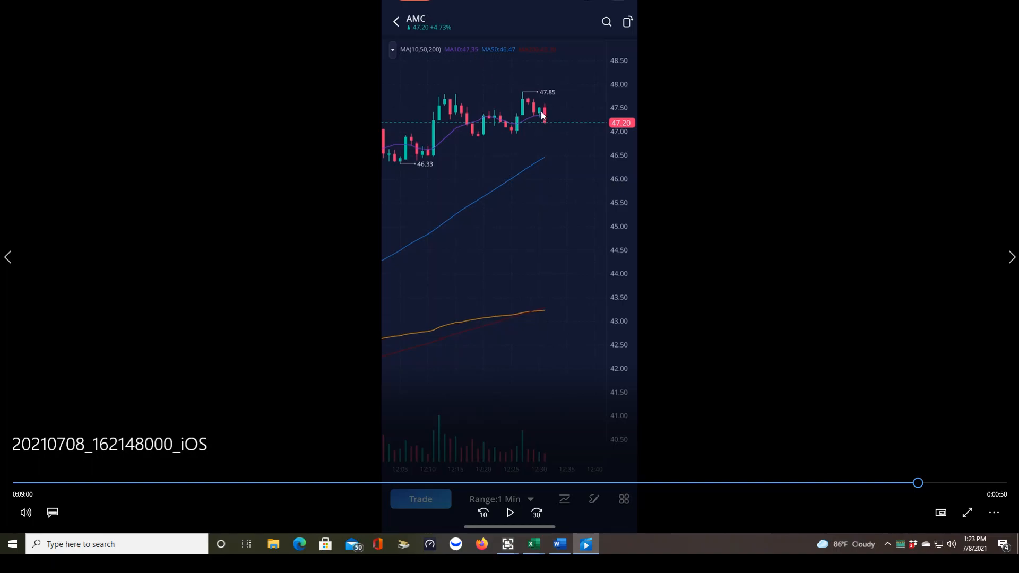
{"action": "mouse_move", "coordinate": [623, 131]}
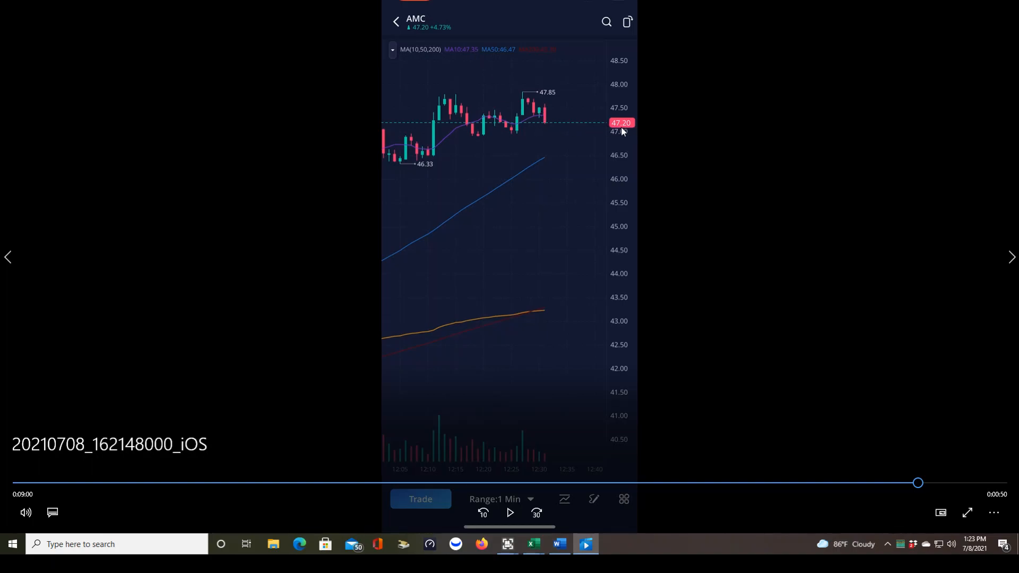
{"action": "mouse_move", "coordinate": [751, 298]}
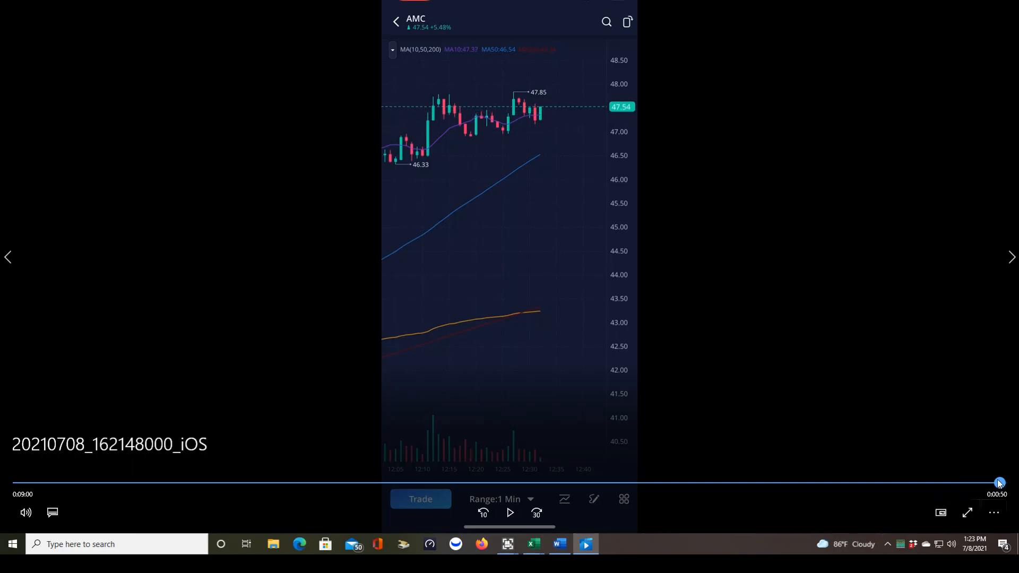
Leave the finished MA chart and bring the Ultra Screen Recorder window to the front
{"action": "left_click", "coordinate": [509, 512]}
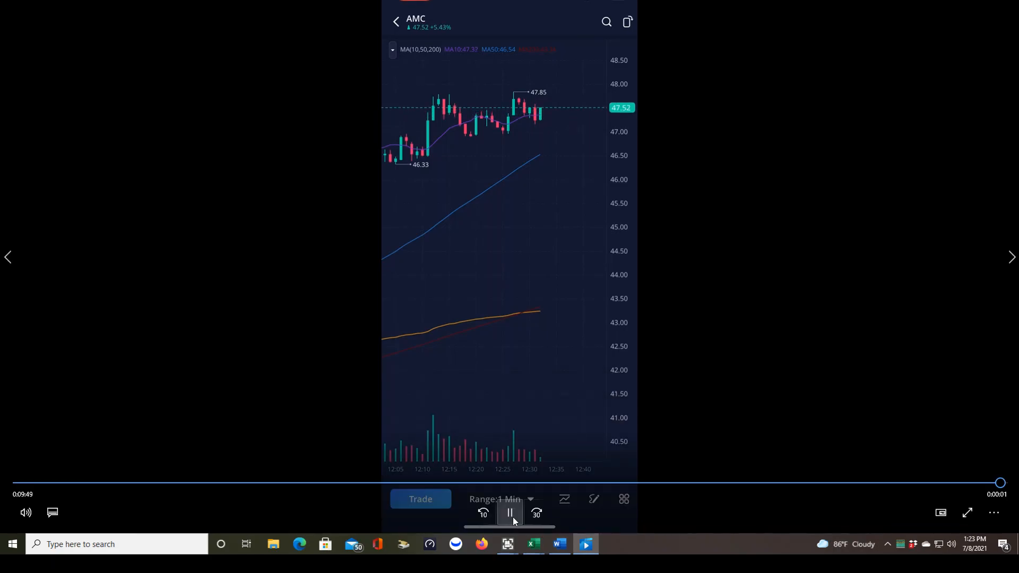
{"action": "left_click", "coordinate": [510, 513]}
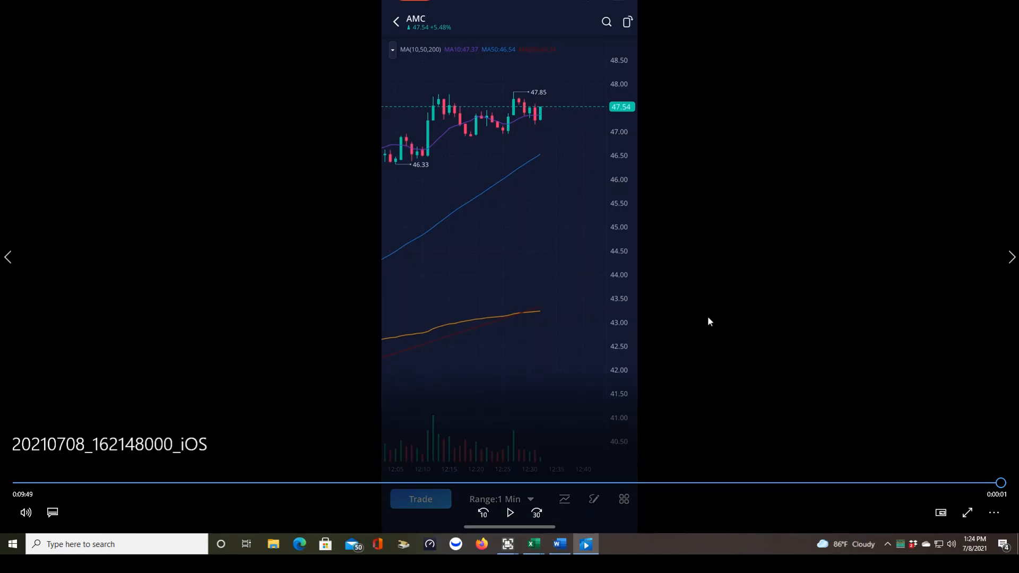
{"action": "mouse_move", "coordinate": [597, 321]}
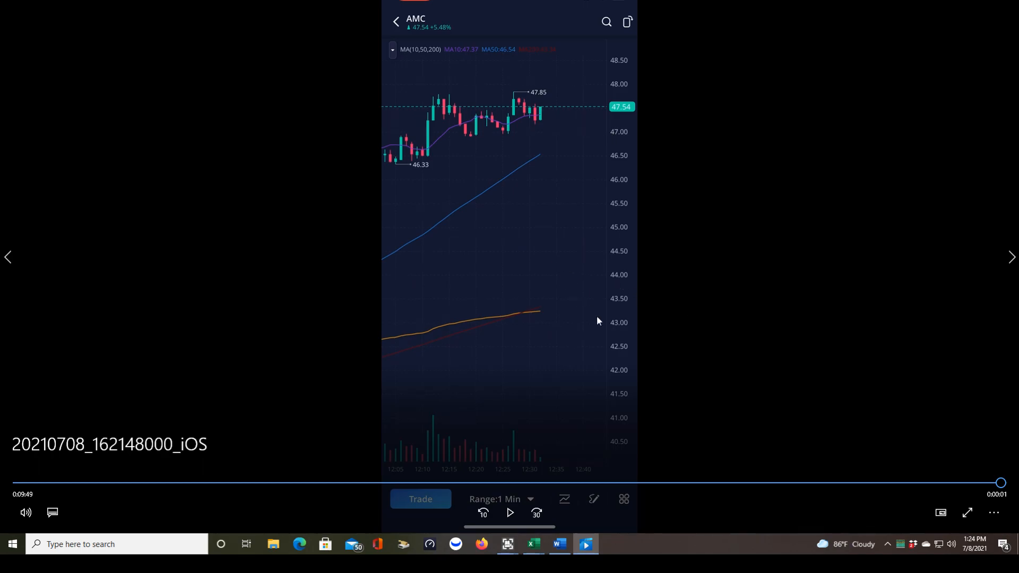
{"action": "mouse_move", "coordinate": [574, 363]}
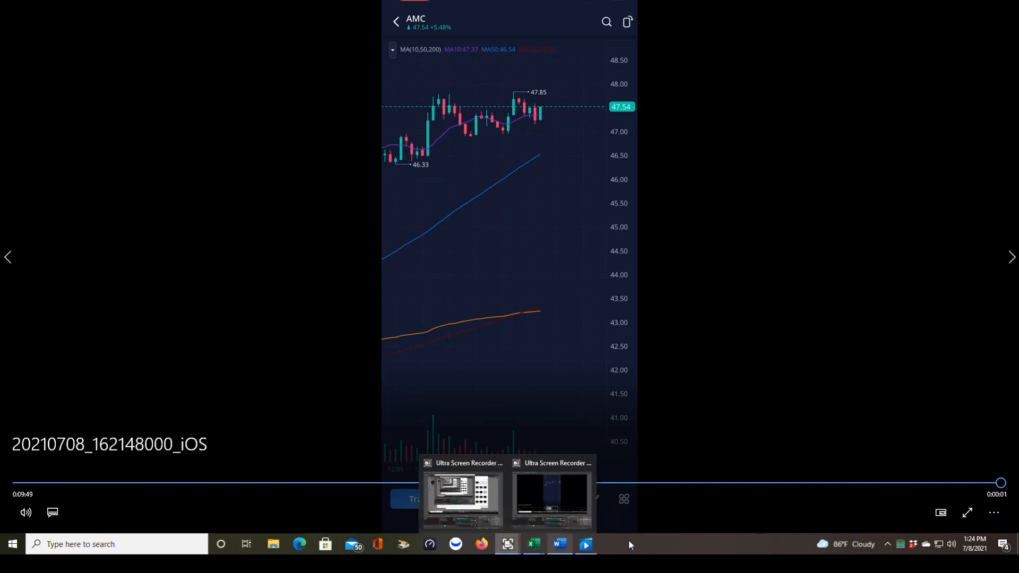
{"action": "left_click", "coordinate": [459, 499]}
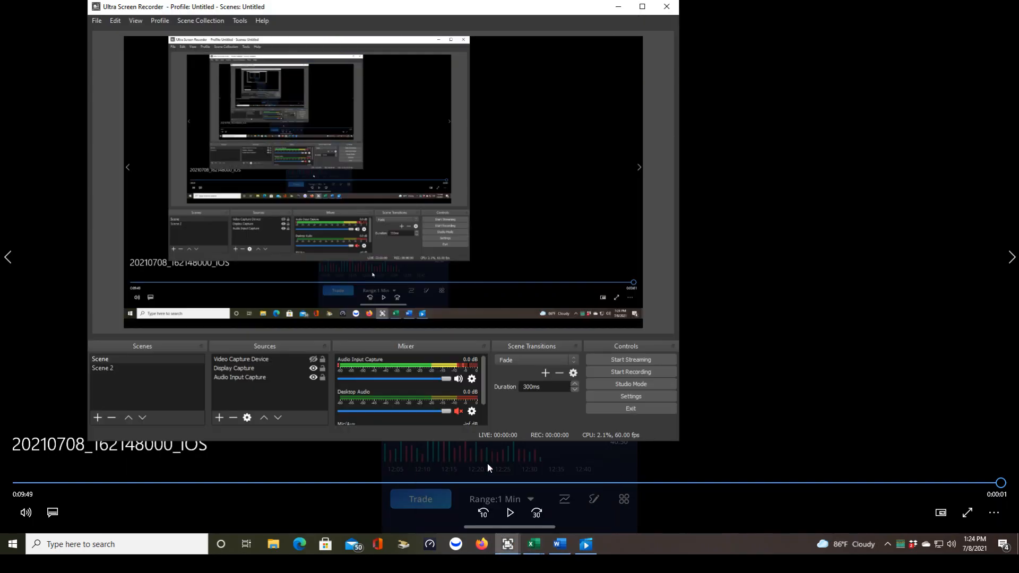